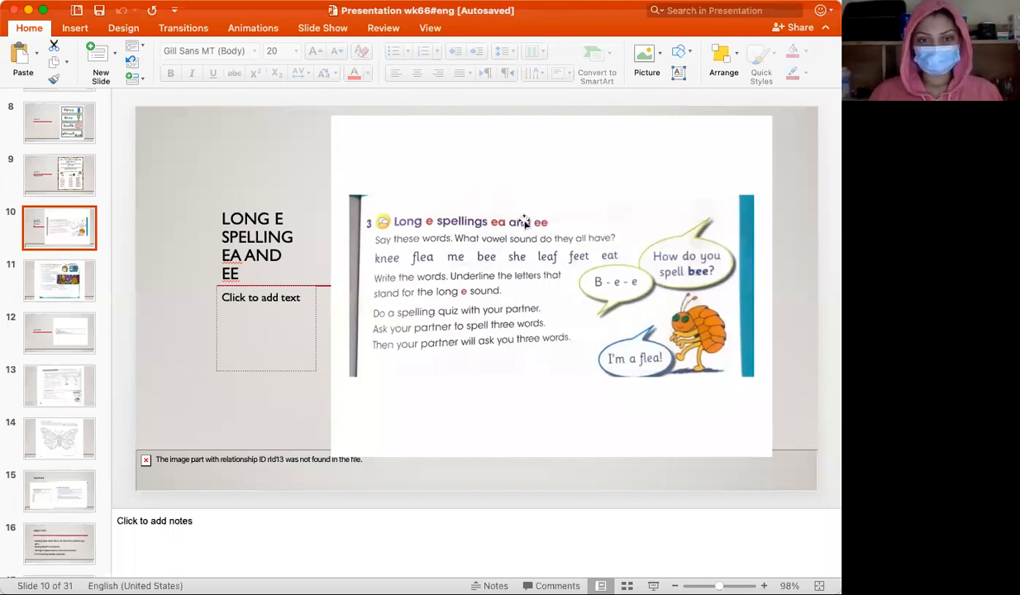
mouse_move(159, 372)
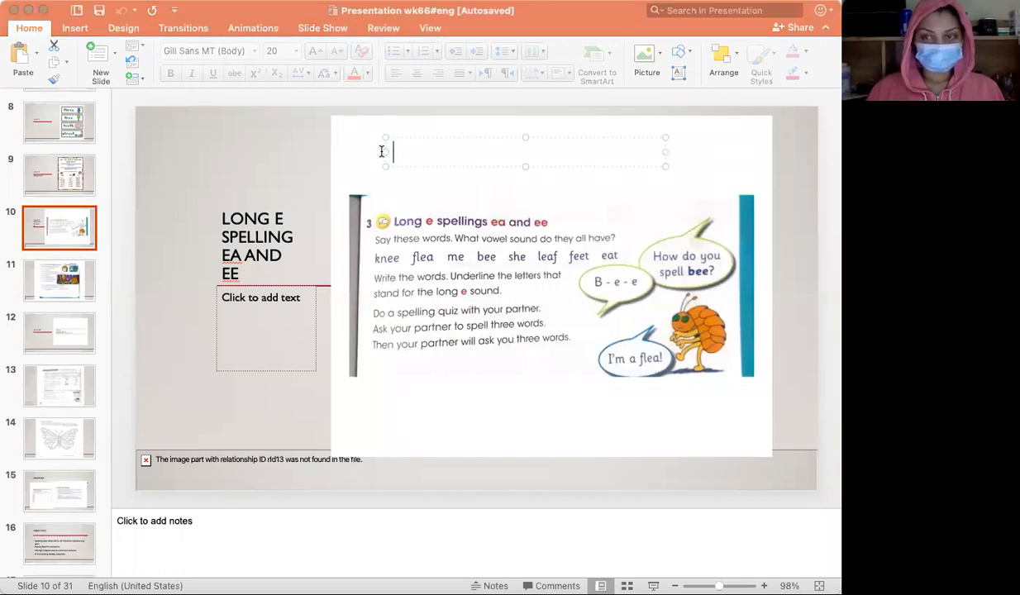
Step: Type the red answer "ea or ee" above the long e spellings picture
type("e")
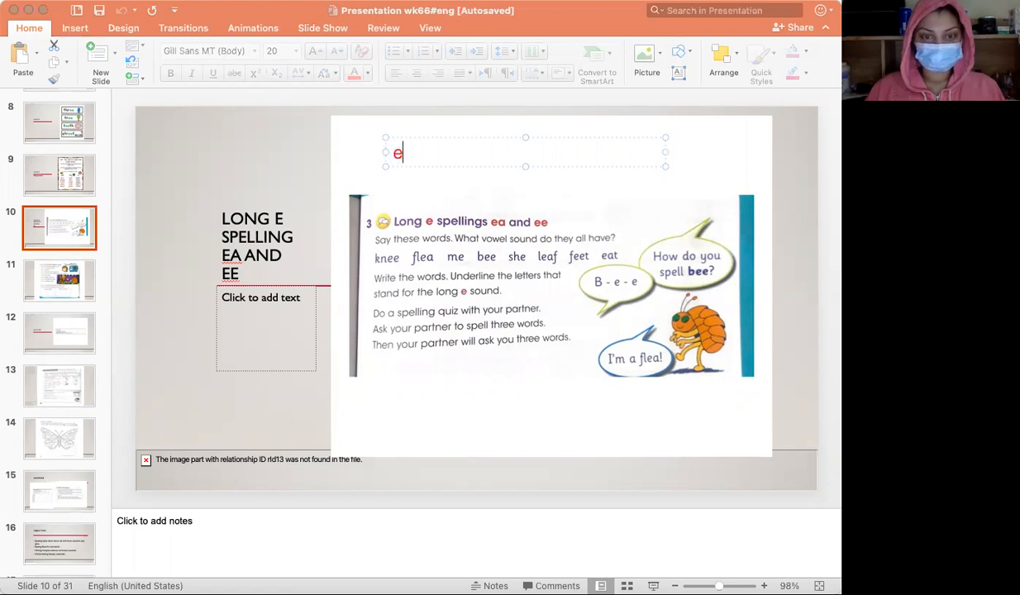
type("a or")
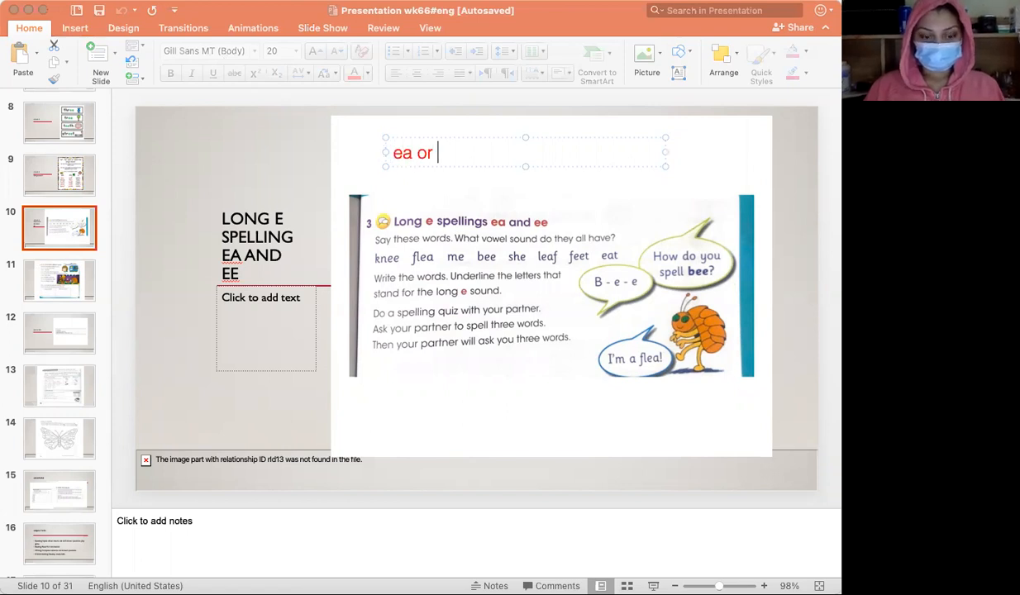
type("ee")
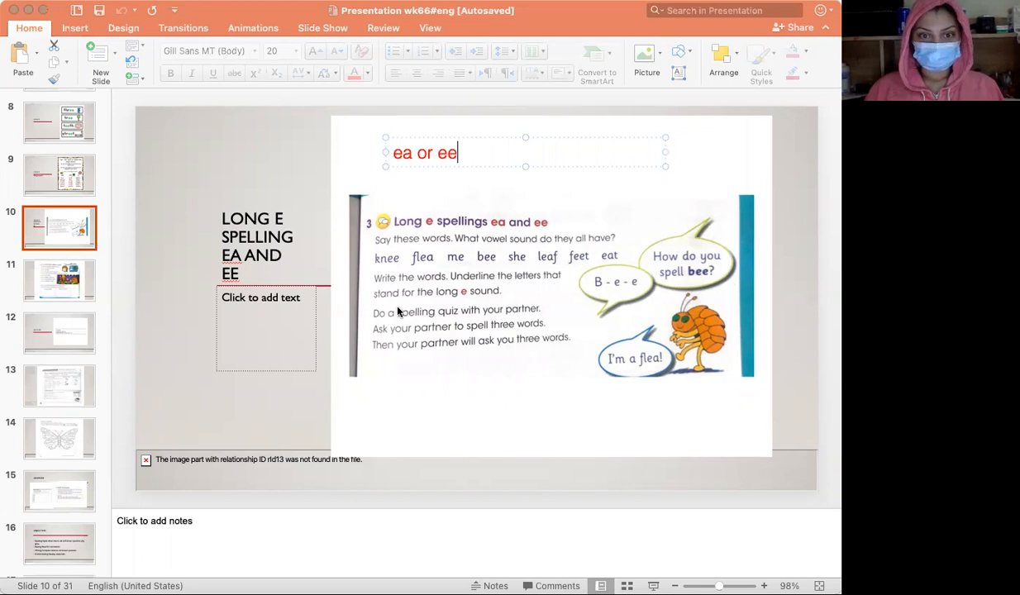
mouse_move(438, 275)
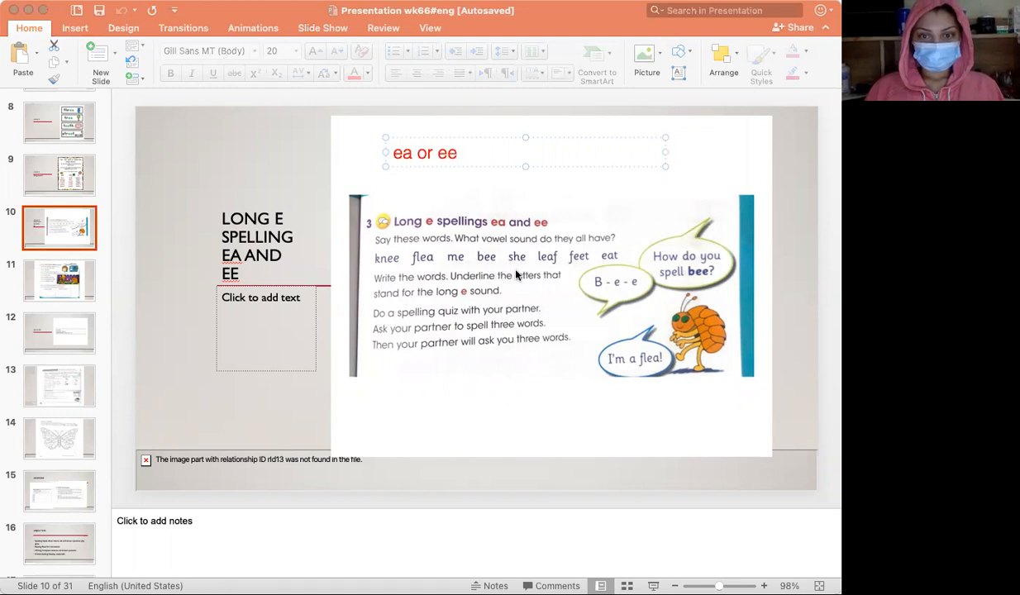
Step: Click into the red "ea or ee" answer box and click it again to select it
left_click(459, 153)
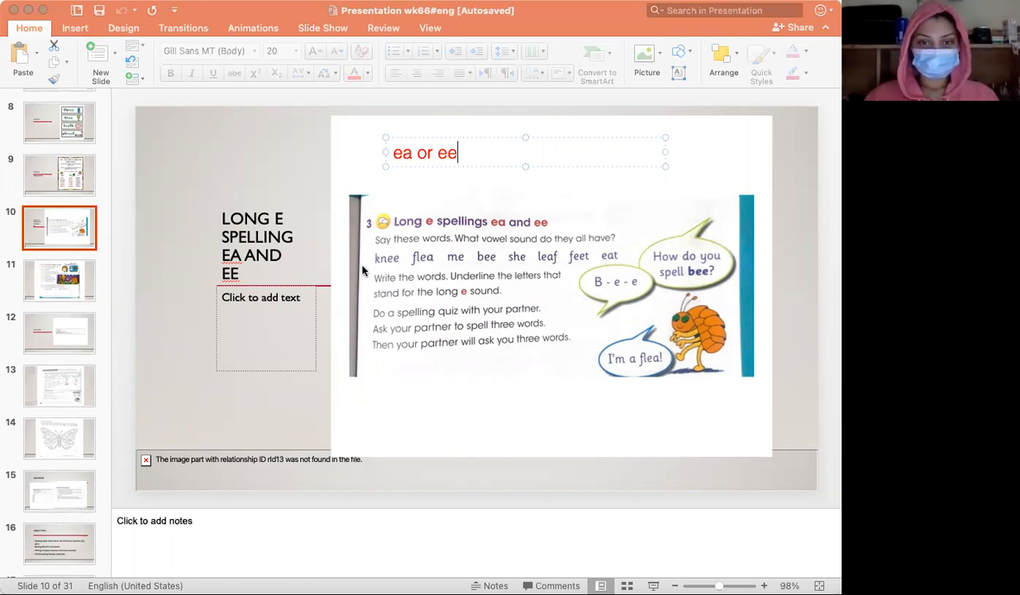
mouse_move(520, 339)
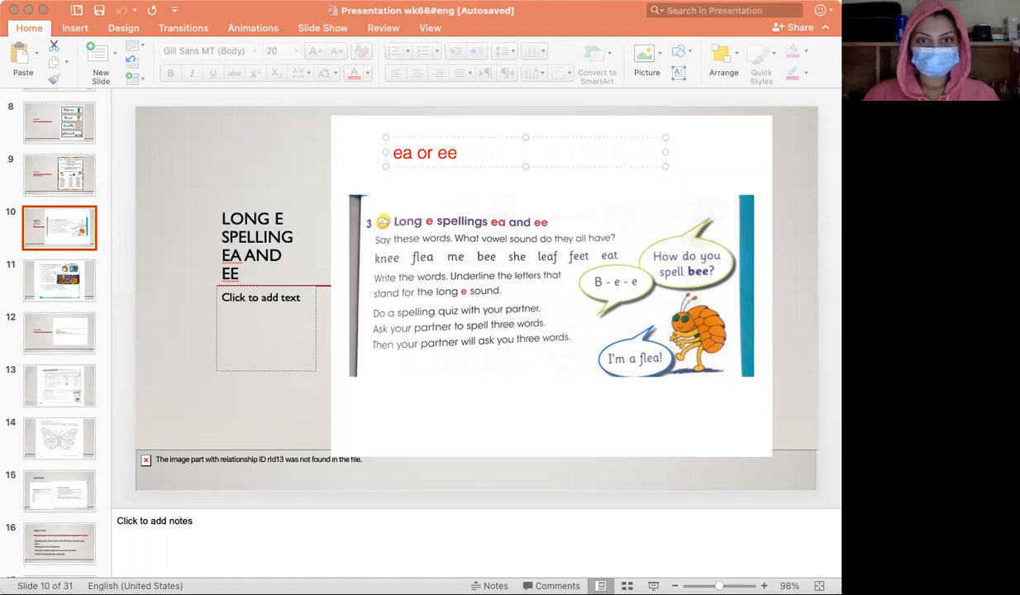
left_click(458, 153)
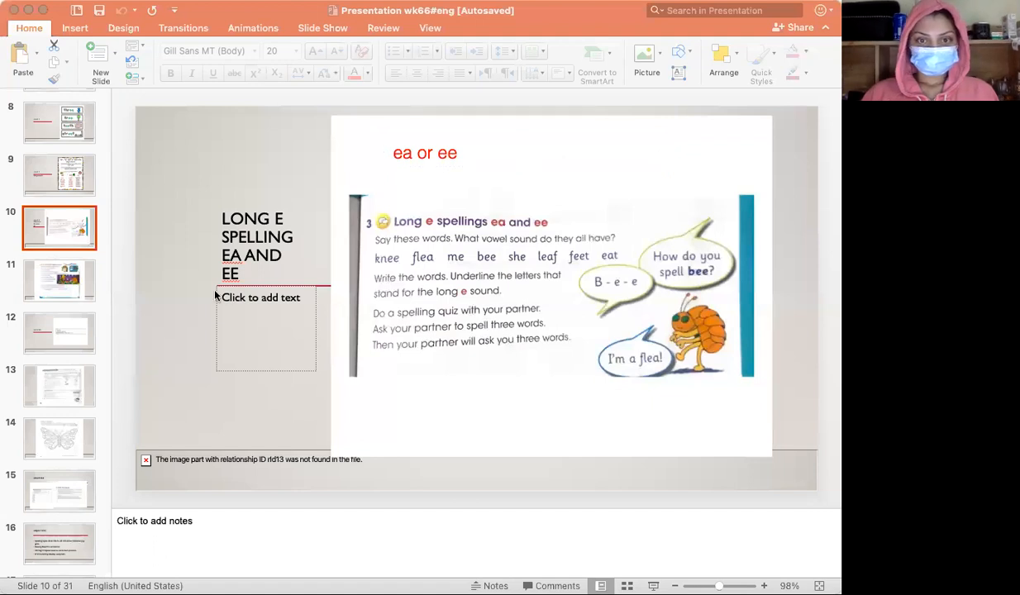
mouse_move(87, 277)
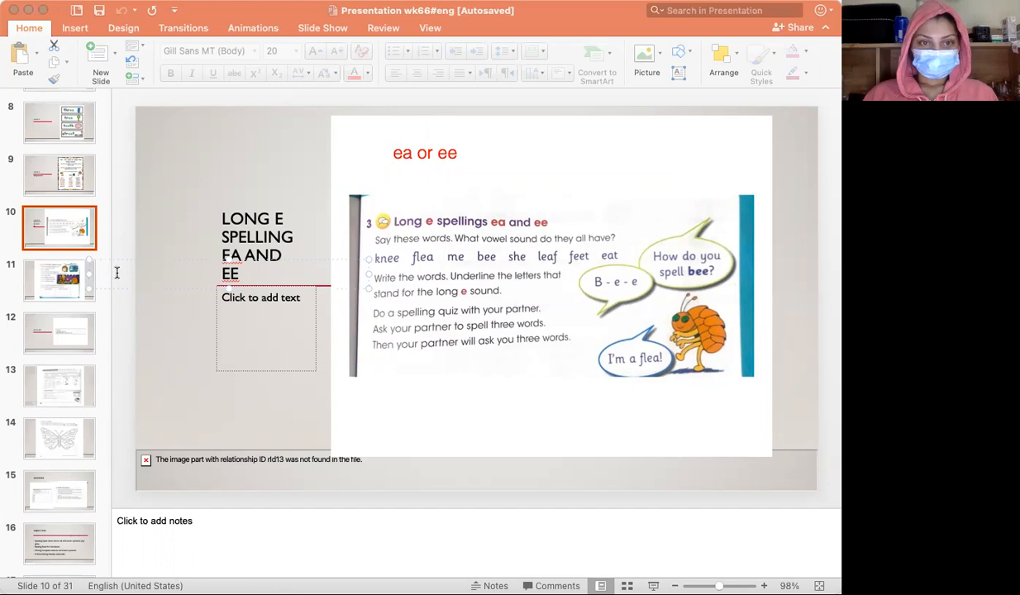
mouse_move(558, 97)
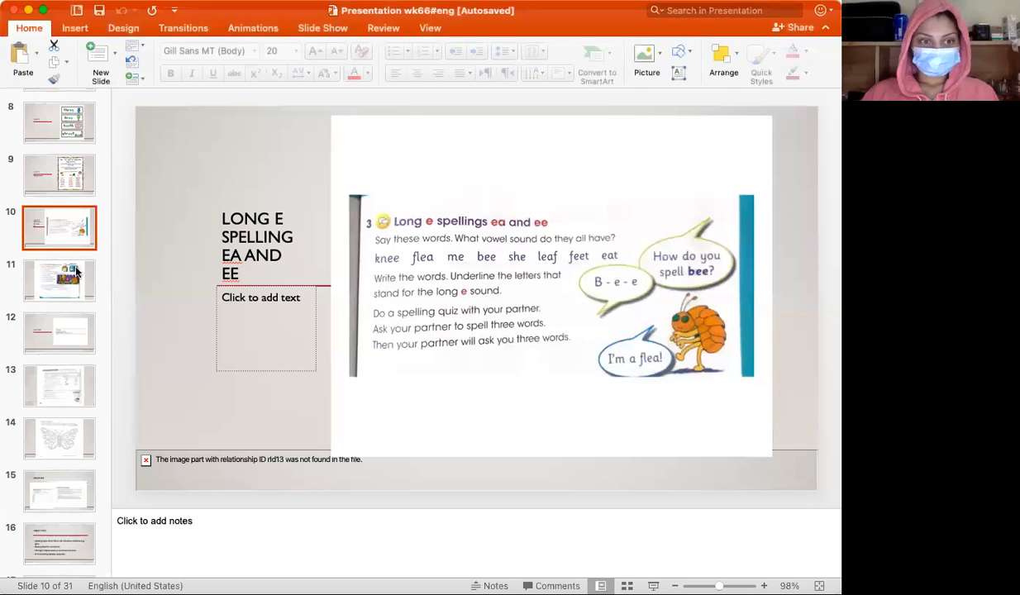
Step: Open slide 11, the "Same letters, different sound" exercise
left_click(59, 280)
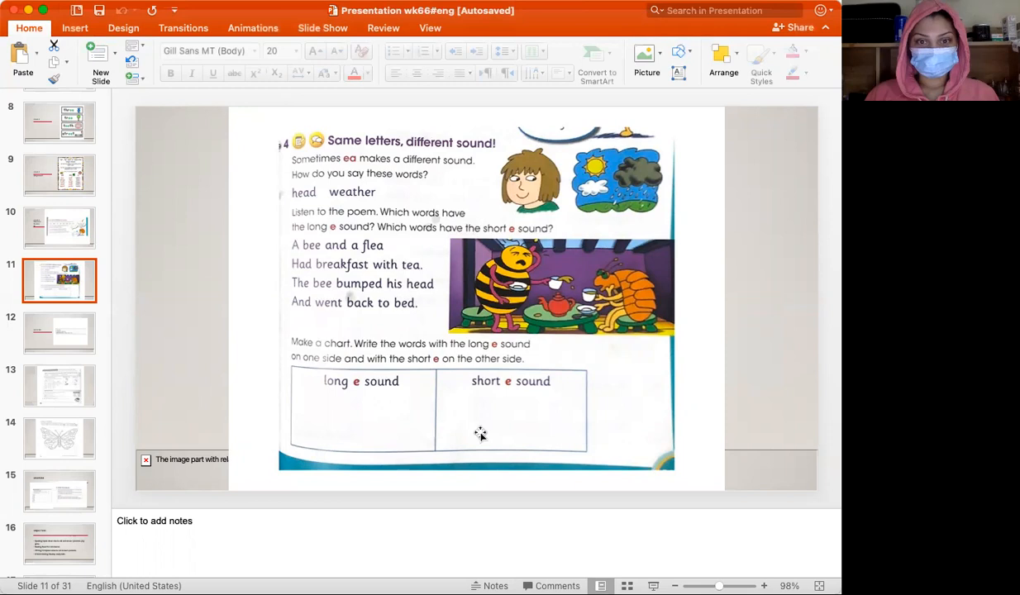
mouse_move(457, 423)
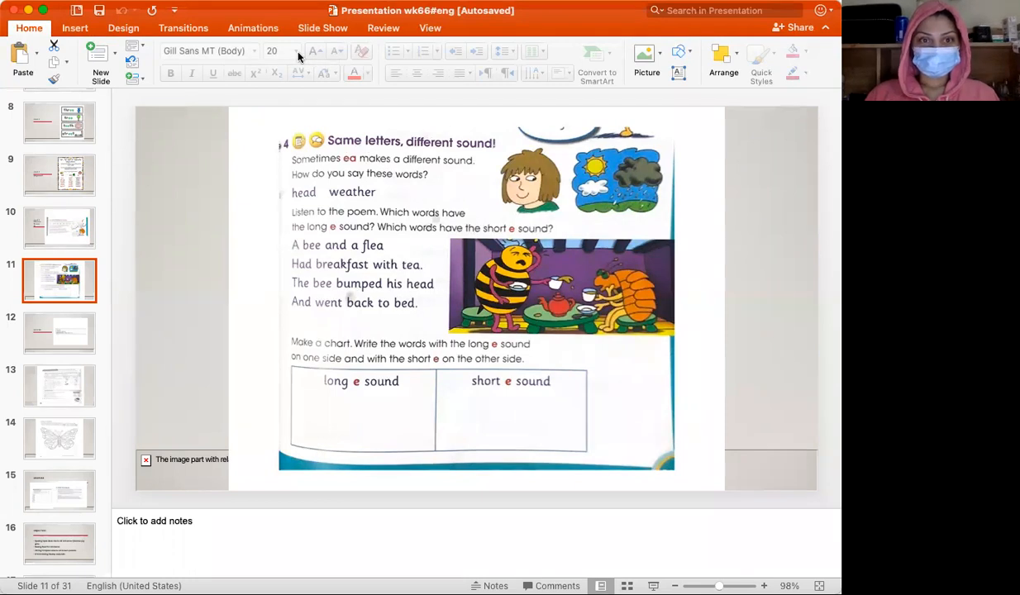
Step: Add red "ea ee" text at the top-left of slide 11
left_click(399, 141)
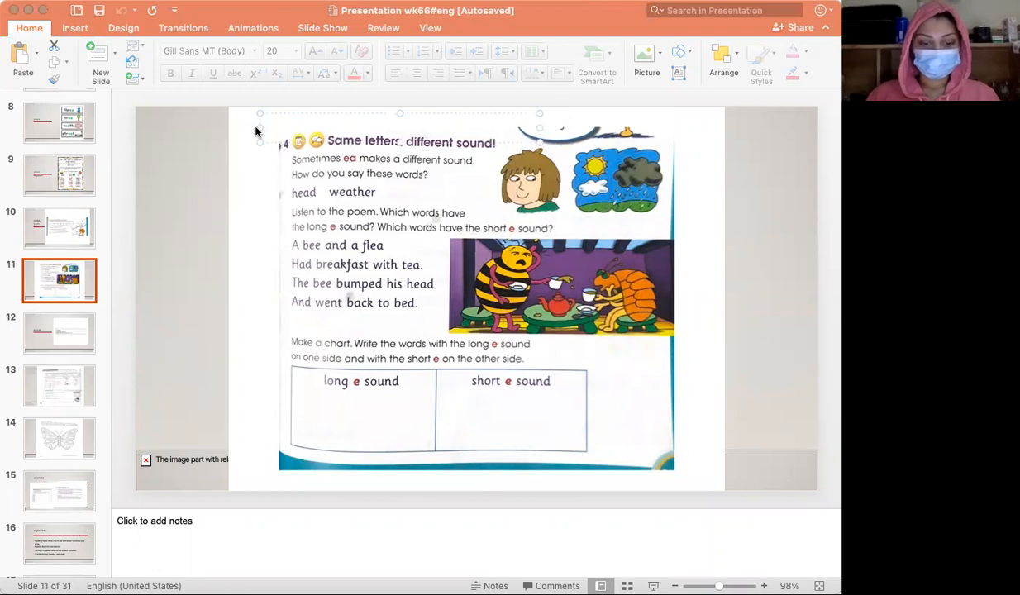
type("ea")
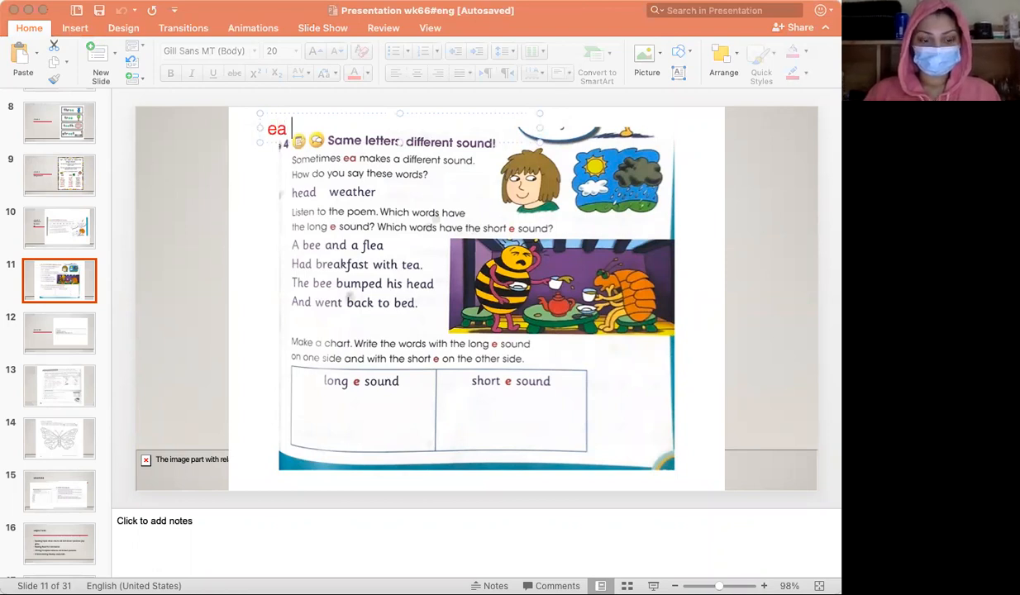
type("ee")
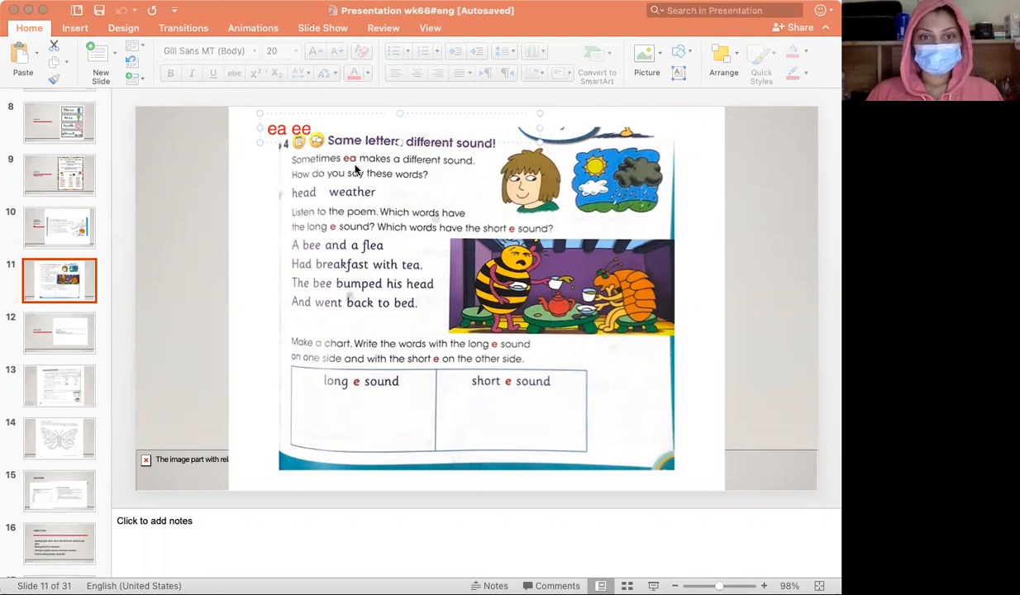
mouse_move(452, 180)
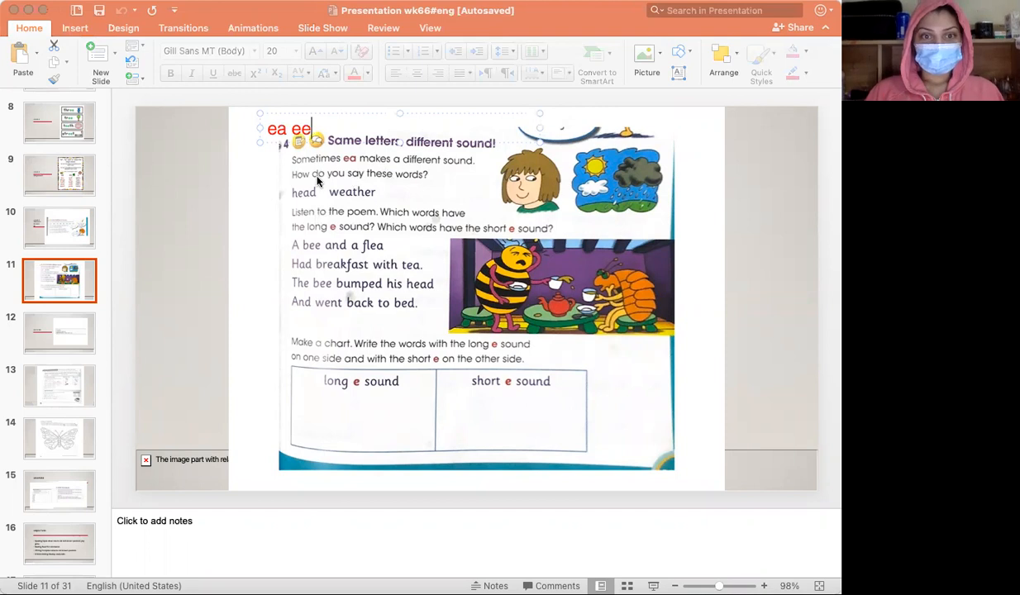
mouse_move(403, 187)
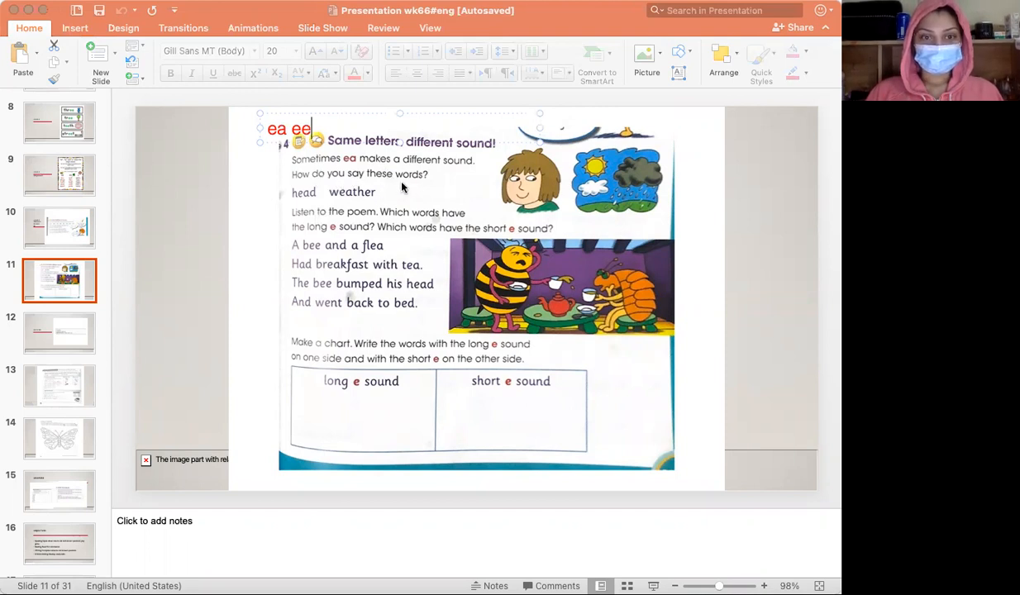
mouse_move(347, 209)
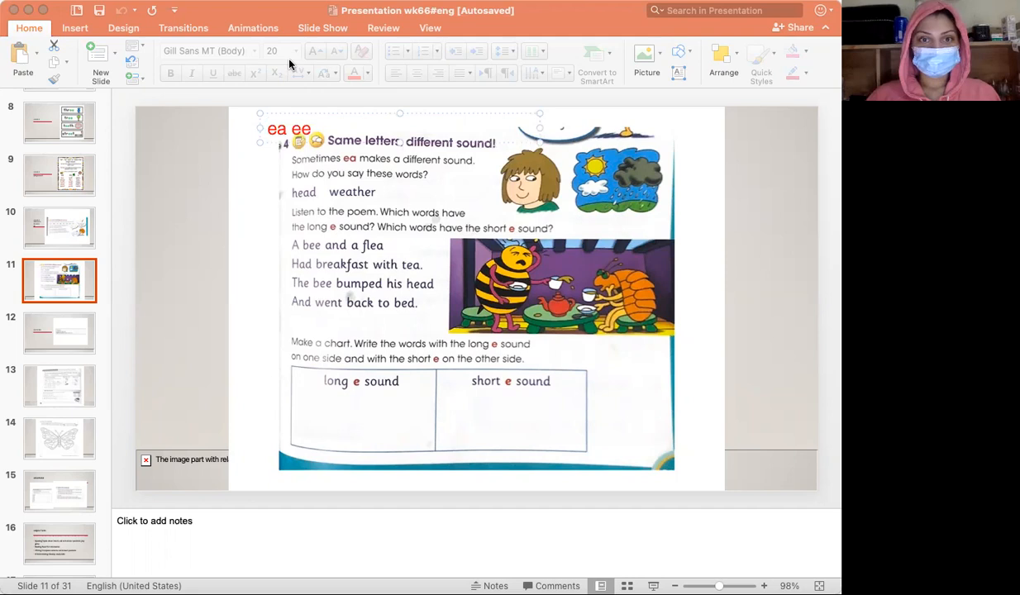
mouse_move(322, 101)
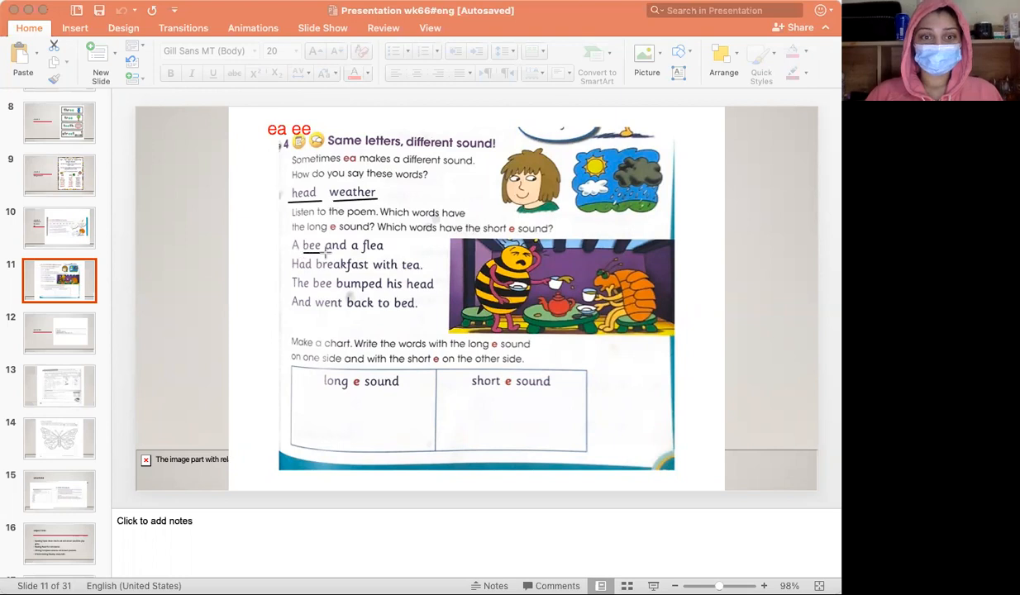
mouse_move(376, 257)
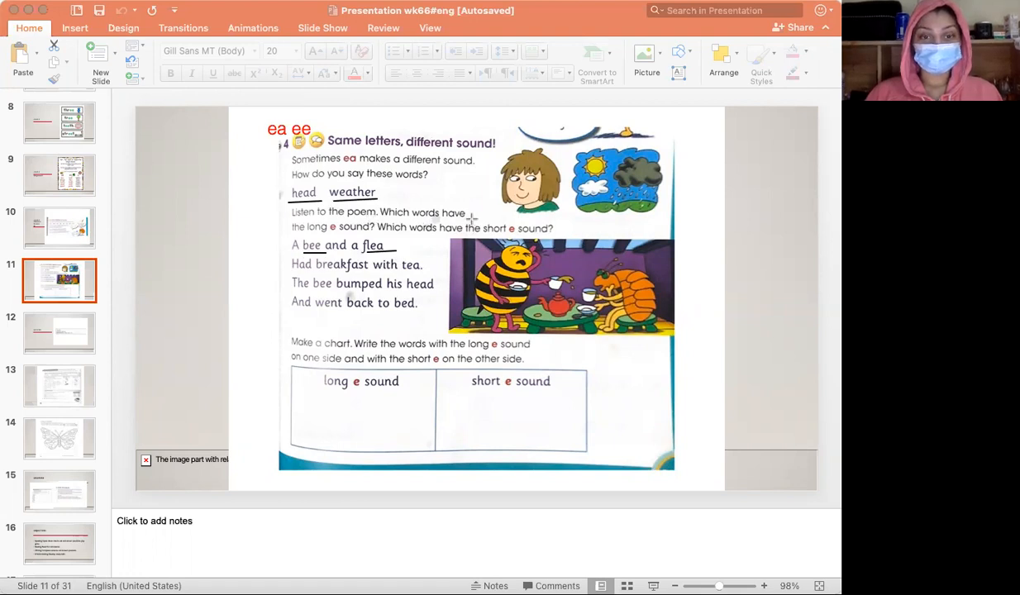
mouse_move(341, 238)
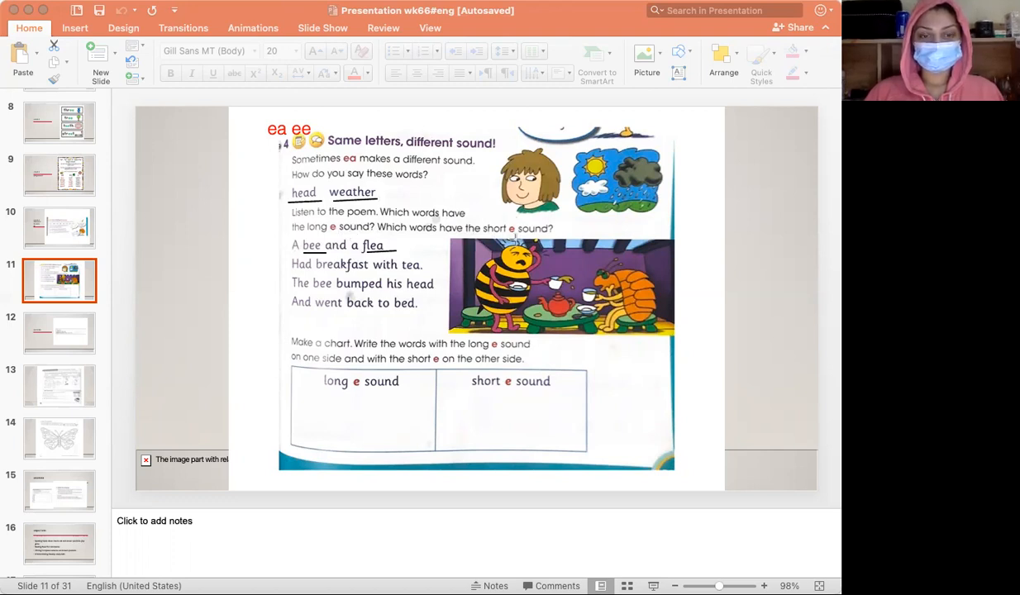
mouse_move(316, 250)
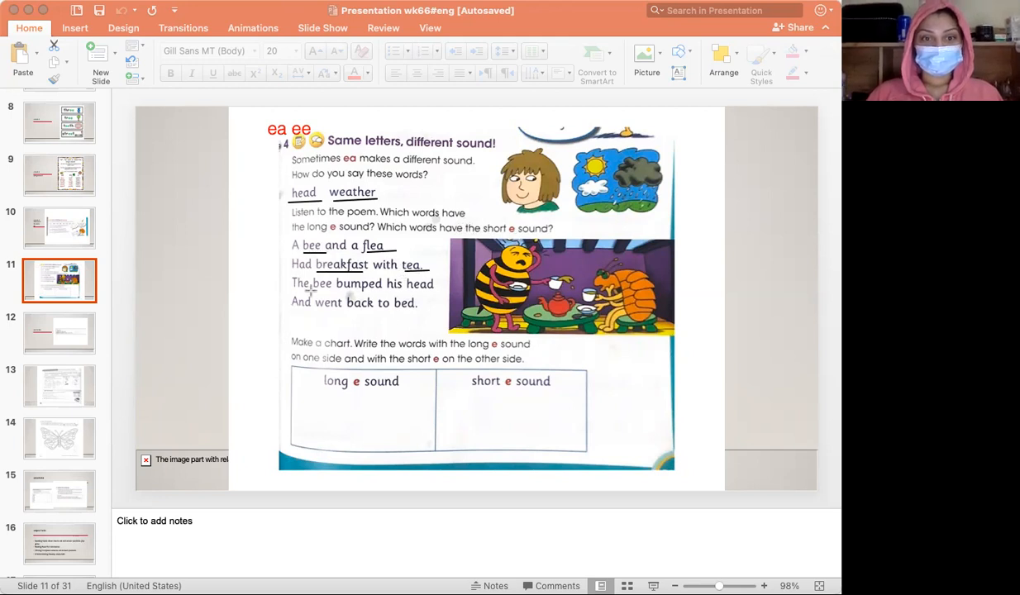
mouse_move(323, 290)
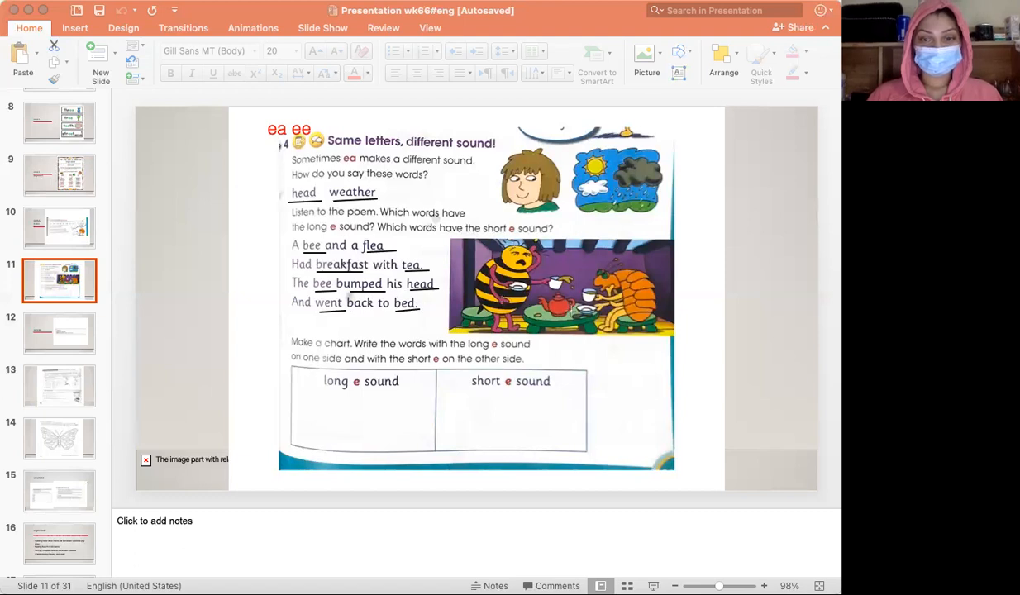
mouse_move(639, 338)
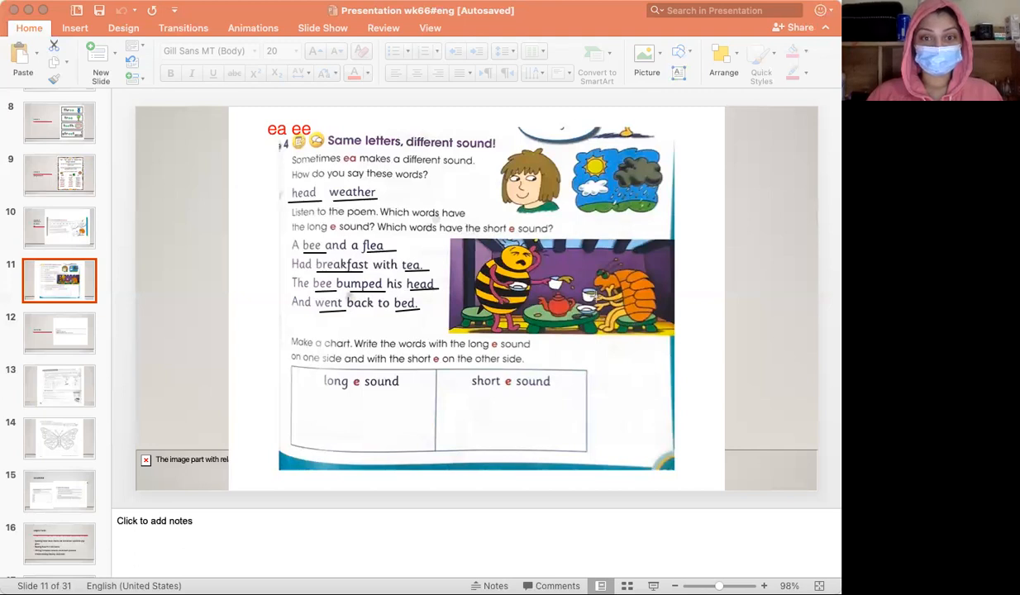
mouse_move(609, 304)
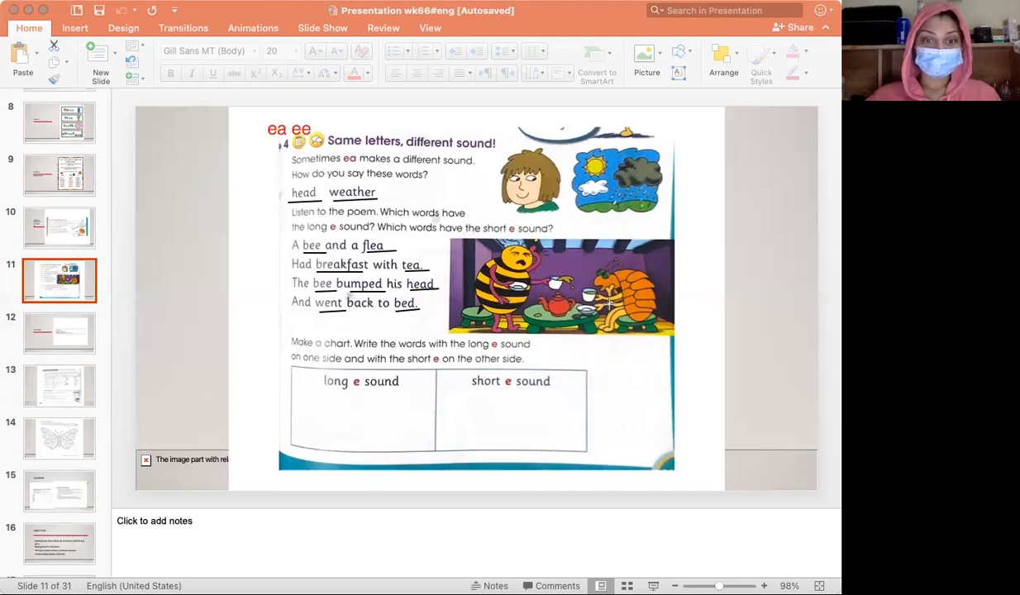
mouse_move(449, 312)
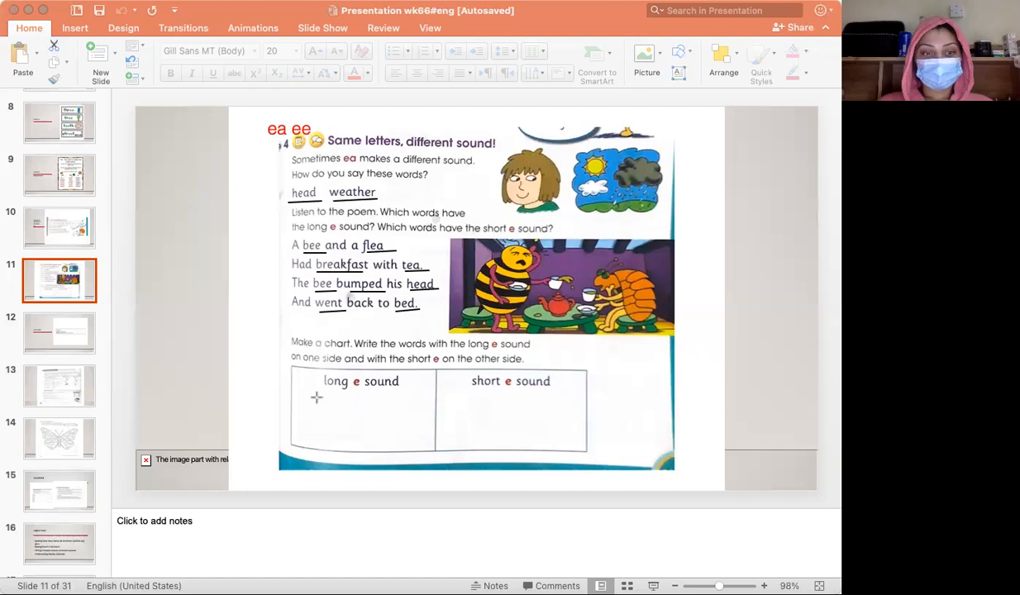
mouse_move(417, 406)
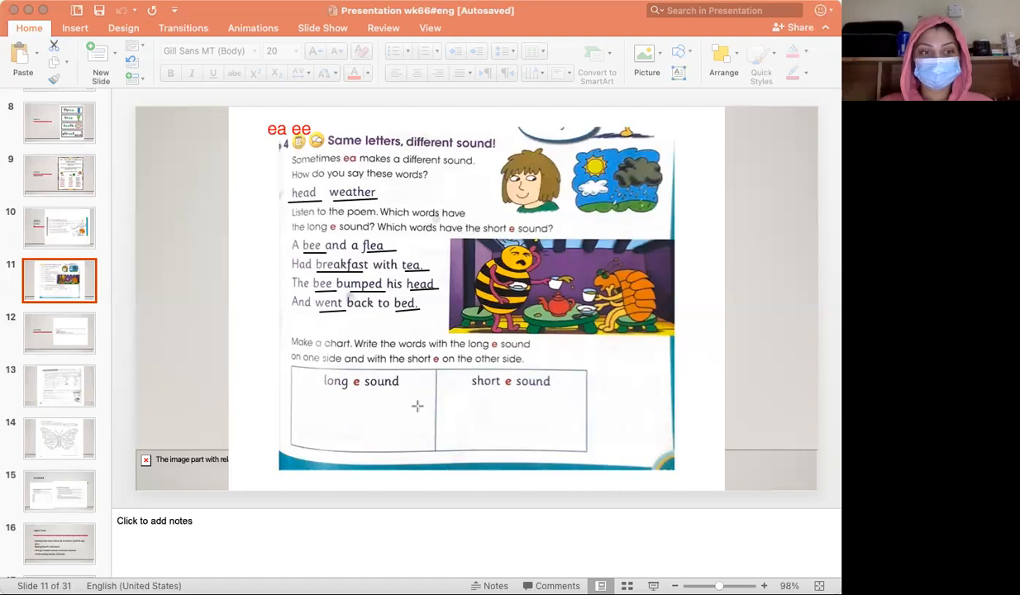
mouse_move(381, 399)
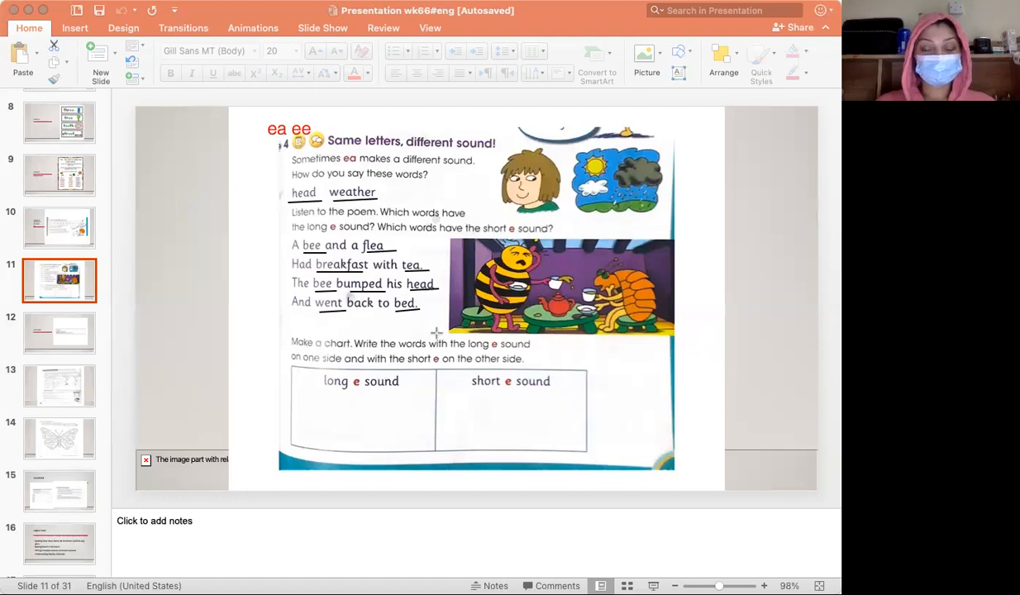
mouse_move(680, 130)
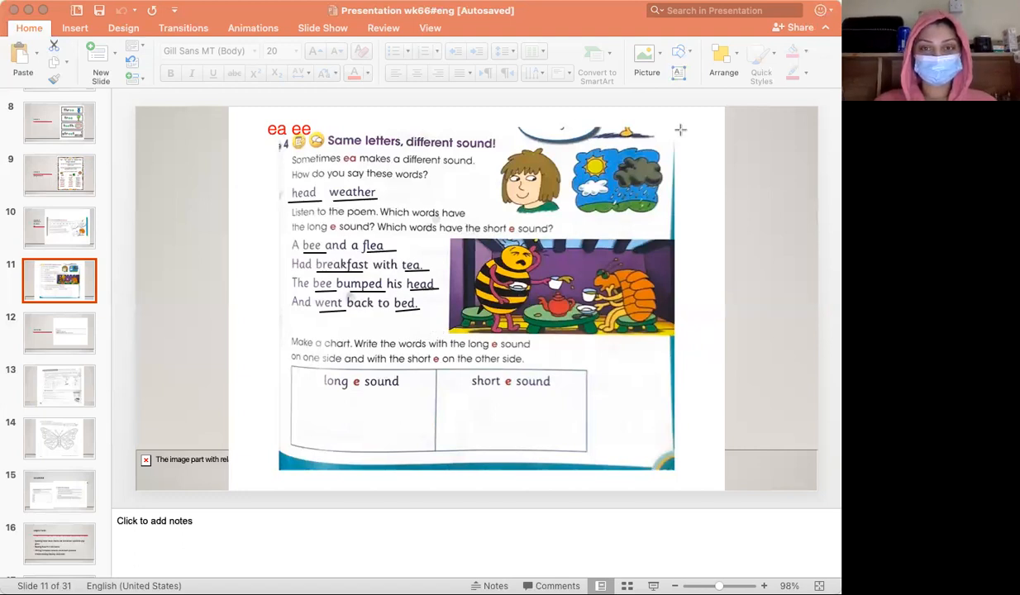
mouse_move(624, 65)
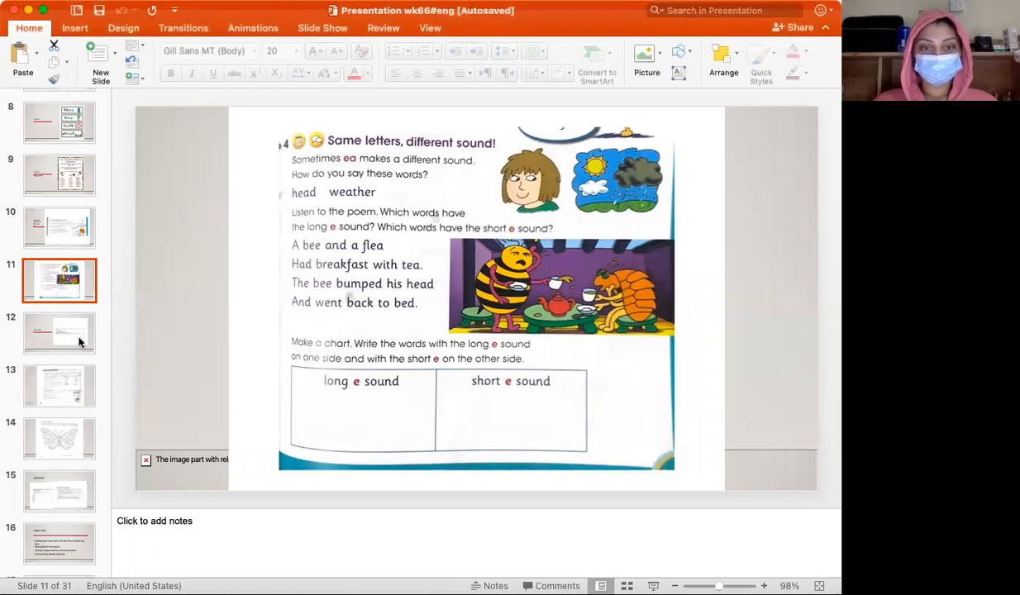
Step: View slide 12's answers list, then move to the next slide thumbnail
left_click(59, 333)
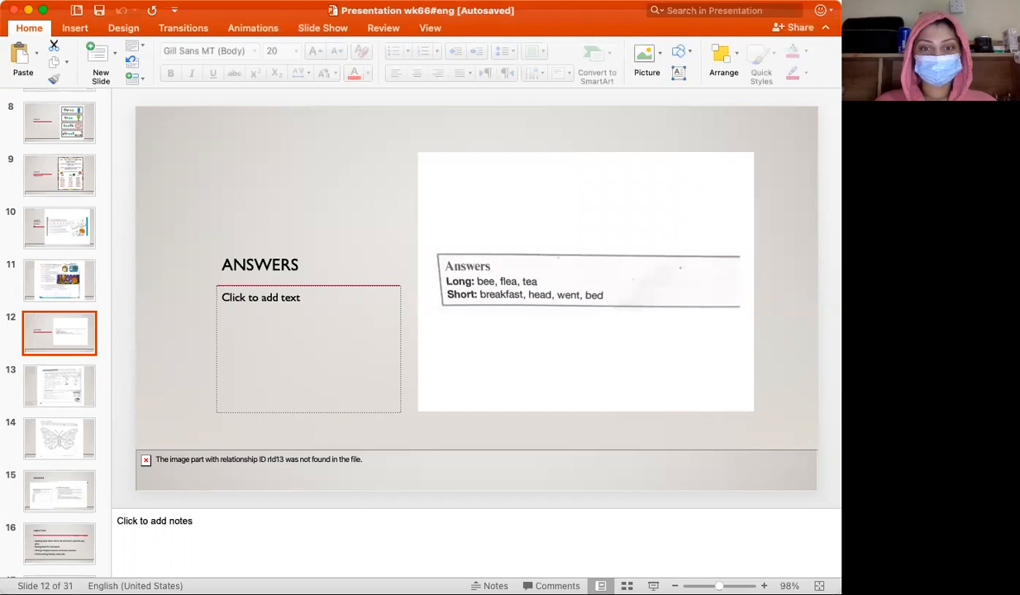
mouse_move(566, 264)
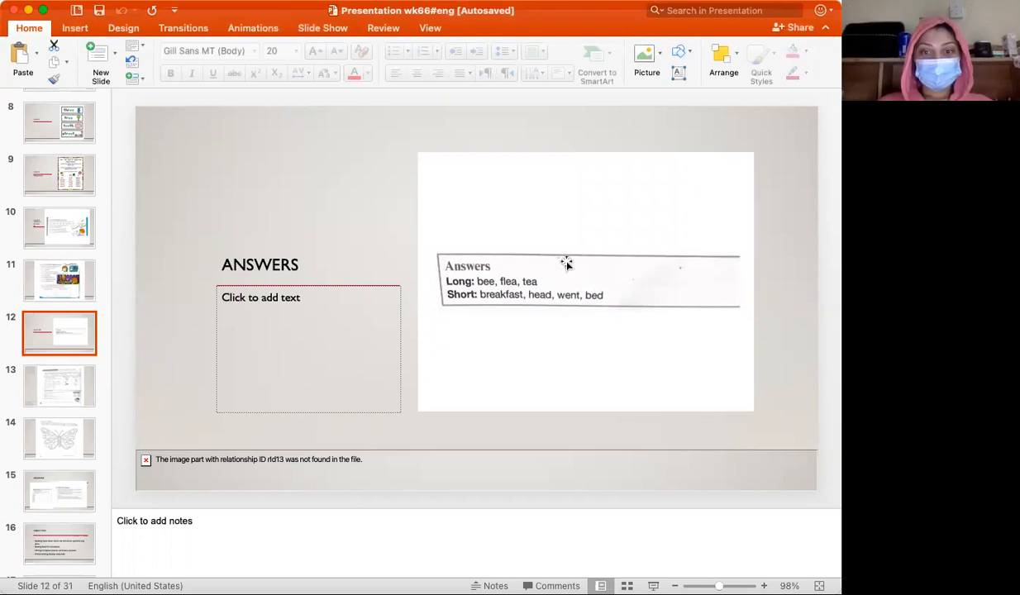
mouse_move(488, 281)
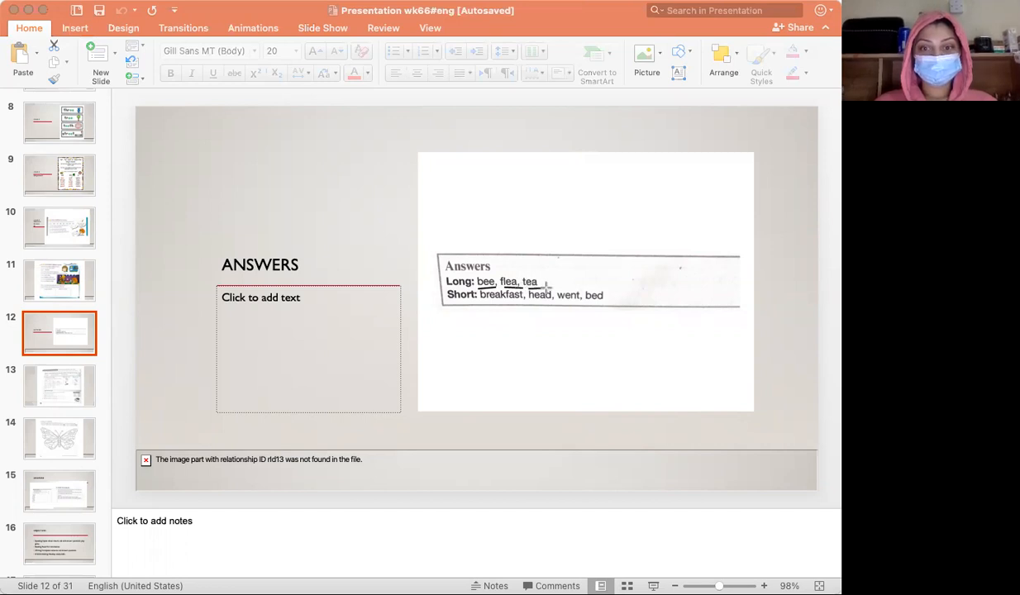
mouse_move(562, 273)
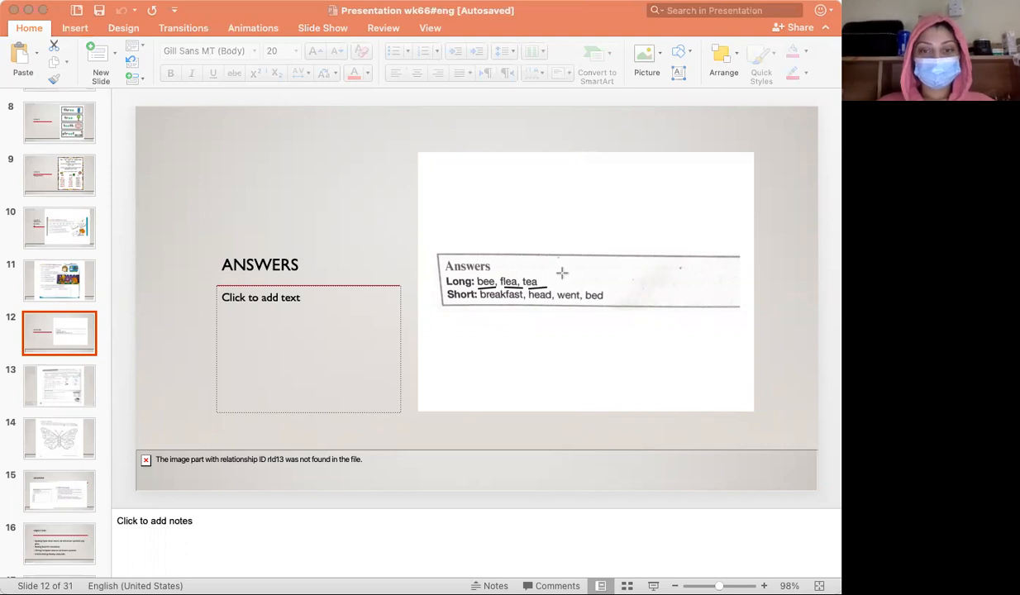
mouse_move(486, 302)
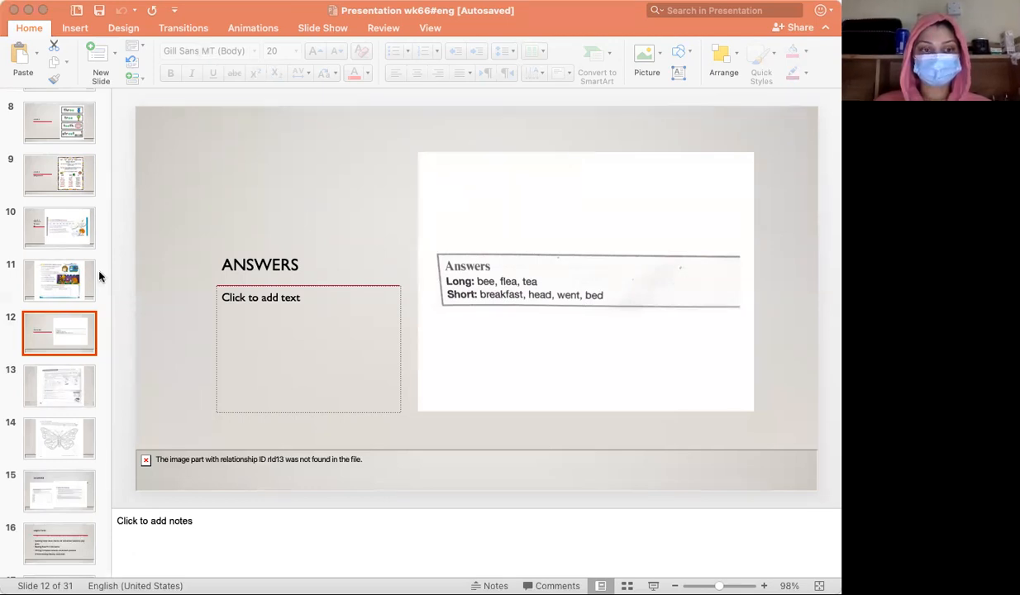
left_click(59, 385)
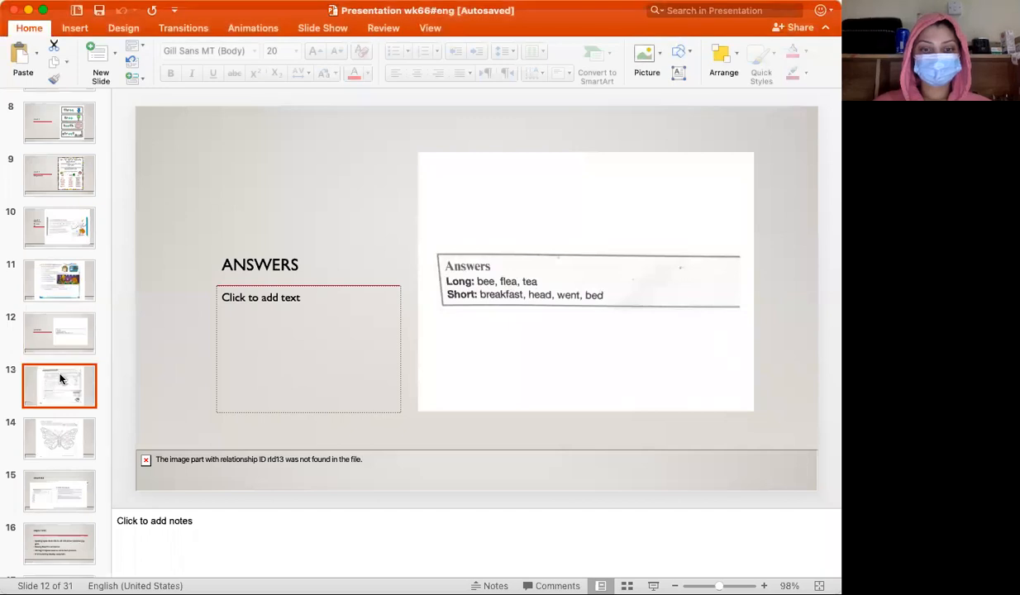
Step: Go to slide 13 and select the crossword worksheet picture
left_click(58, 385)
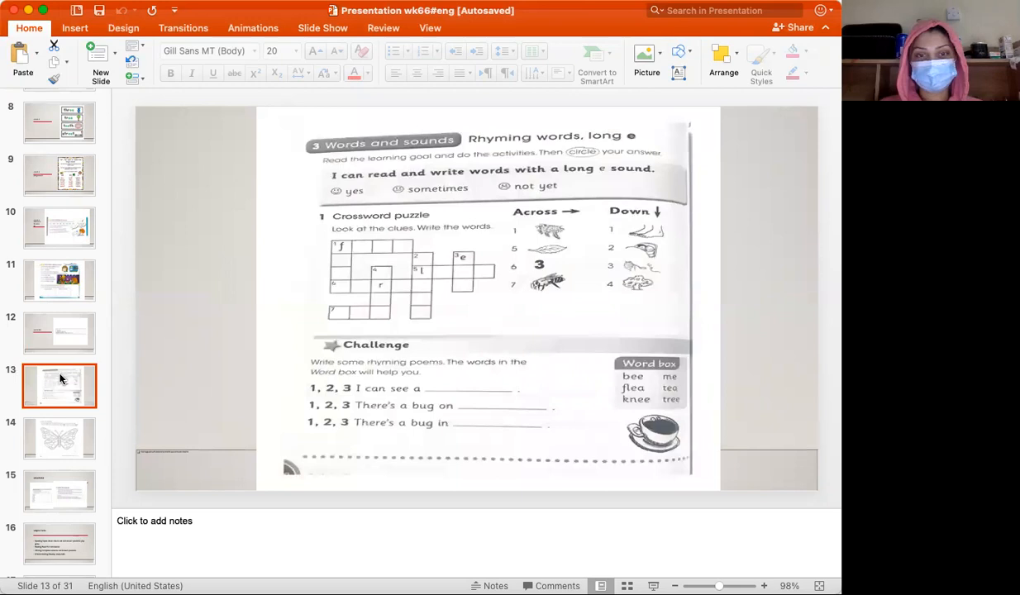
mouse_move(357, 360)
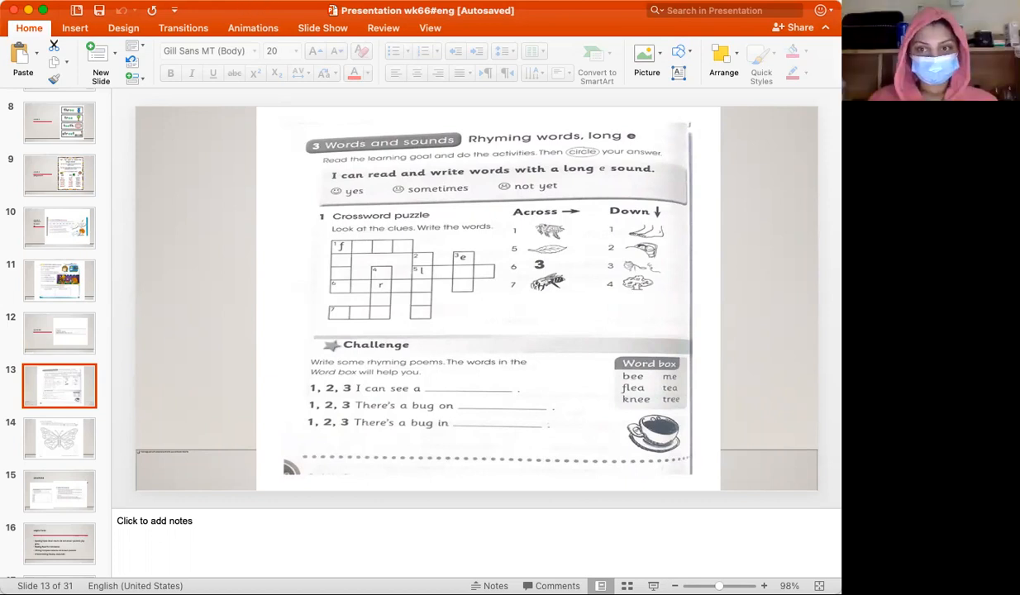
mouse_move(413, 317)
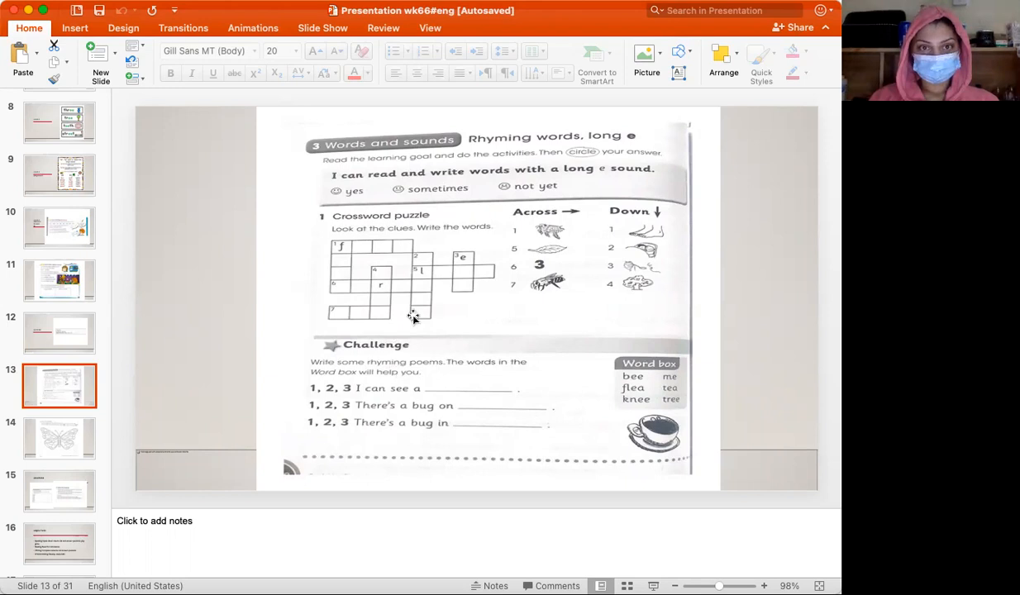
left_click(413, 316)
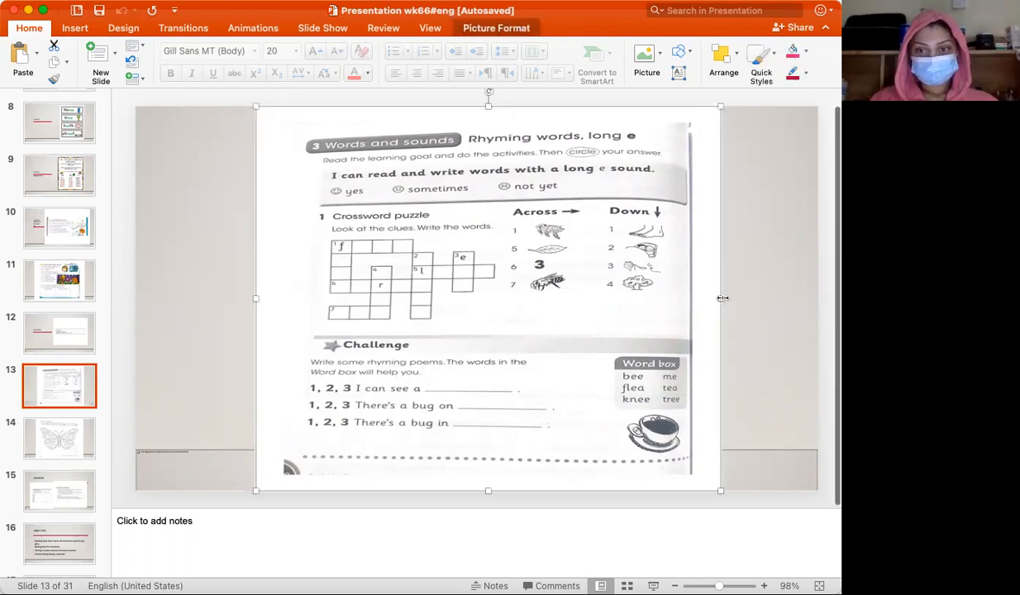
Step: Widen the crossword picture by dragging its right handle outward
left_click_drag(720, 298, 761, 299)
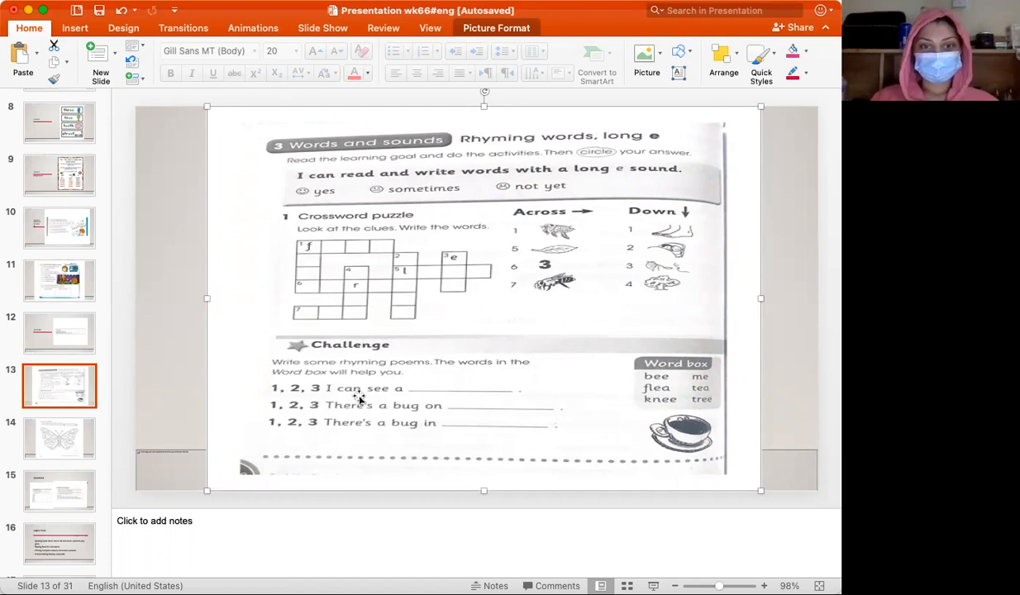
mouse_move(445, 416)
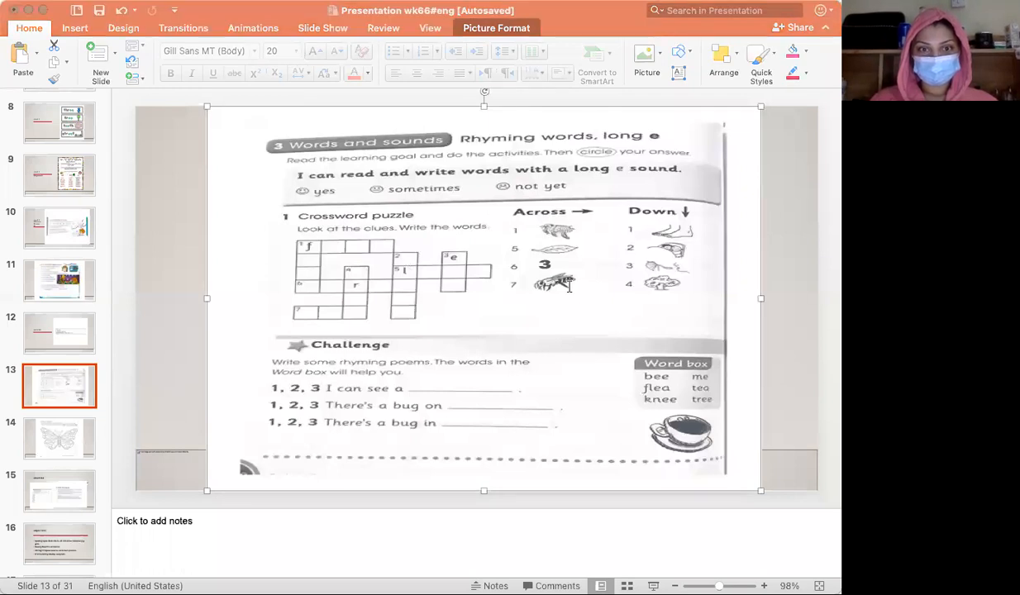
mouse_move(372, 267)
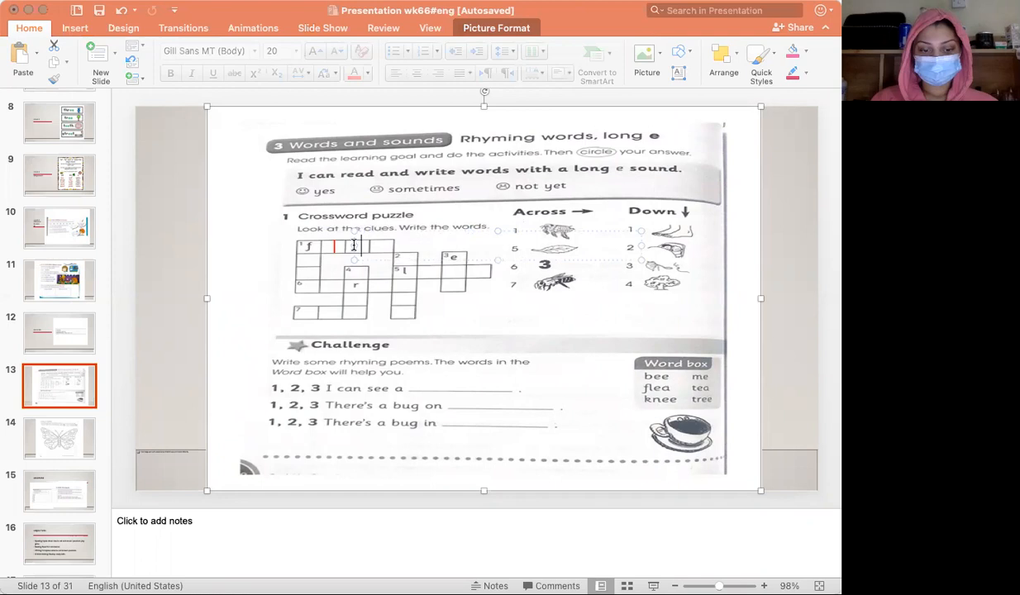
Step: Type red letters into the first across row of the crossword
type("e")
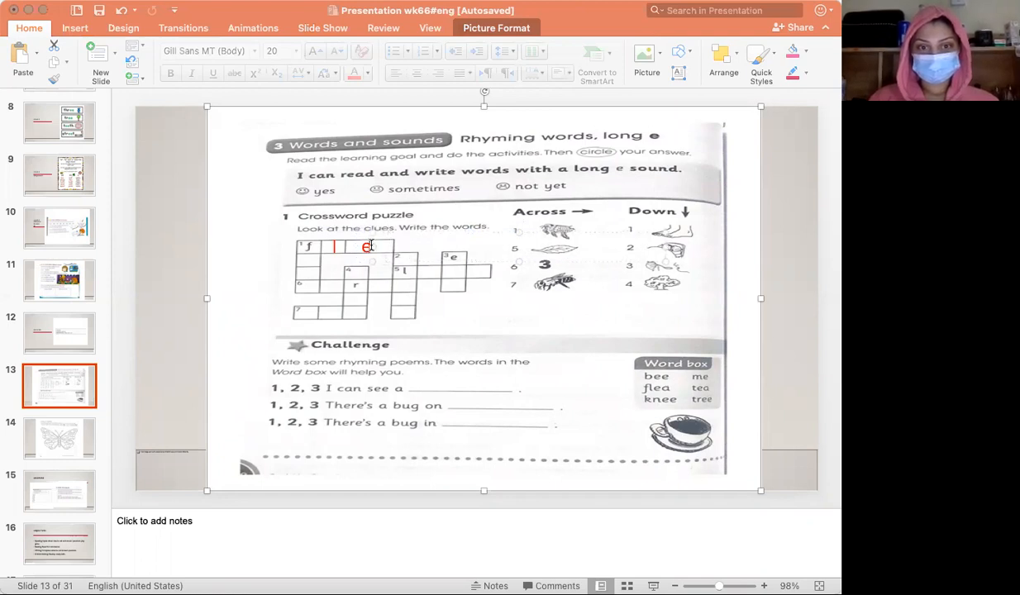
type("qq")
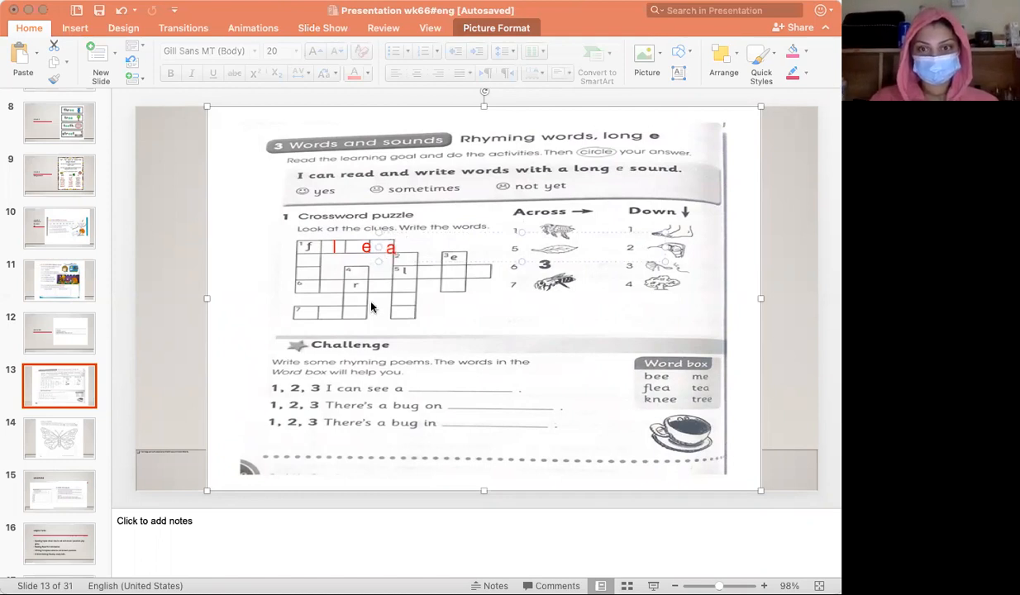
mouse_move(424, 327)
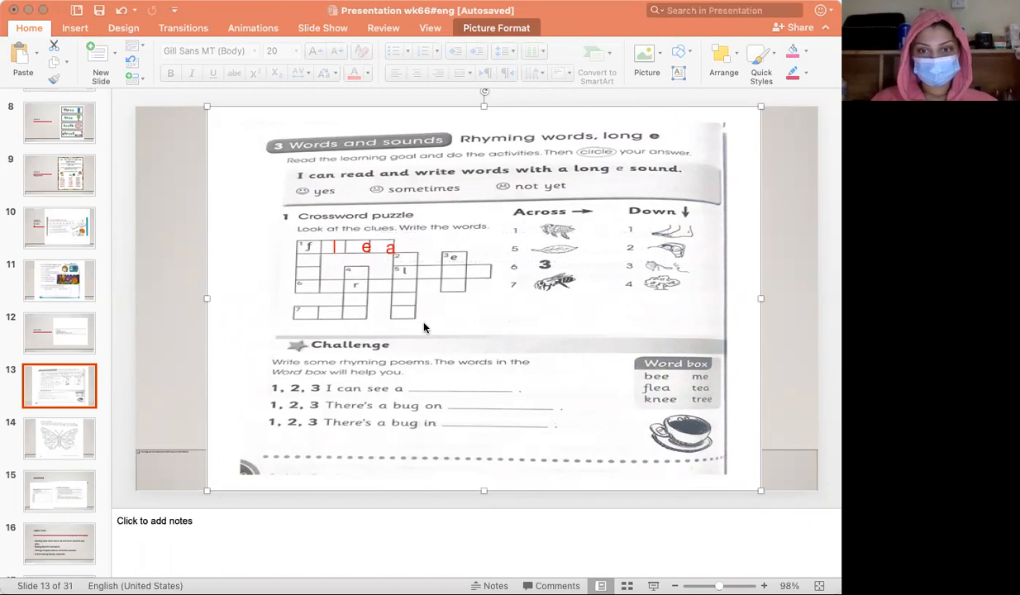
mouse_move(316, 247)
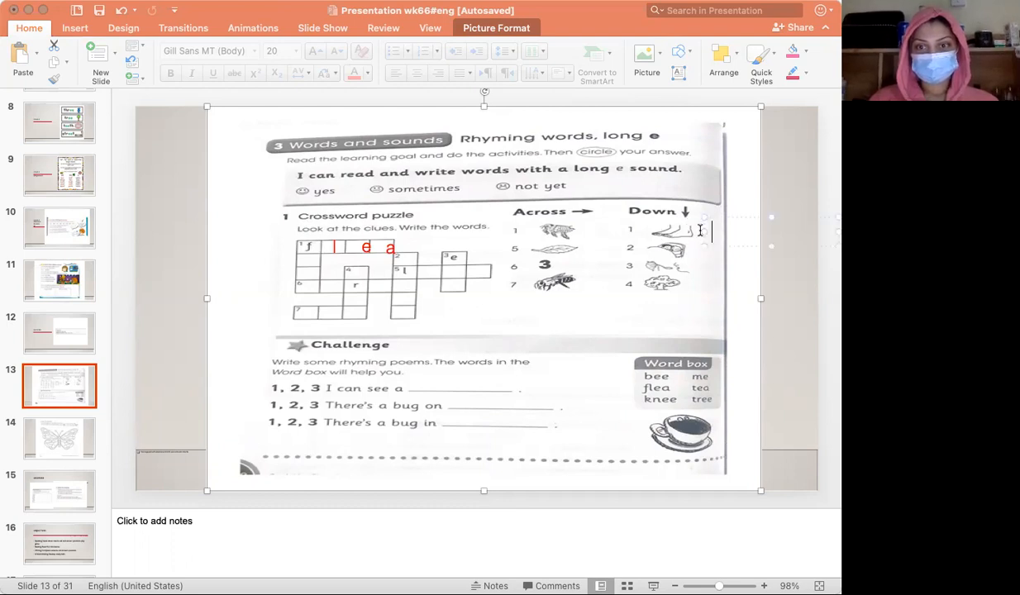
Step: Type red crossword answers: leaf, bed, three, eat, bee, tree
type("feet")
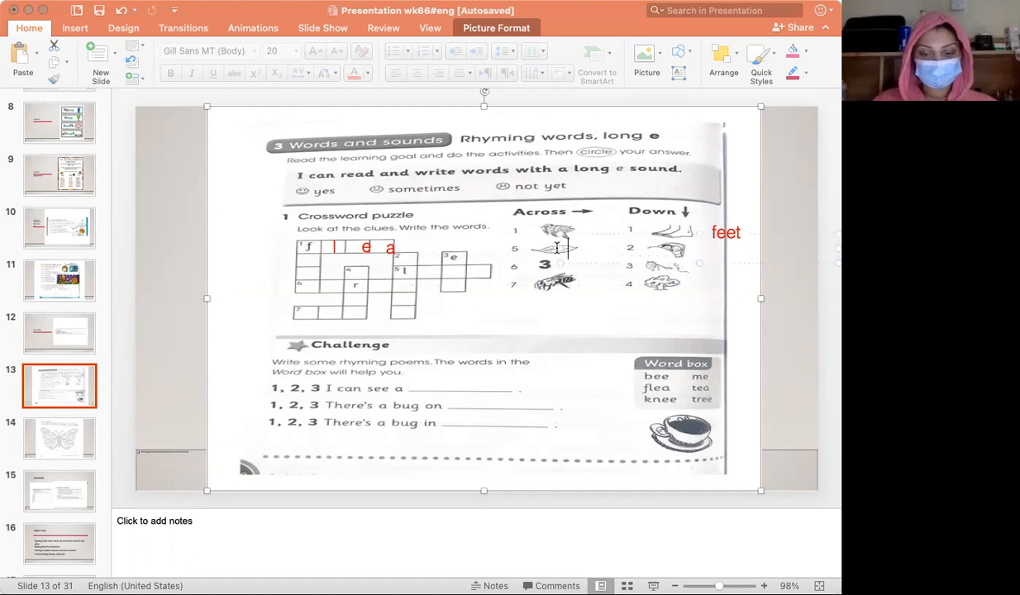
type("leaf")
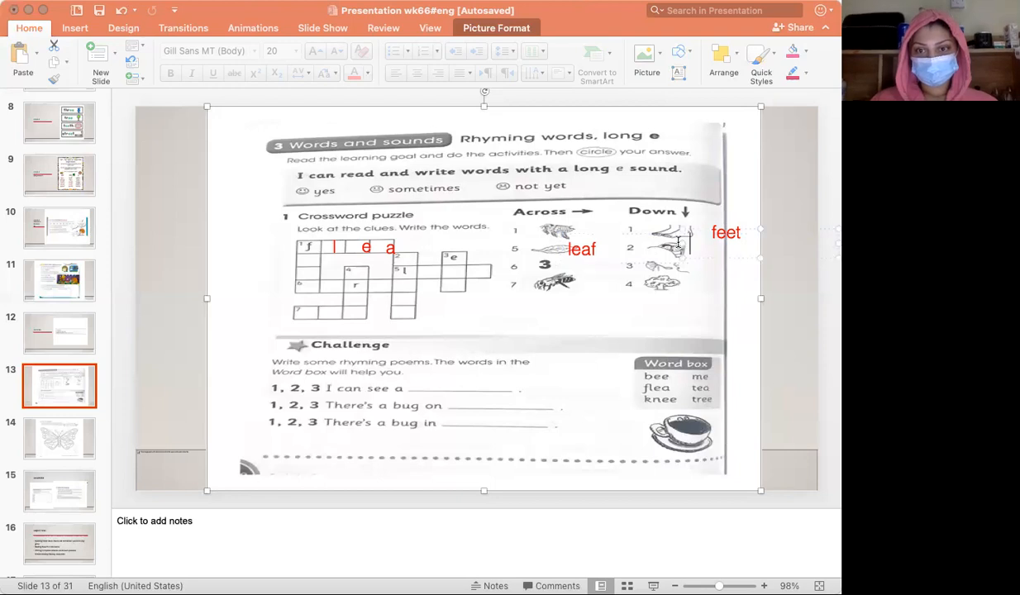
type("bed")
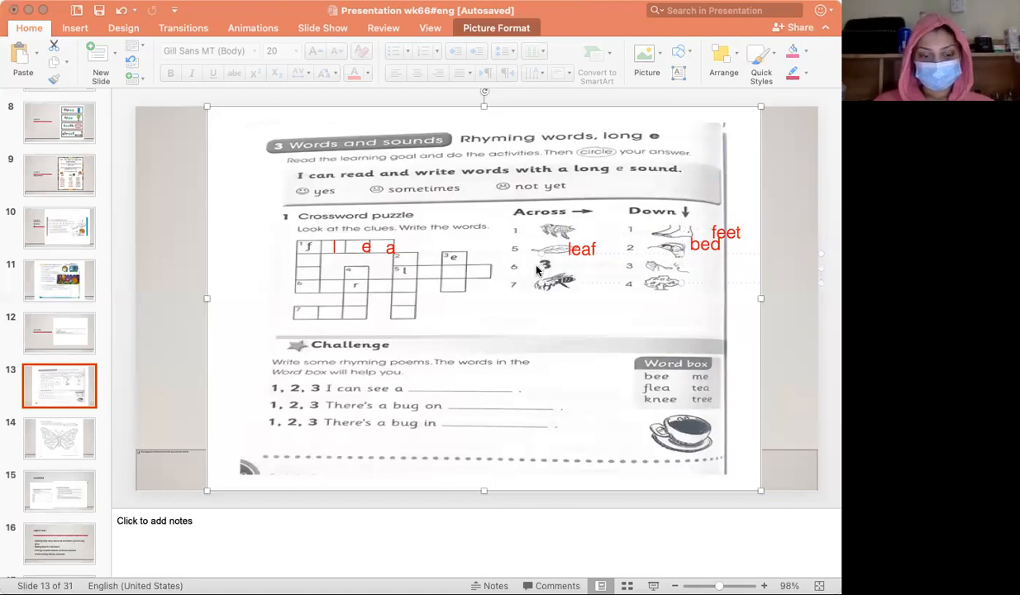
type("three")
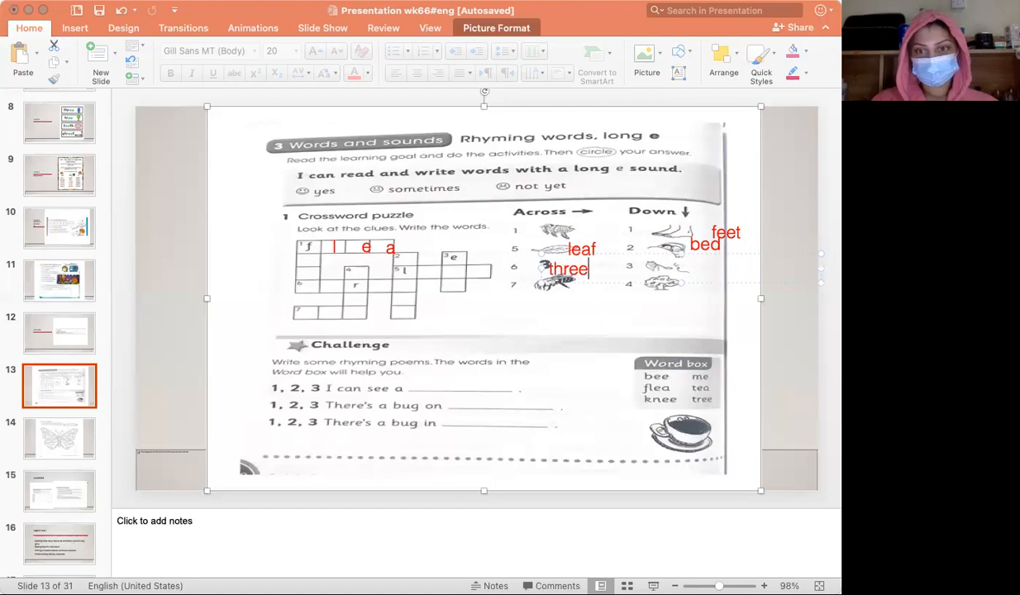
mouse_move(661, 346)
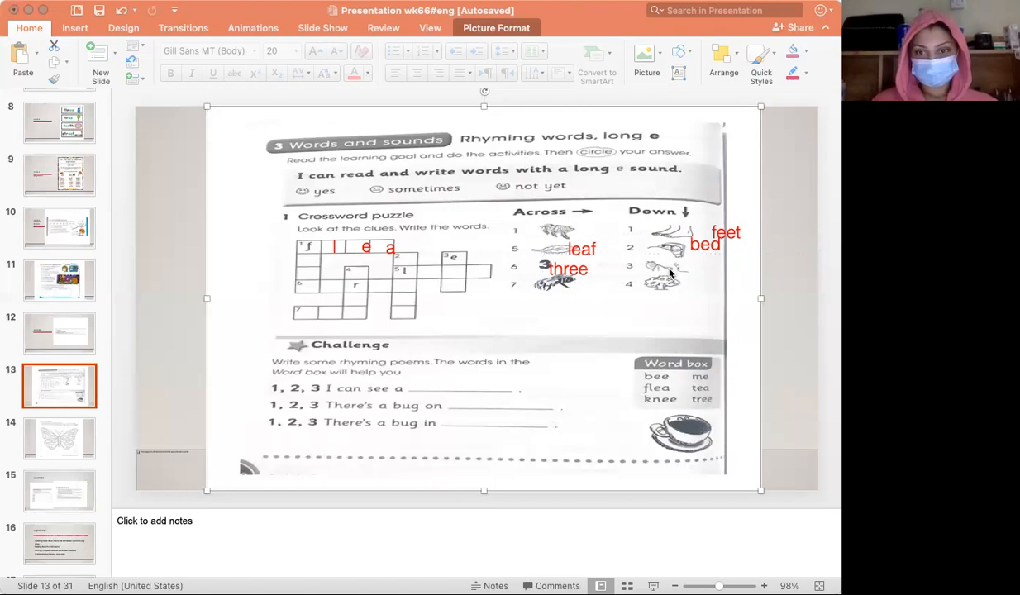
type("eat")
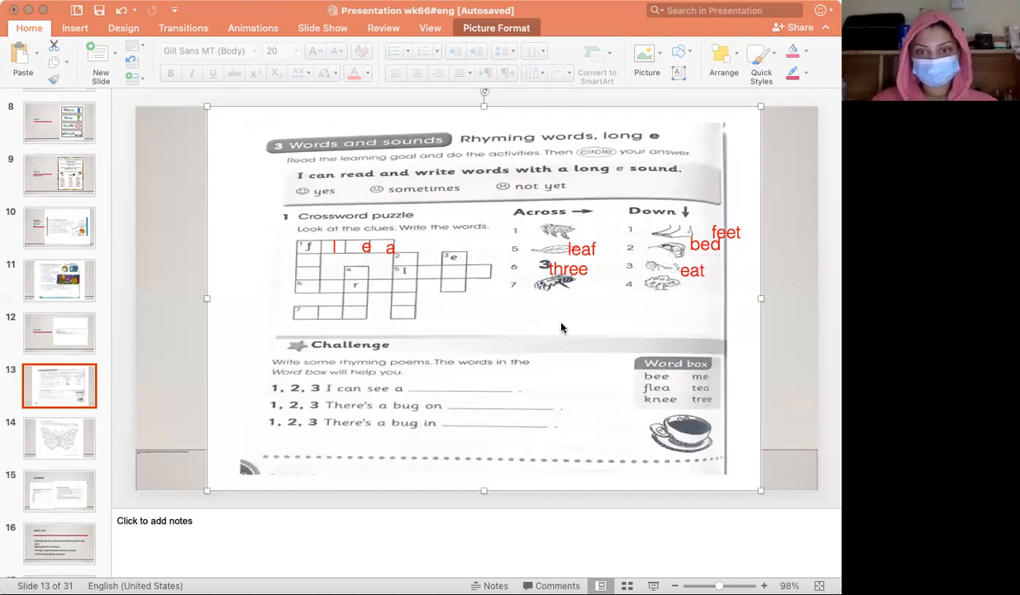
mouse_move(536, 281)
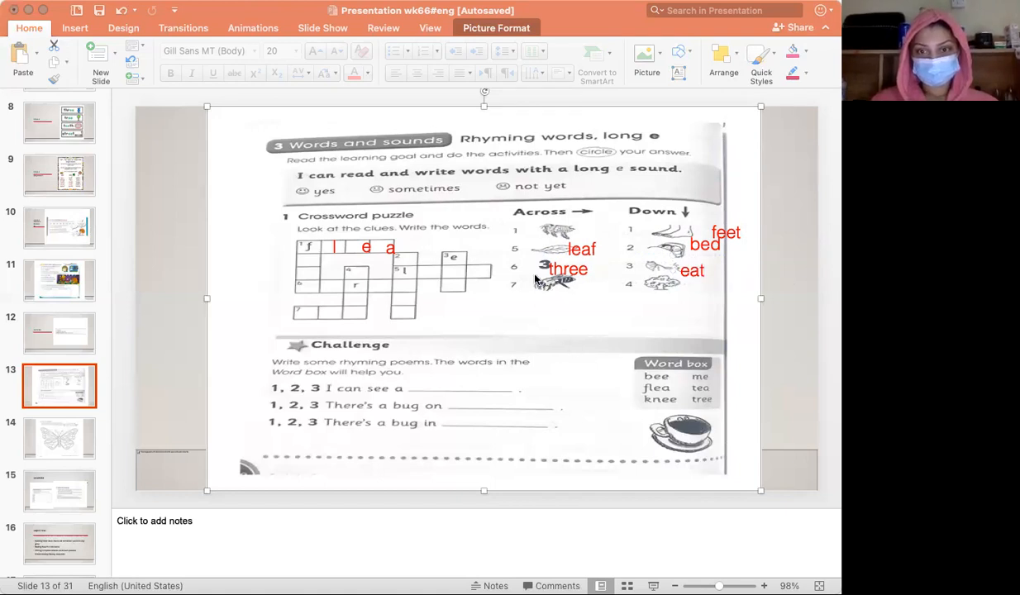
type("be")
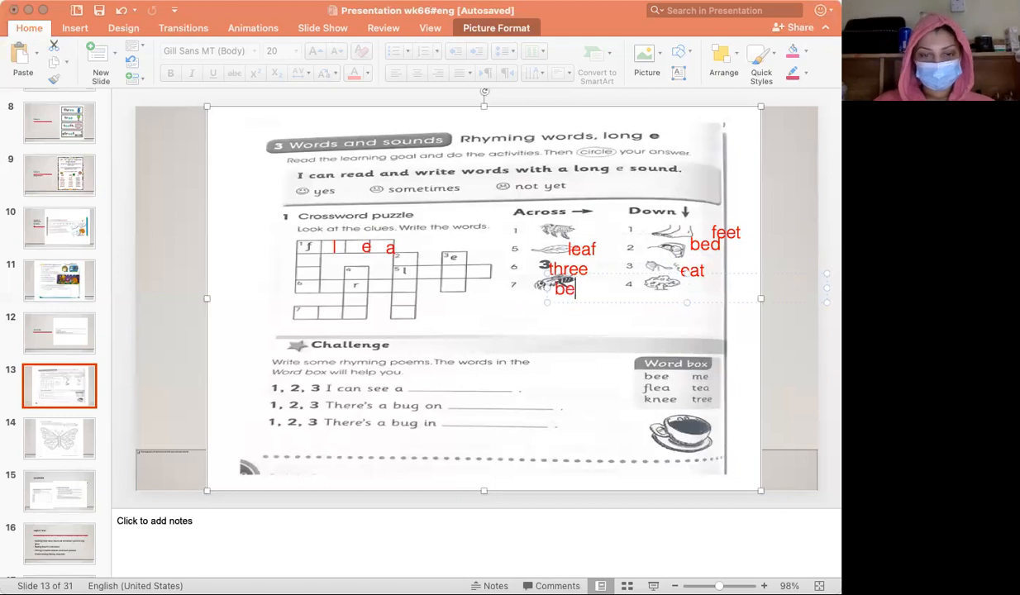
type("a")
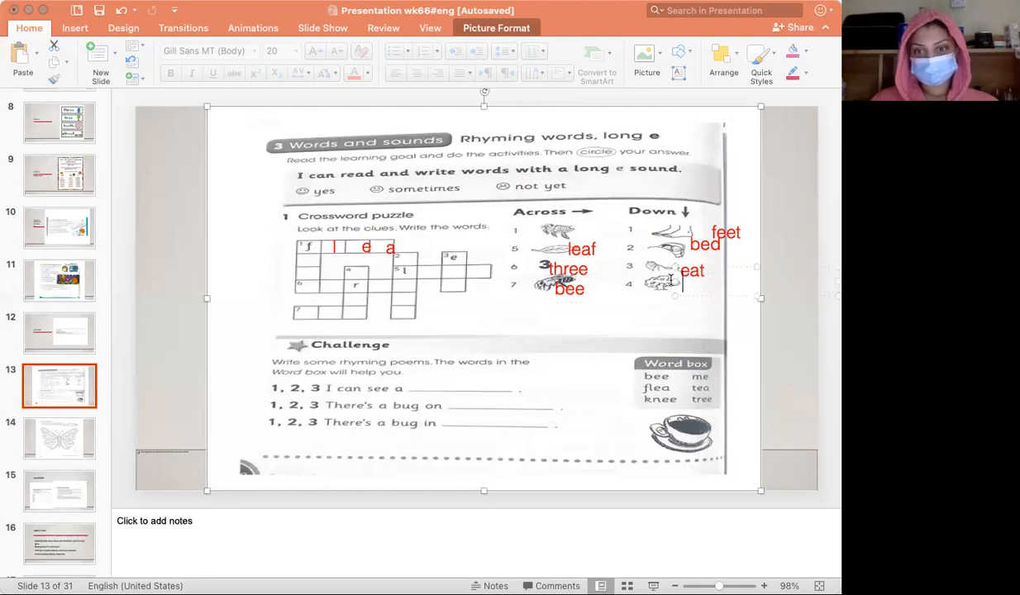
type("tree")
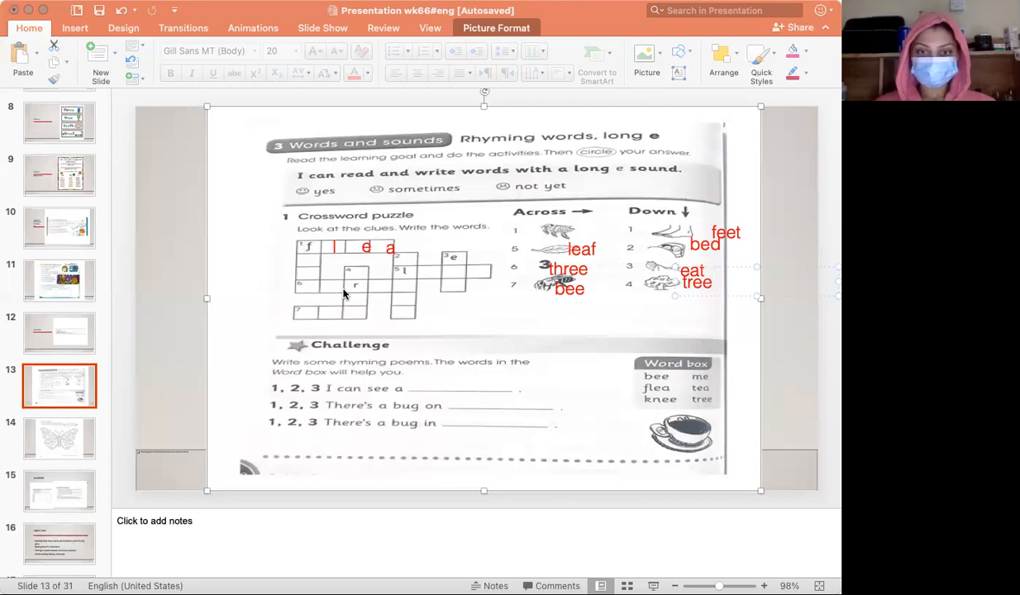
mouse_move(515, 325)
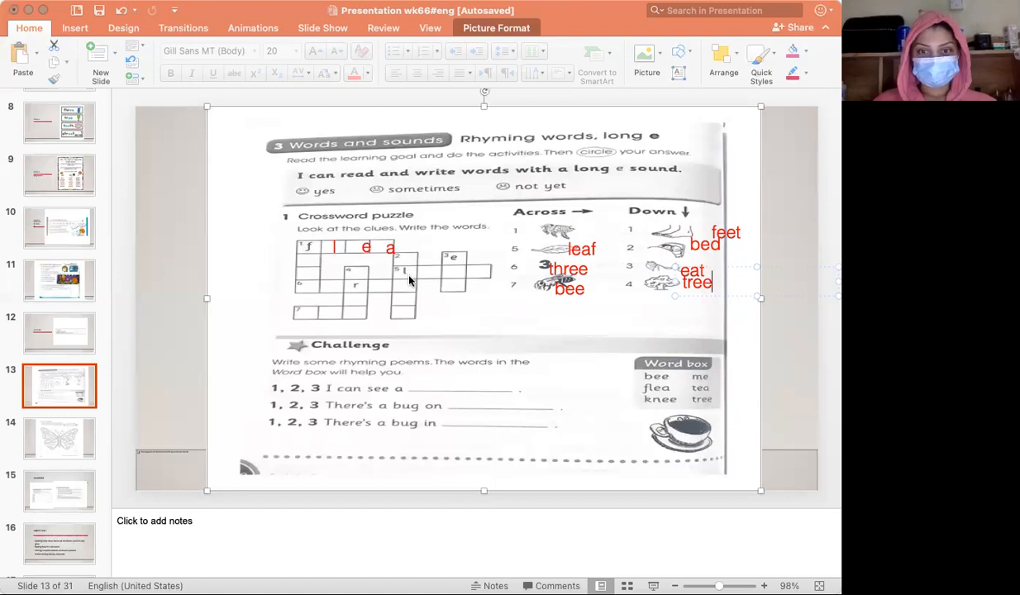
mouse_move(411, 316)
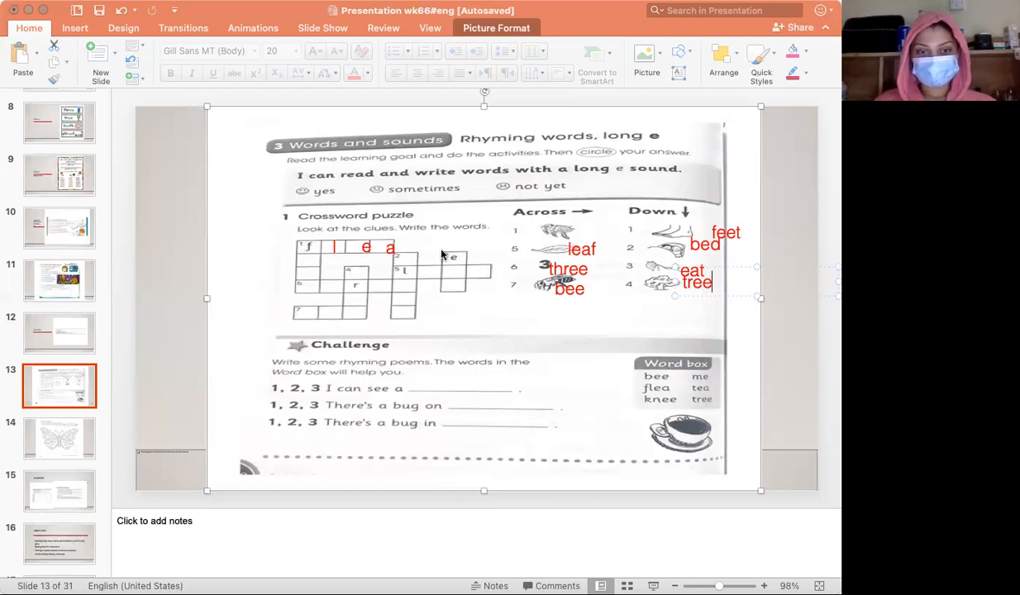
mouse_move(382, 279)
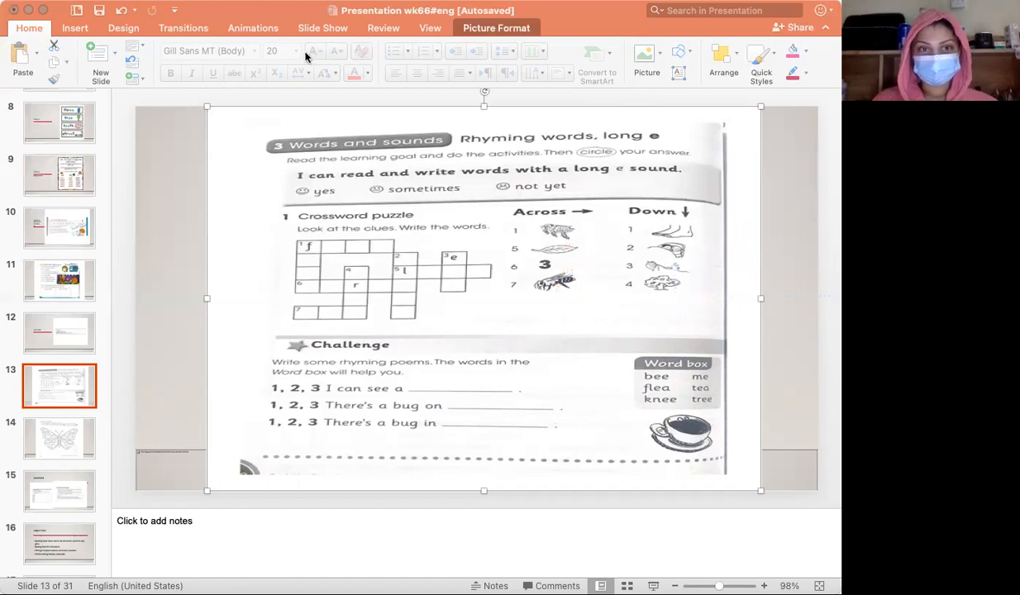
mouse_move(355, 344)
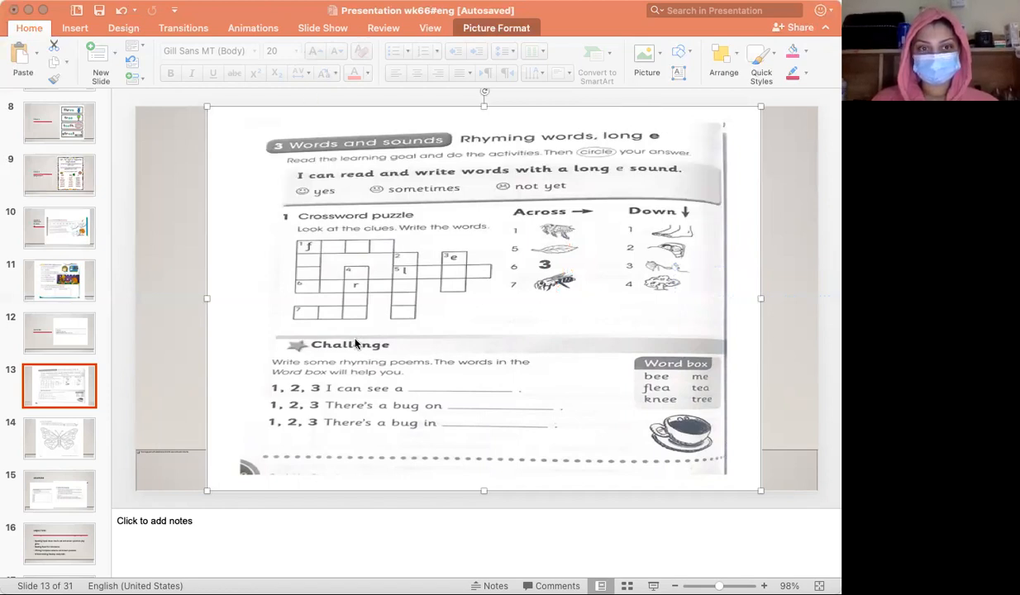
mouse_move(417, 394)
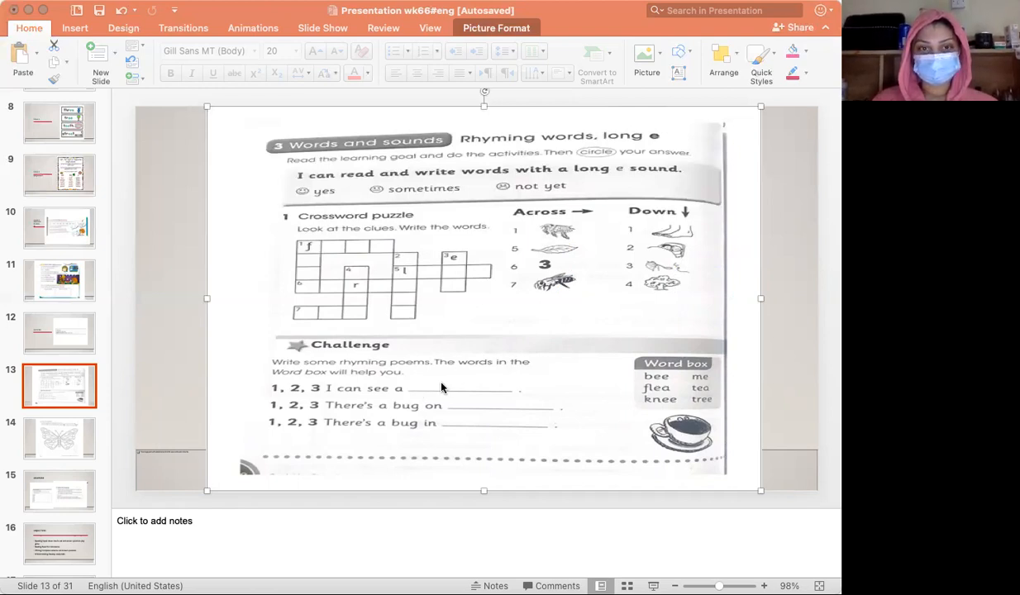
mouse_move(428, 391)
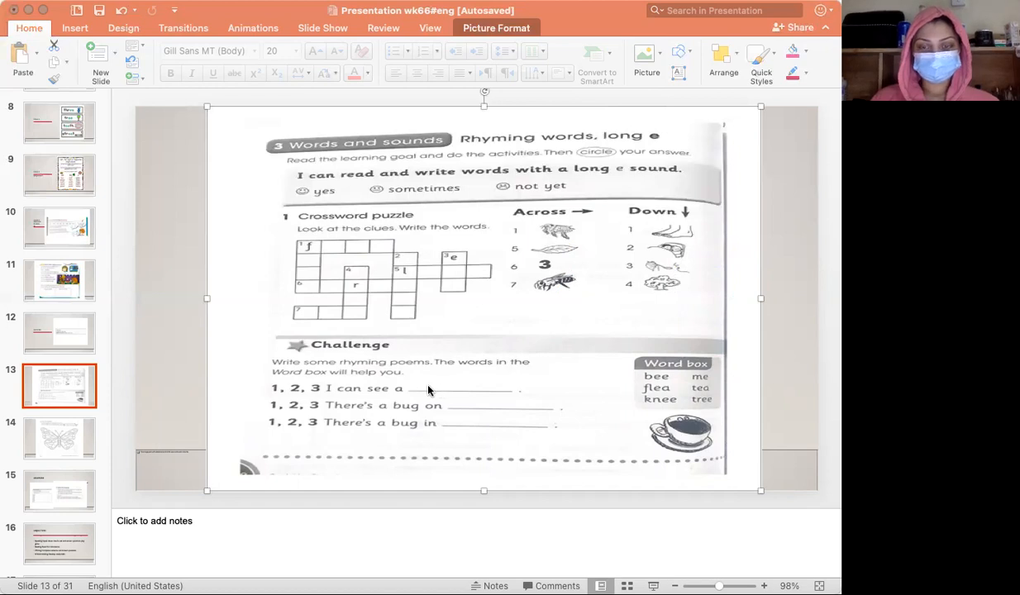
mouse_move(313, 362)
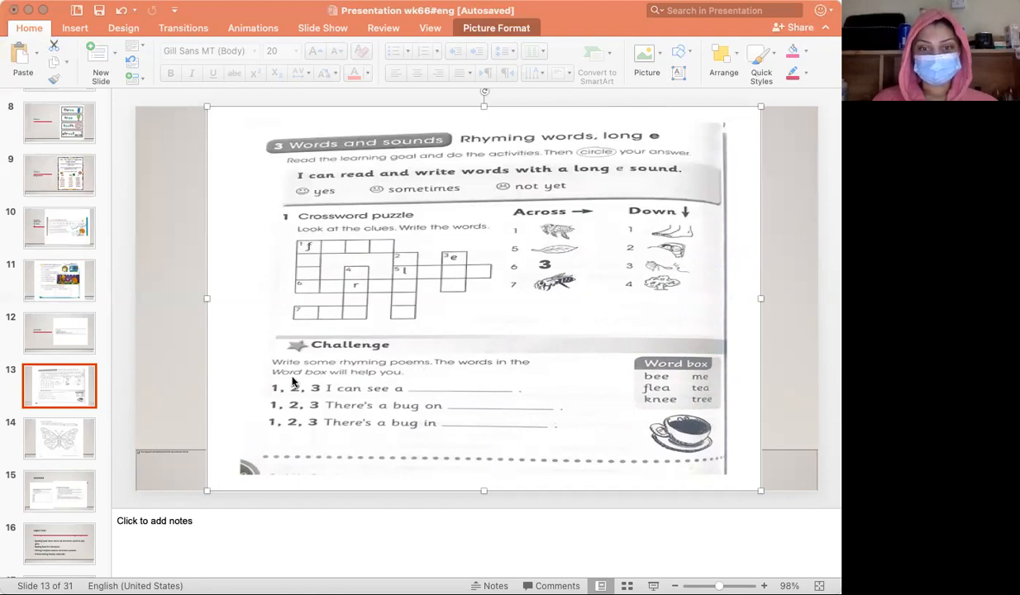
mouse_move(337, 380)
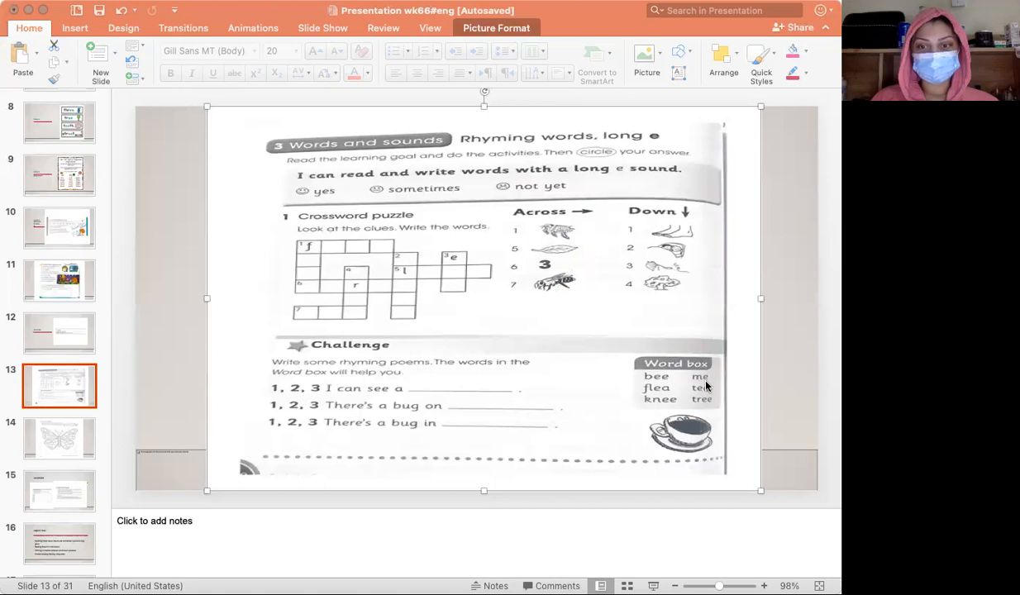
mouse_move(710, 411)
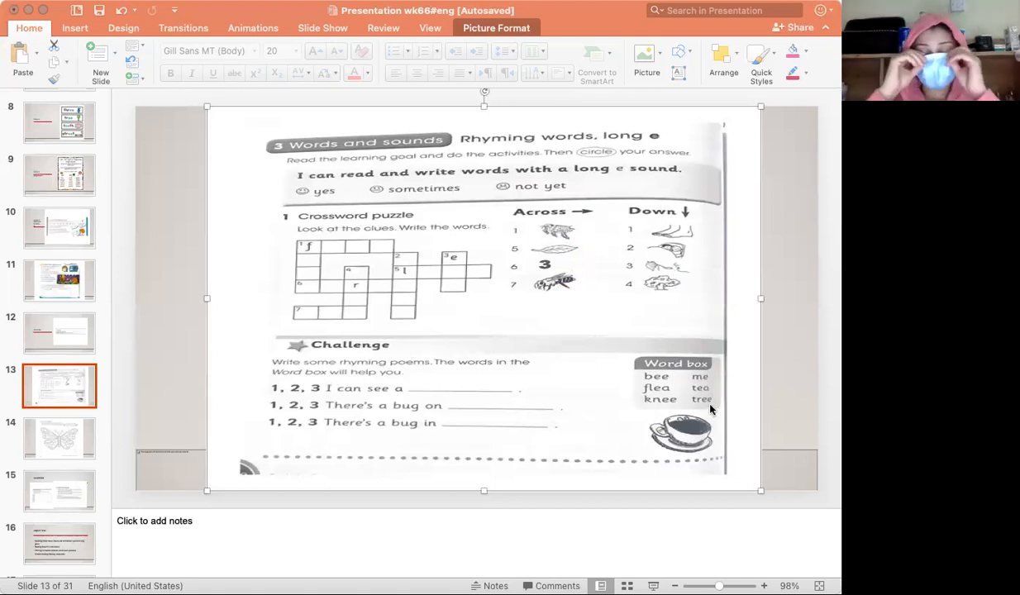
mouse_move(537, 413)
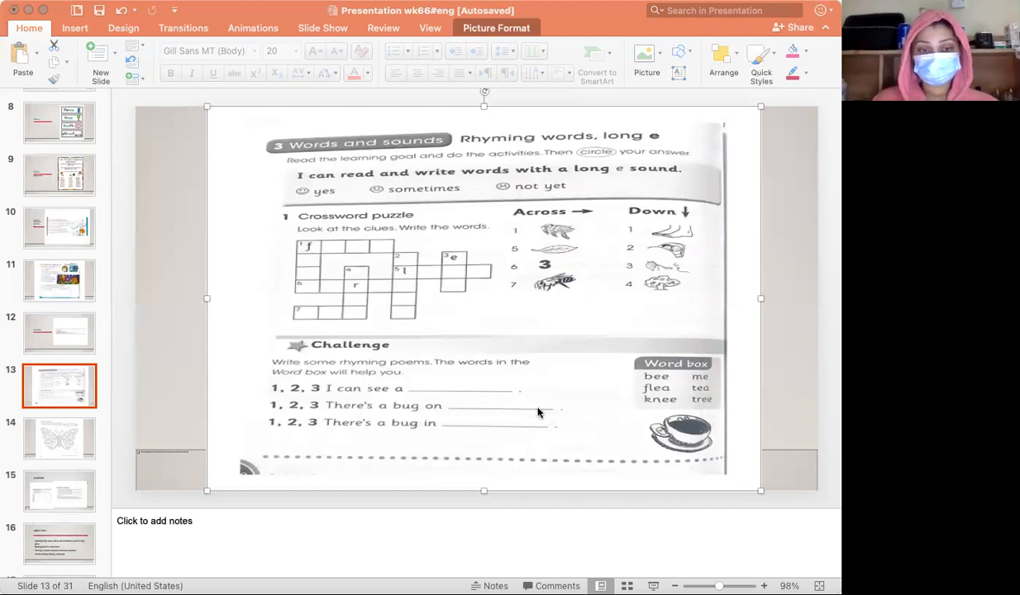
mouse_move(407, 405)
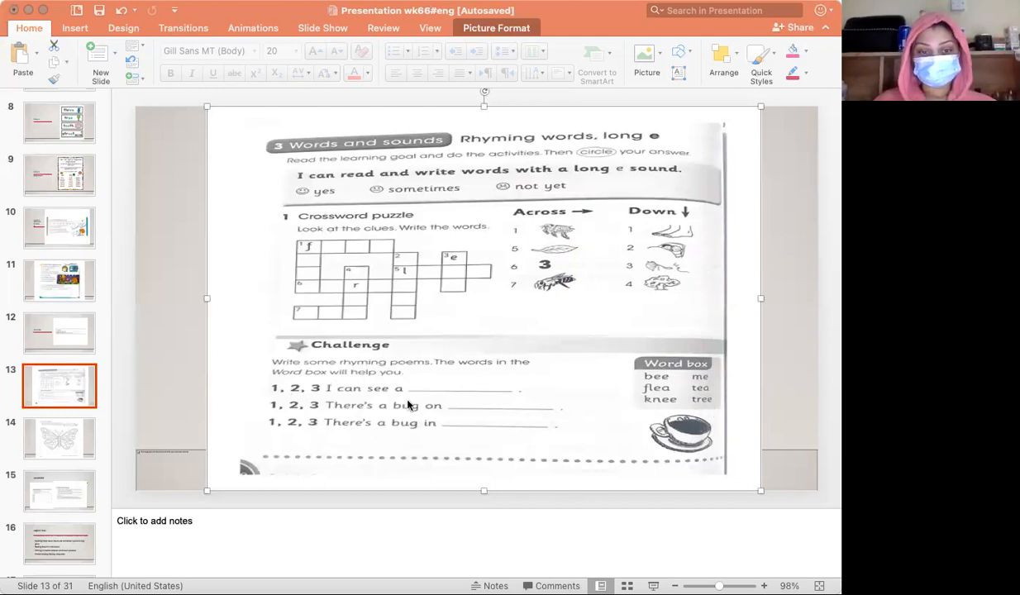
mouse_move(579, 413)
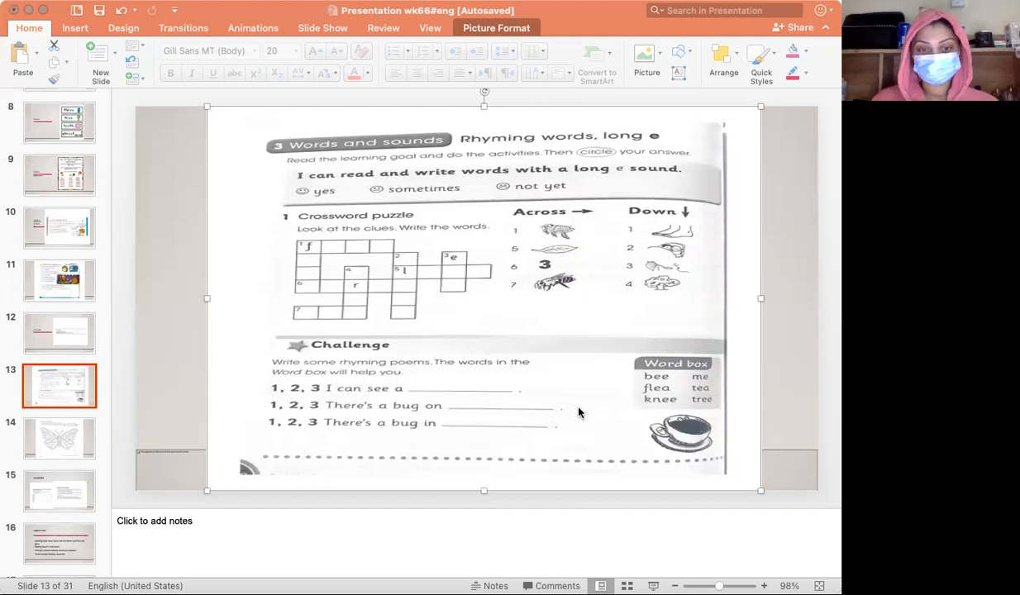
mouse_move(440, 372)
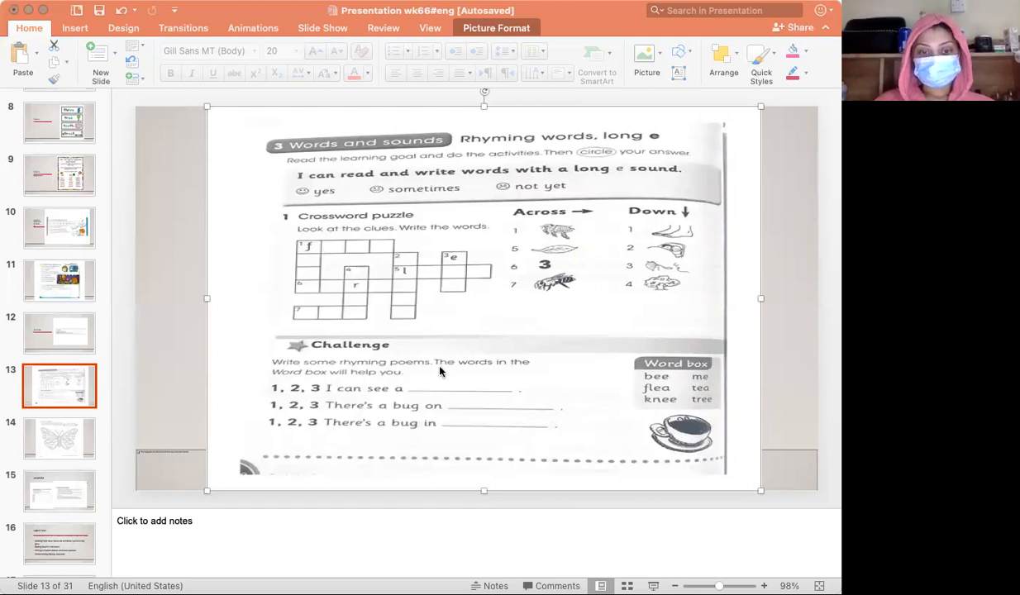
Step: Start a new answer box on the first rhyming-poem blank
left_click(430, 384)
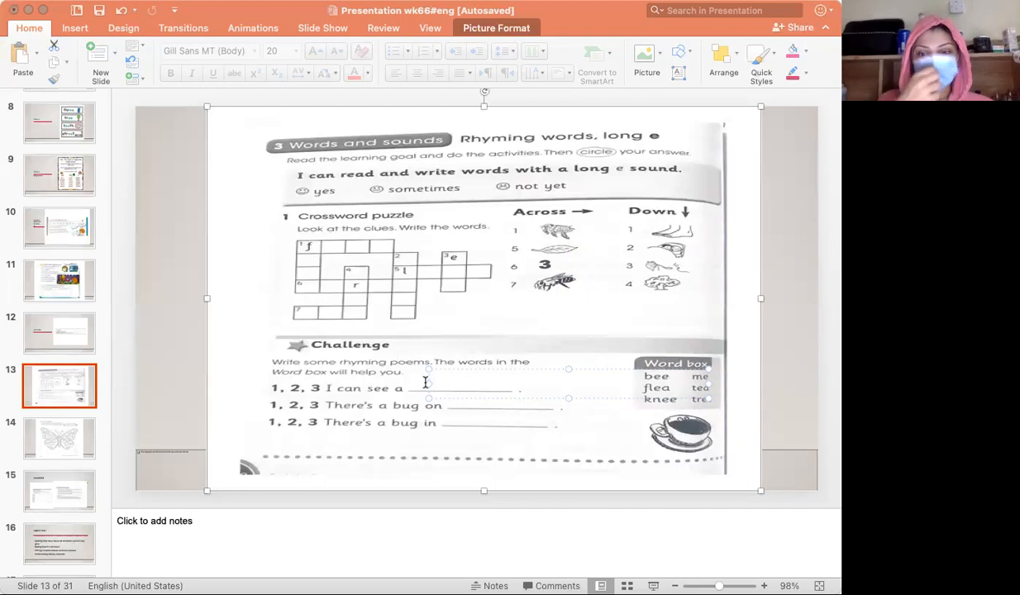
type("c")
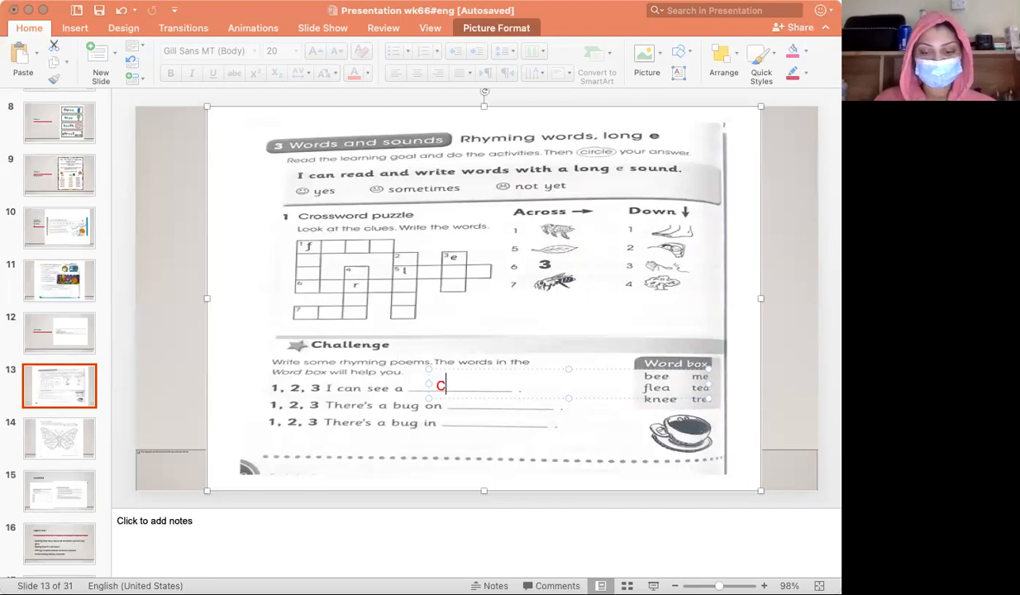
type("up o")
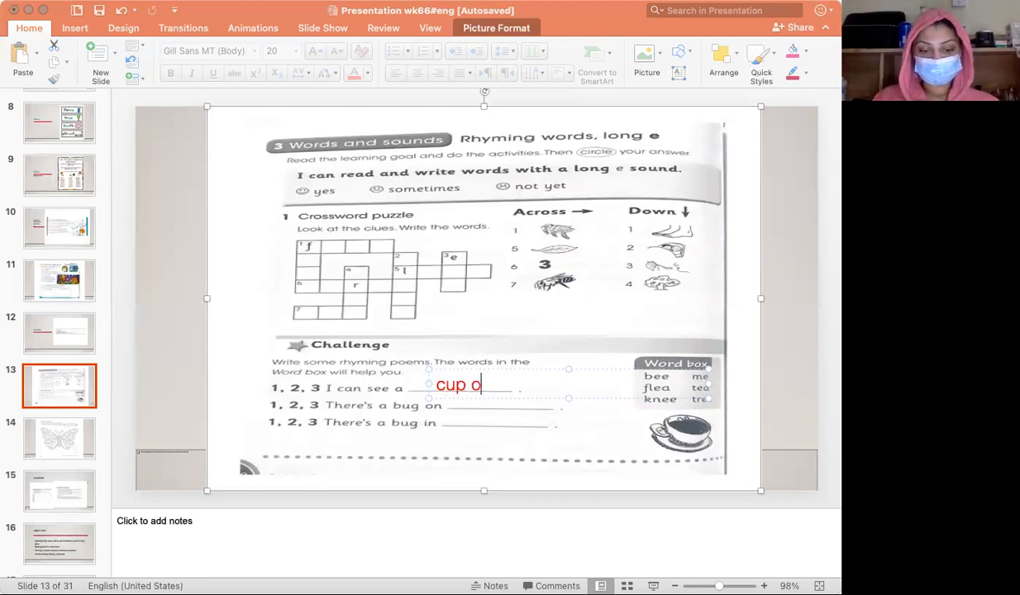
type("f tea")
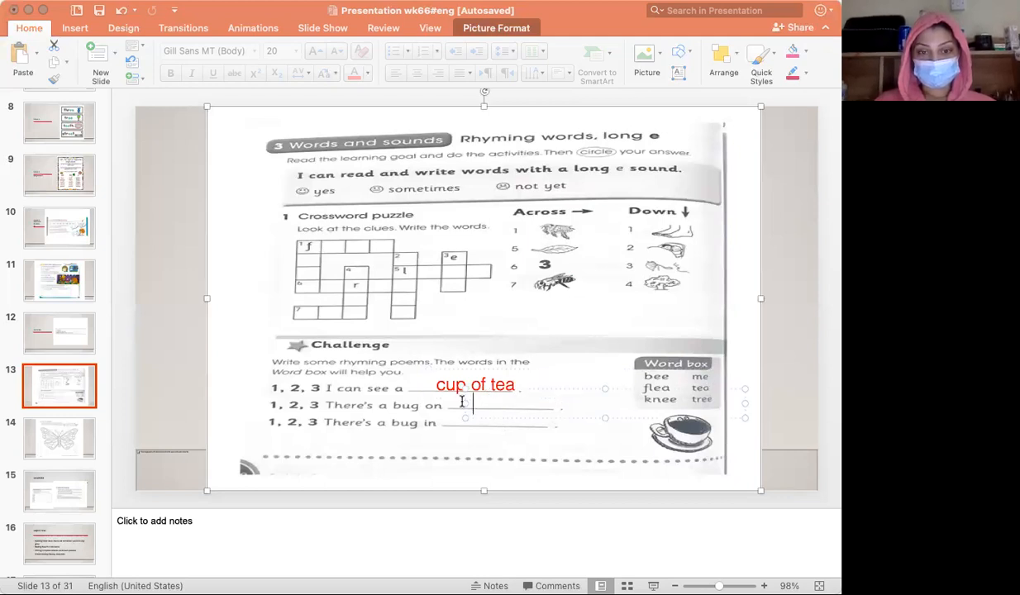
type("kn")
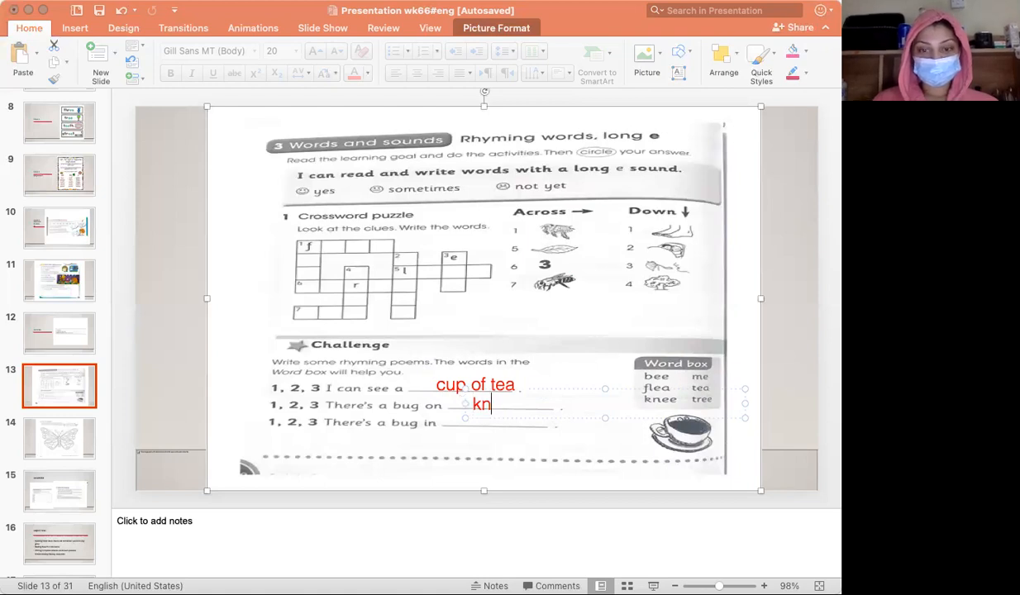
type("ee")
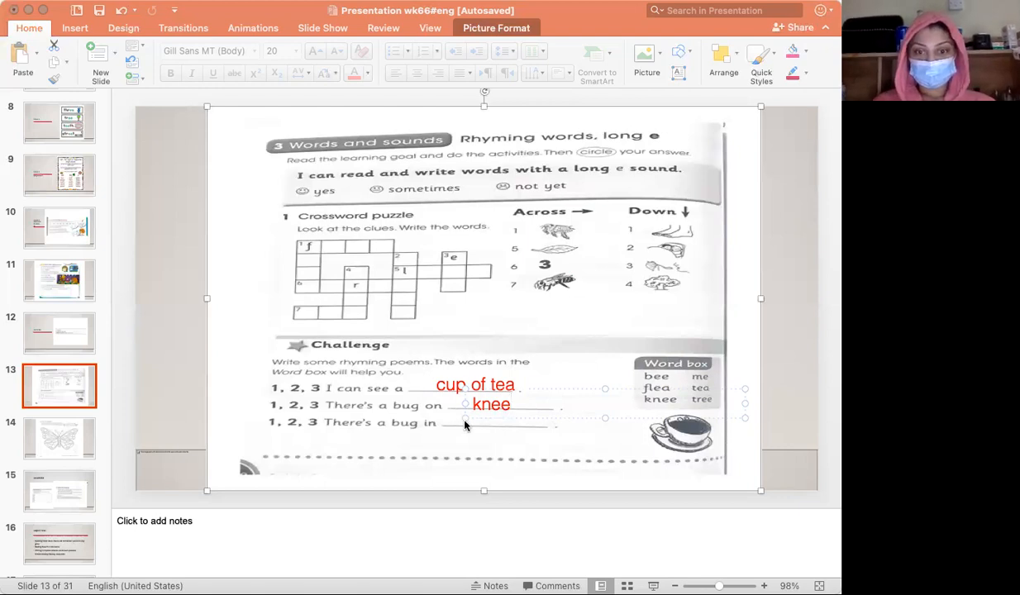
left_click(471, 422)
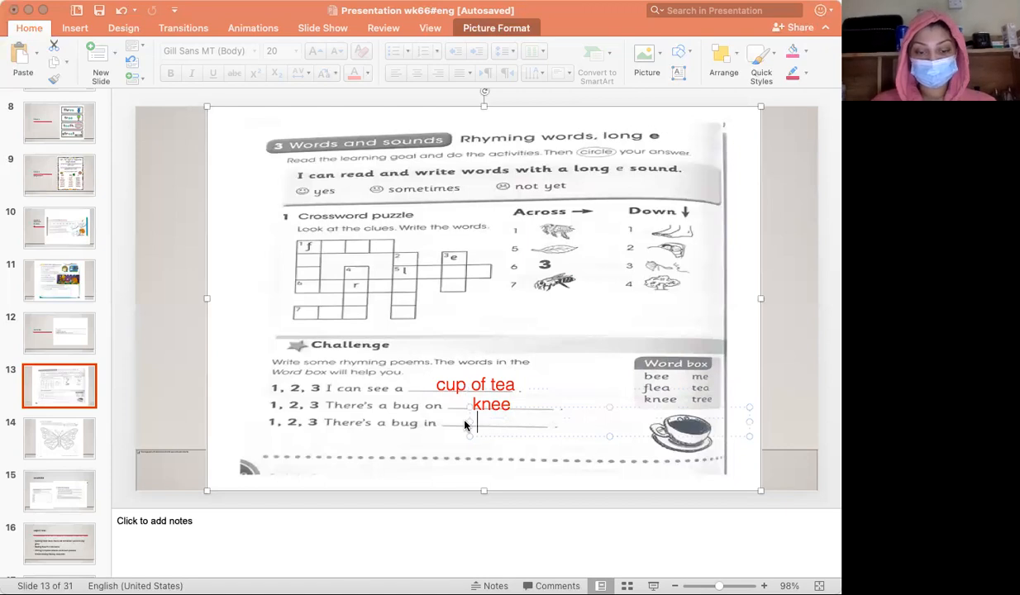
type("tree")
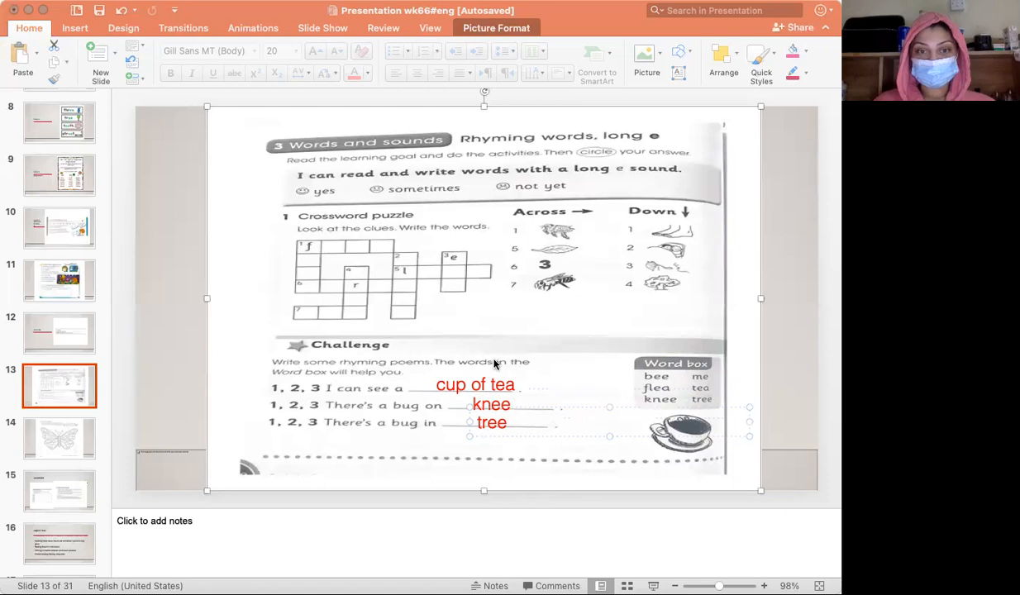
mouse_move(495, 364)
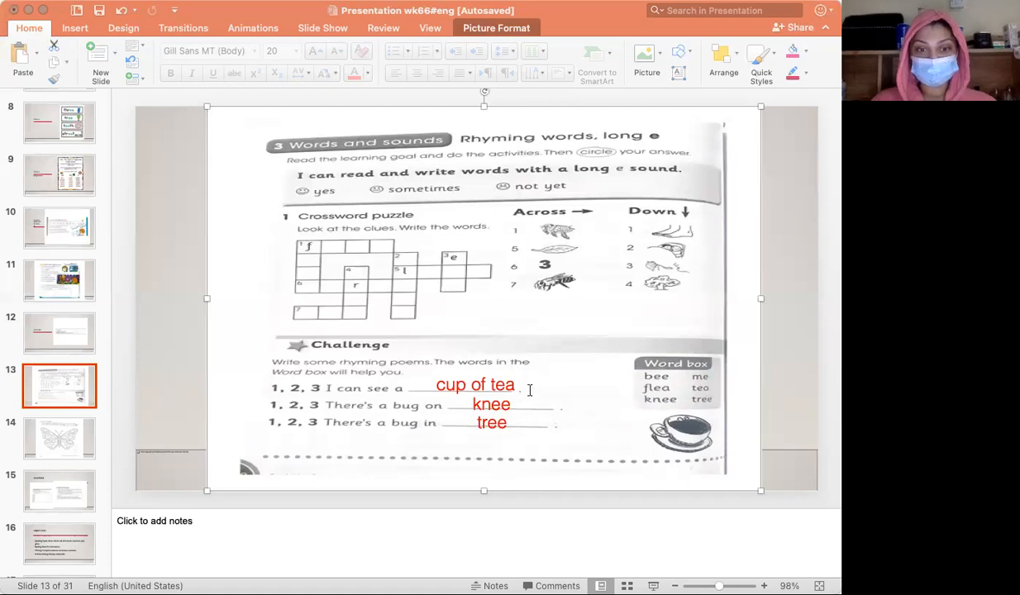
mouse_move(412, 406)
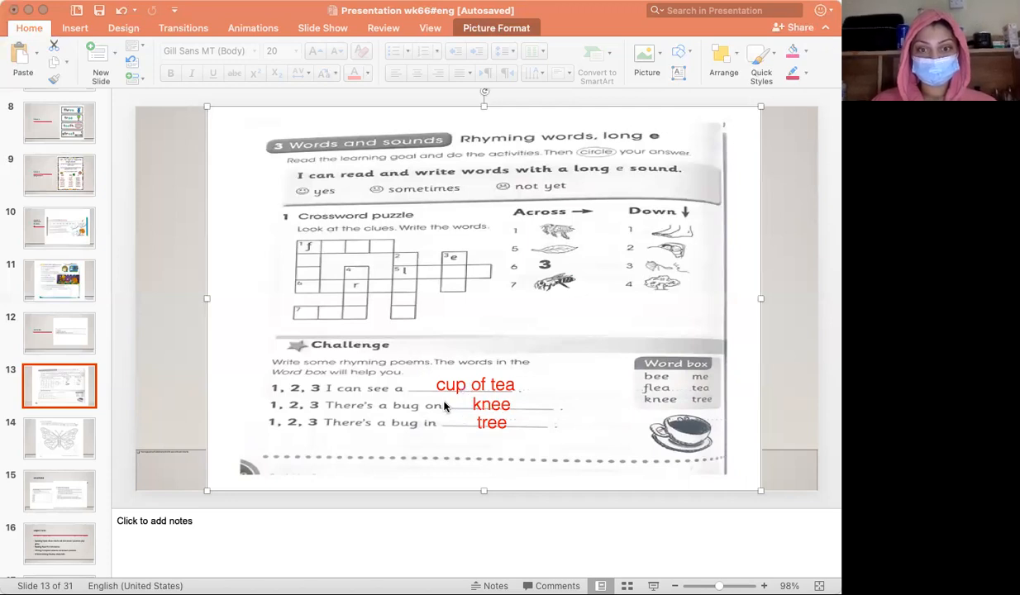
Step: Insert 'my' before 'knee' and 'the' before 'tree' in the rhyming answers
left_click(475, 404)
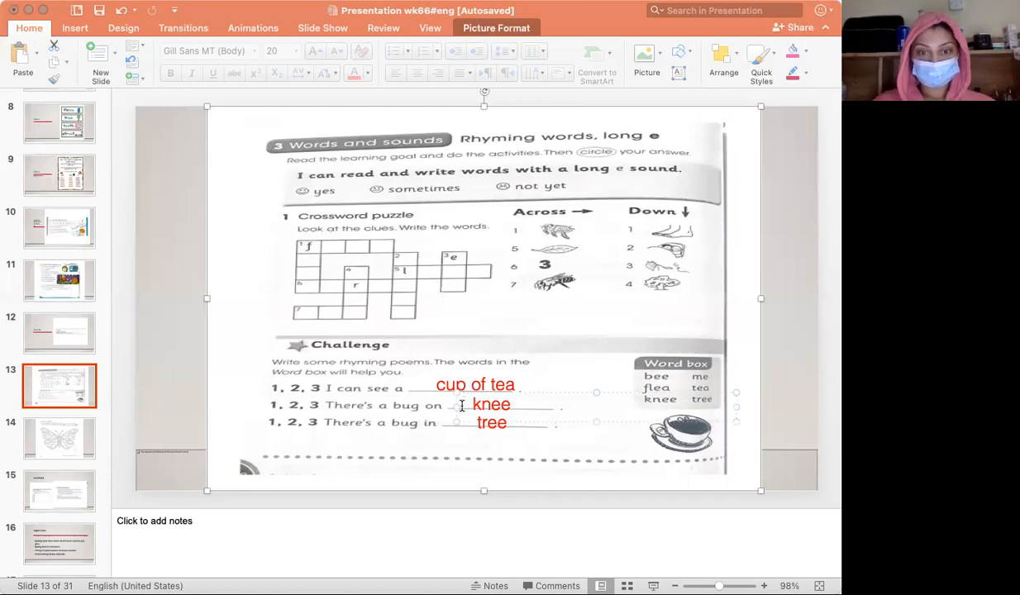
type("my")
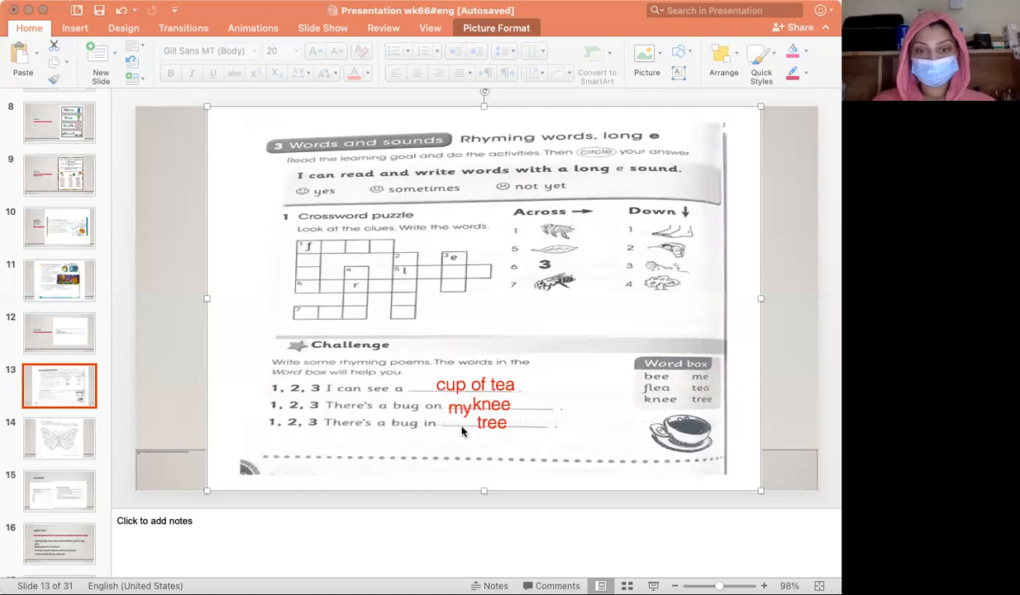
left_click(492, 422)
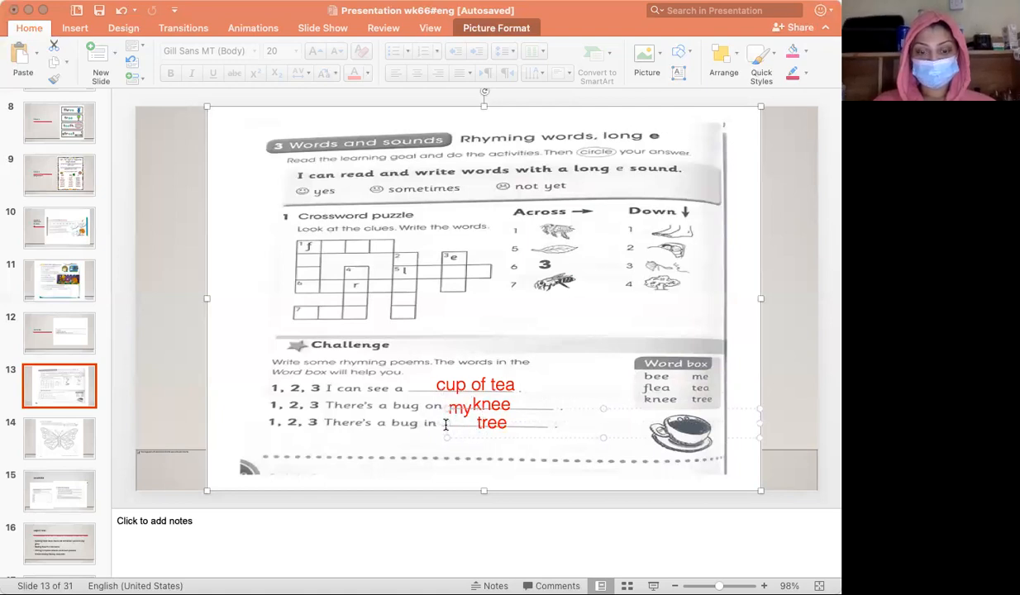
type("the")
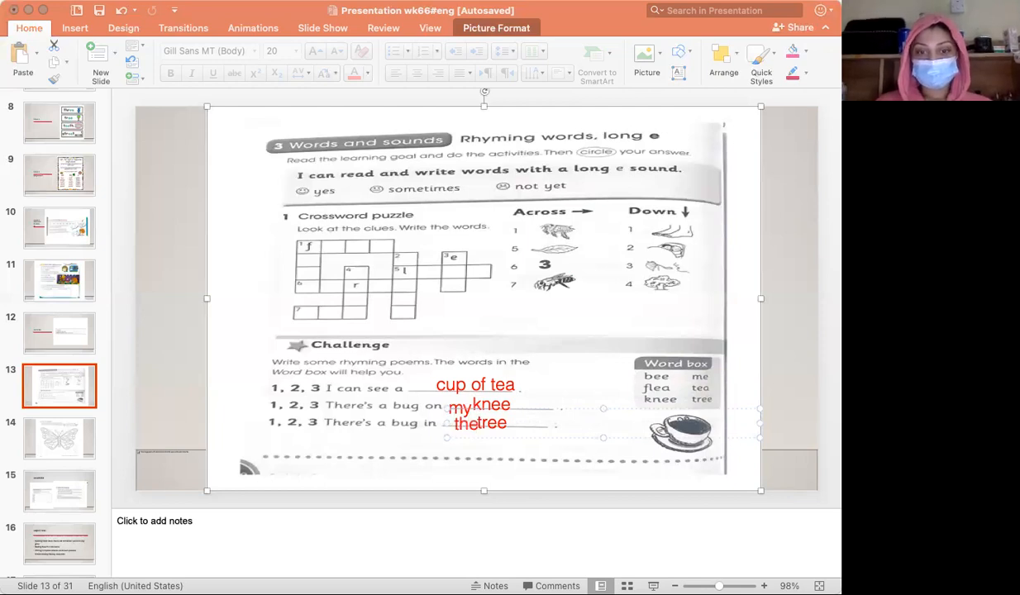
mouse_move(492, 413)
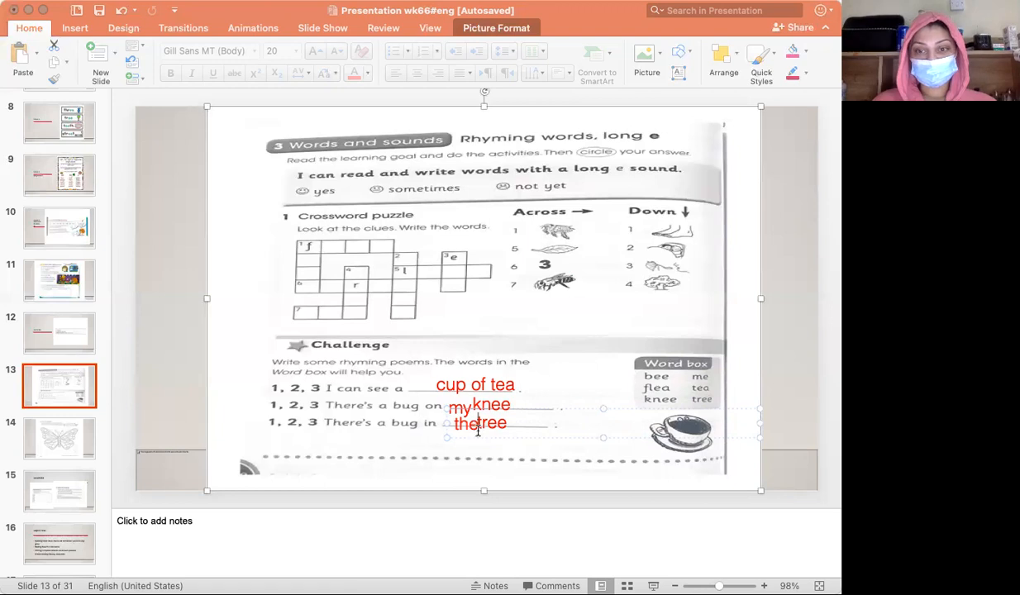
mouse_move(739, 512)
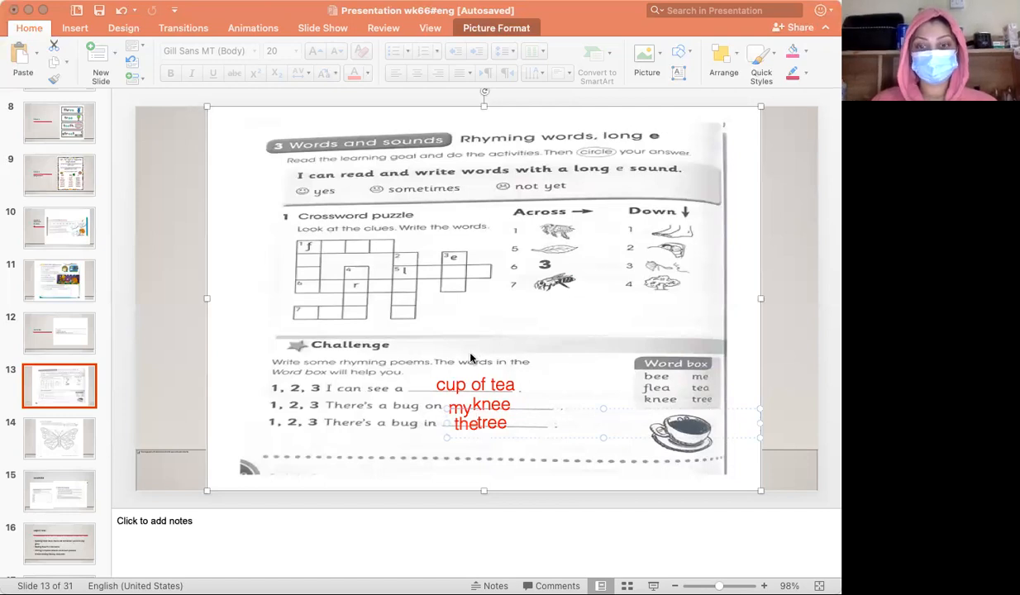
mouse_move(496, 502)
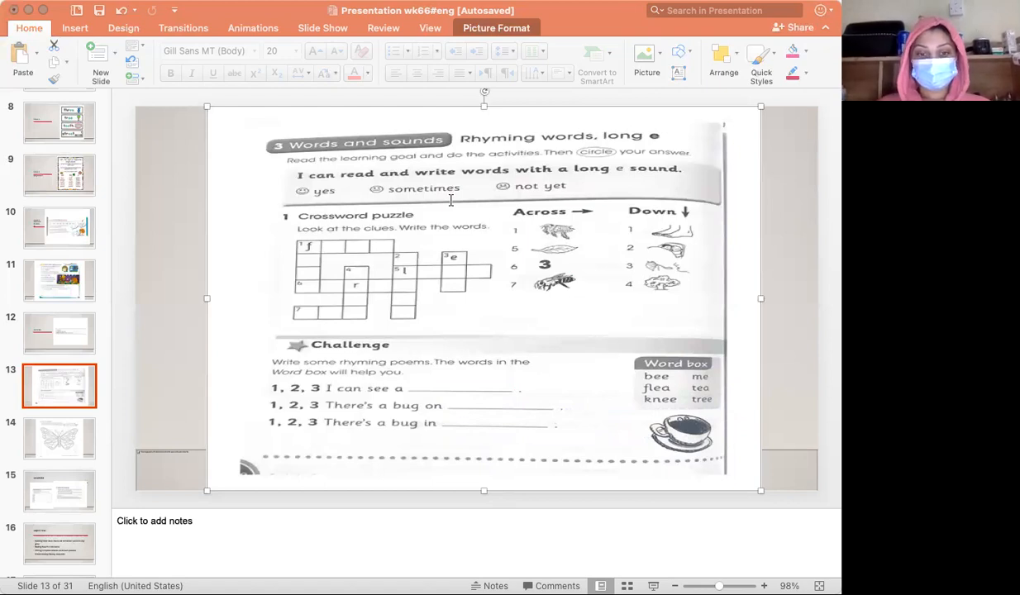
mouse_move(501, 431)
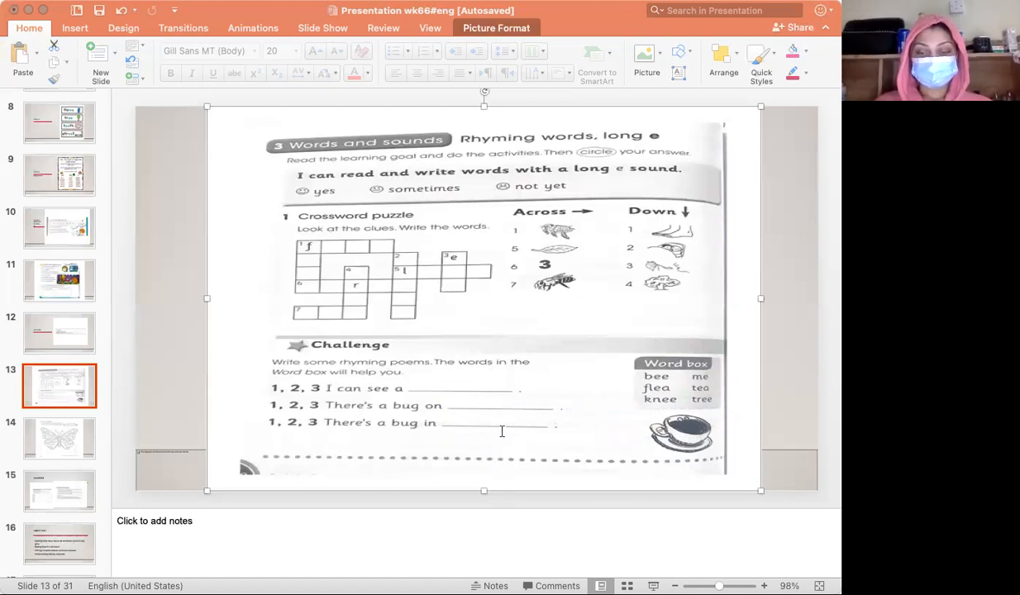
mouse_move(43, 446)
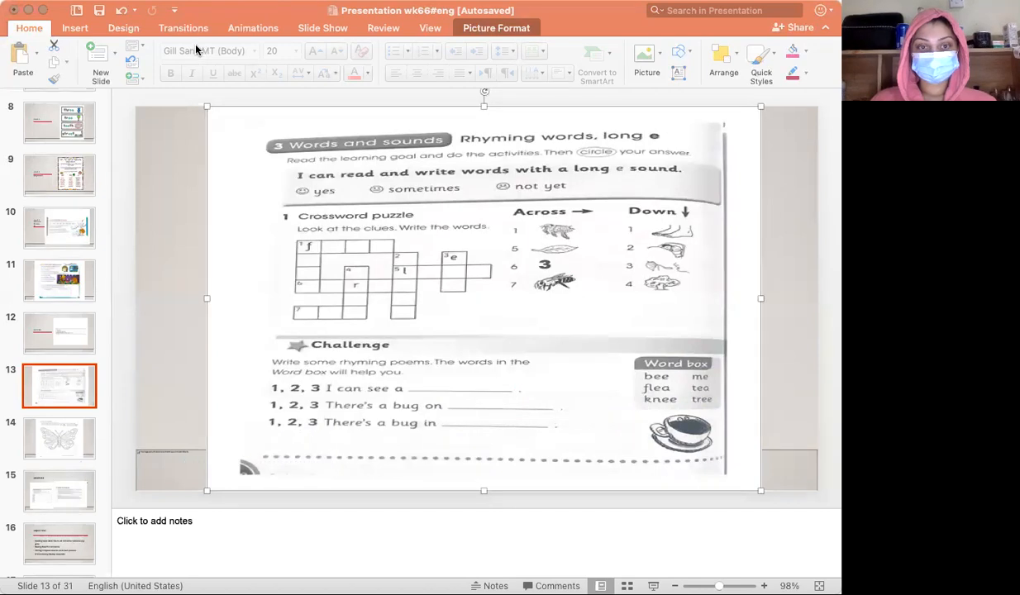
left_click(59, 490)
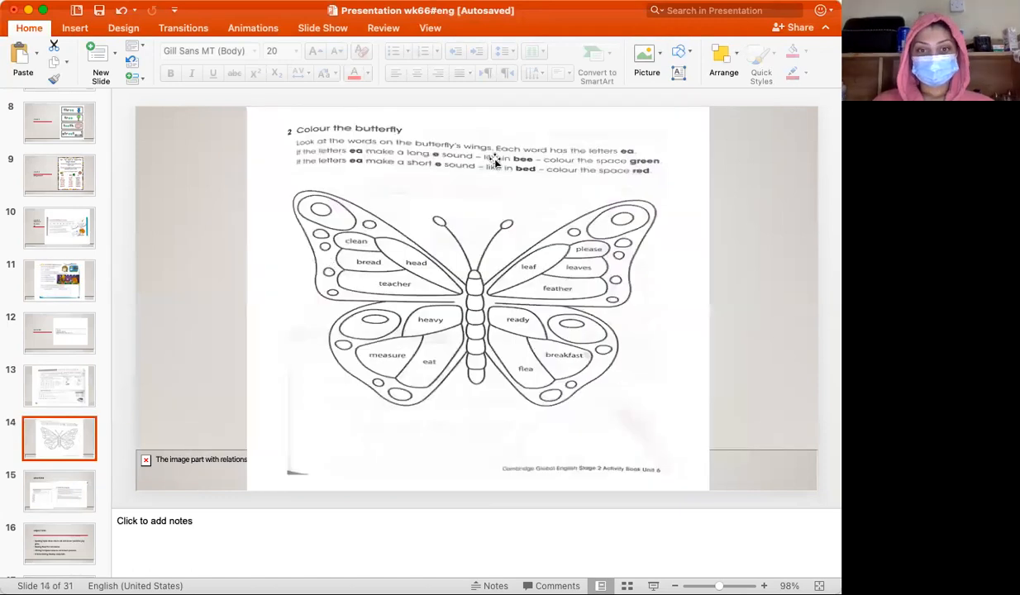
left_click(476, 298)
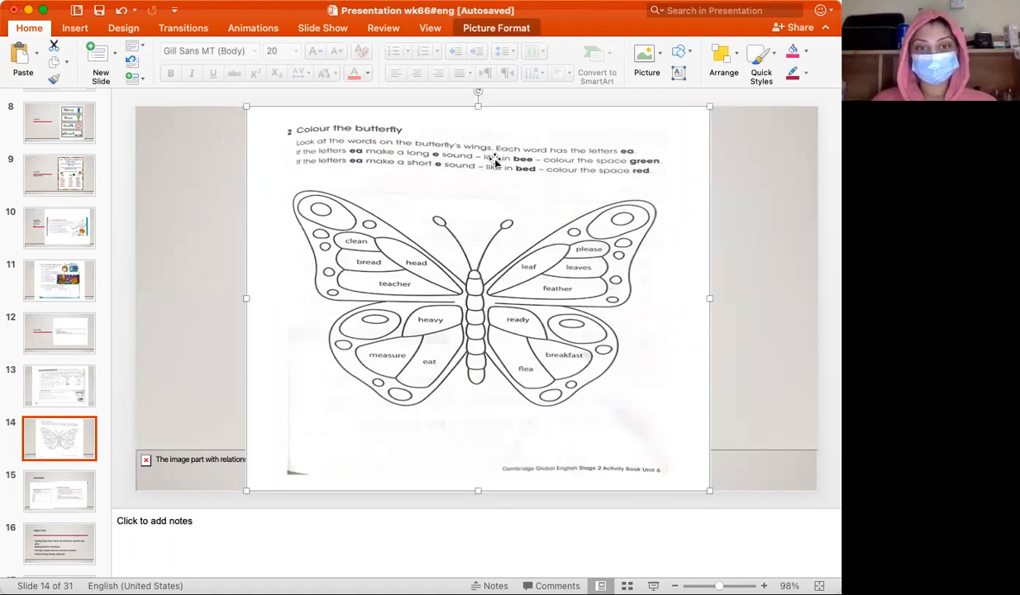
mouse_move(412, 299)
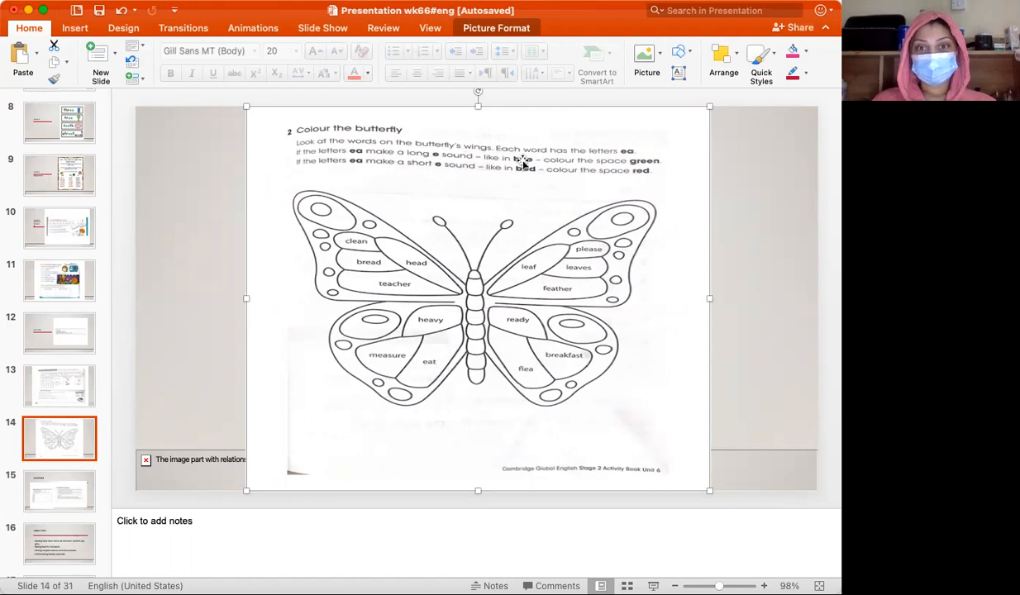
mouse_move(627, 146)
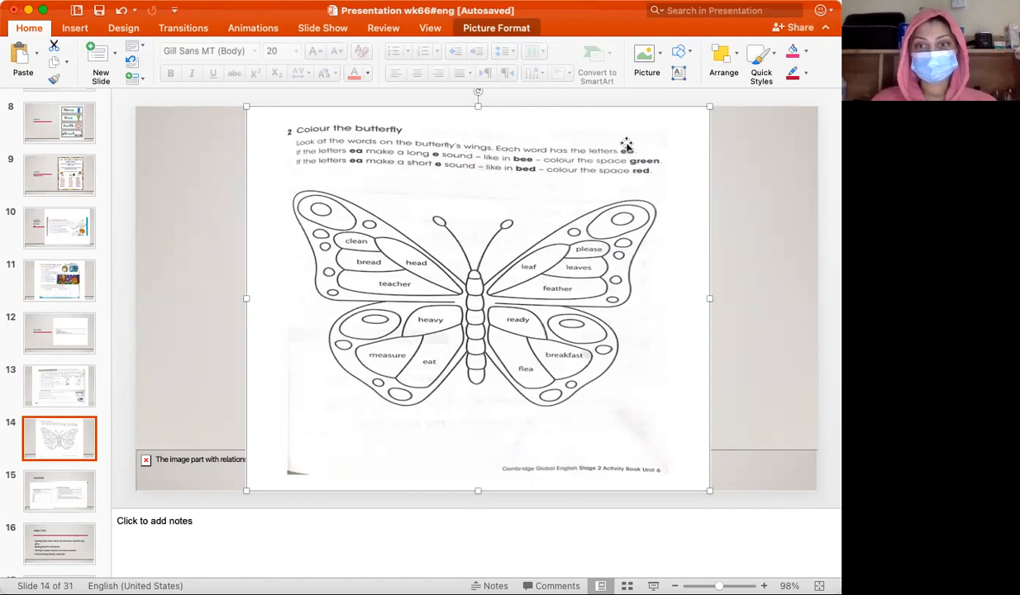
mouse_move(640, 157)
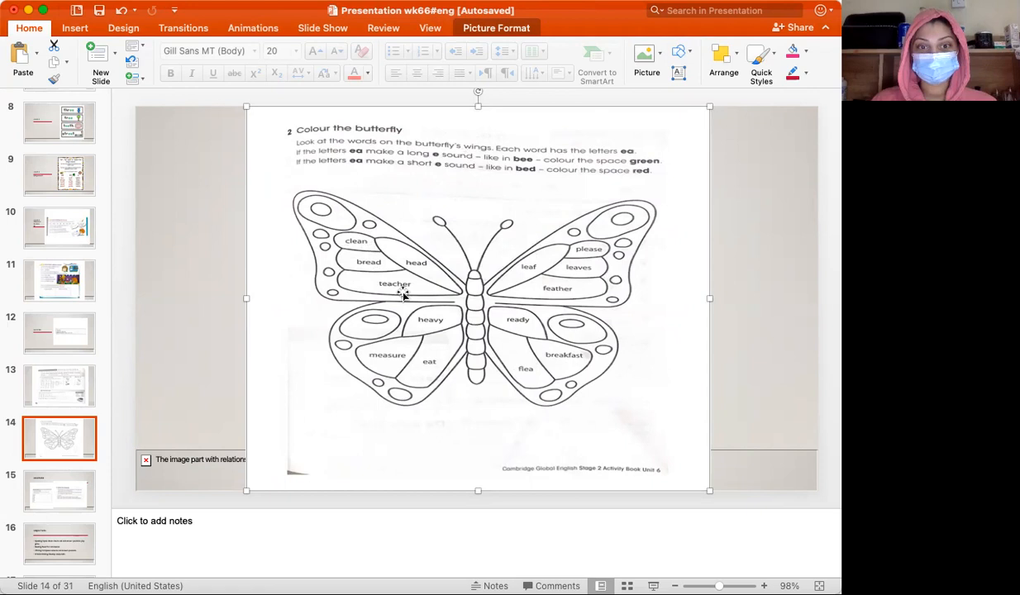
mouse_move(529, 279)
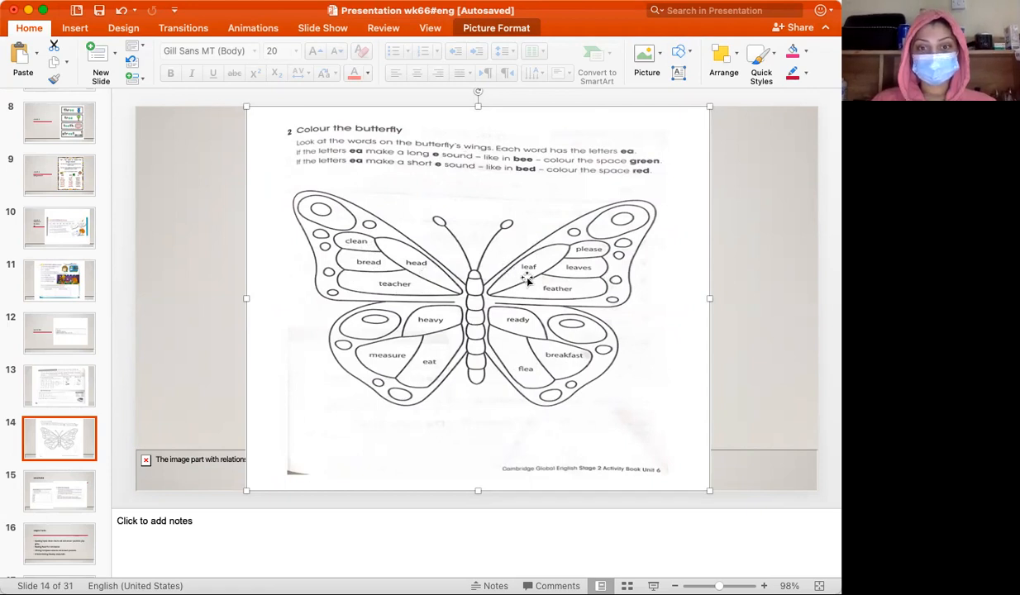
mouse_move(589, 279)
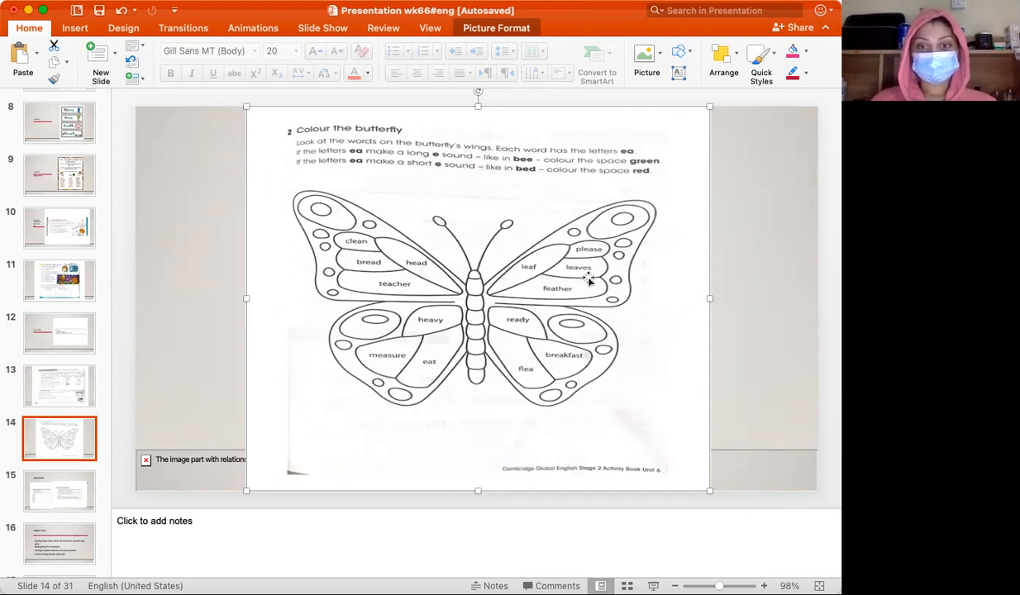
mouse_move(417, 334)
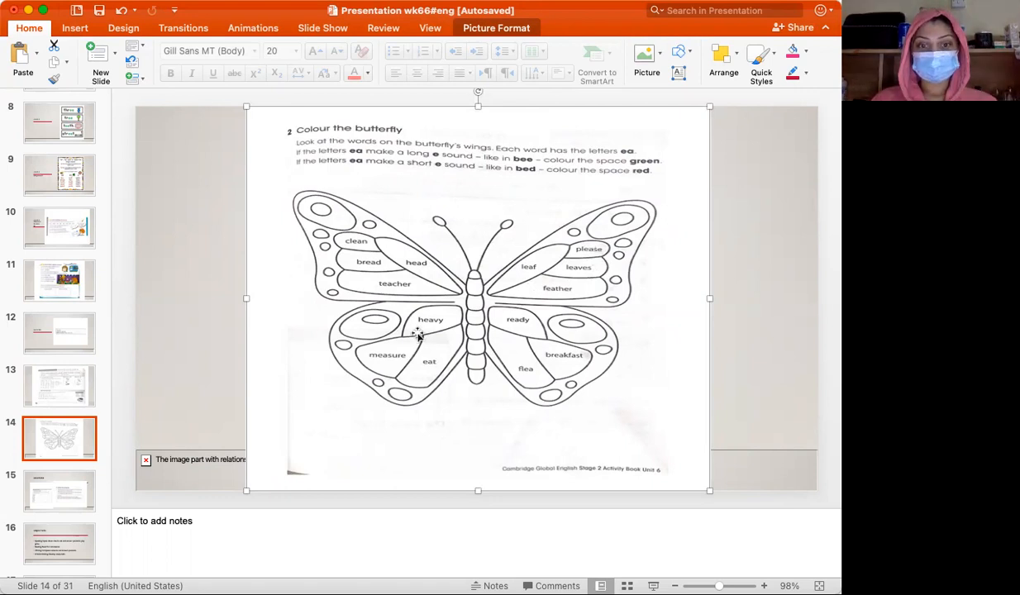
mouse_move(364, 376)
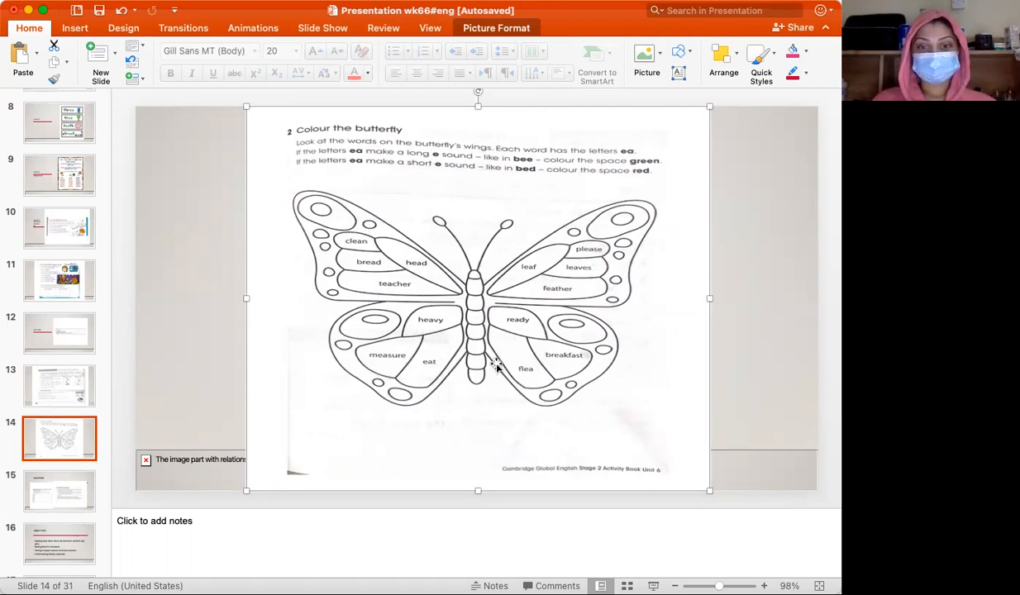
mouse_move(558, 368)
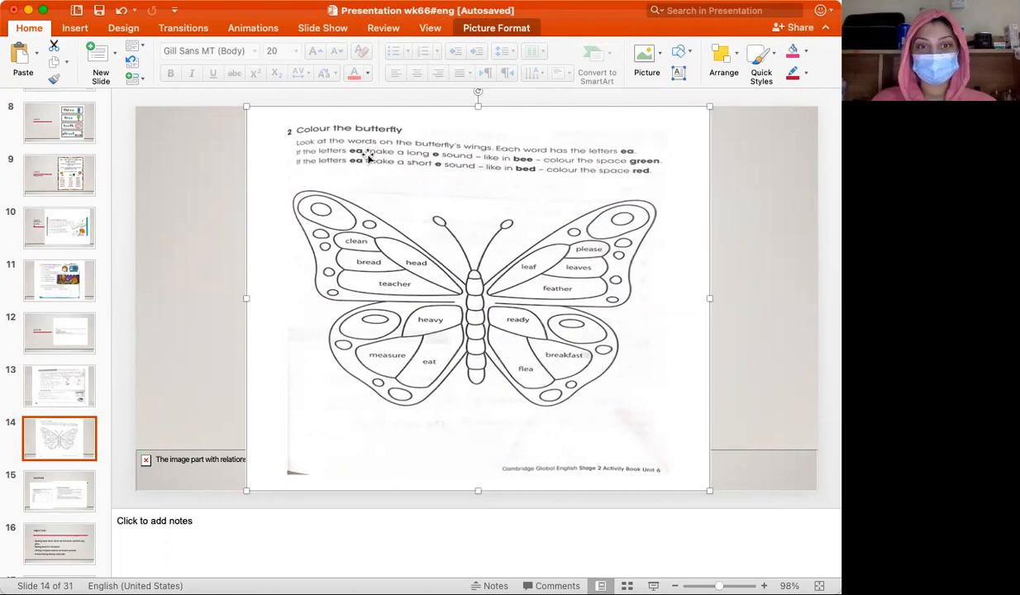
mouse_move(424, 159)
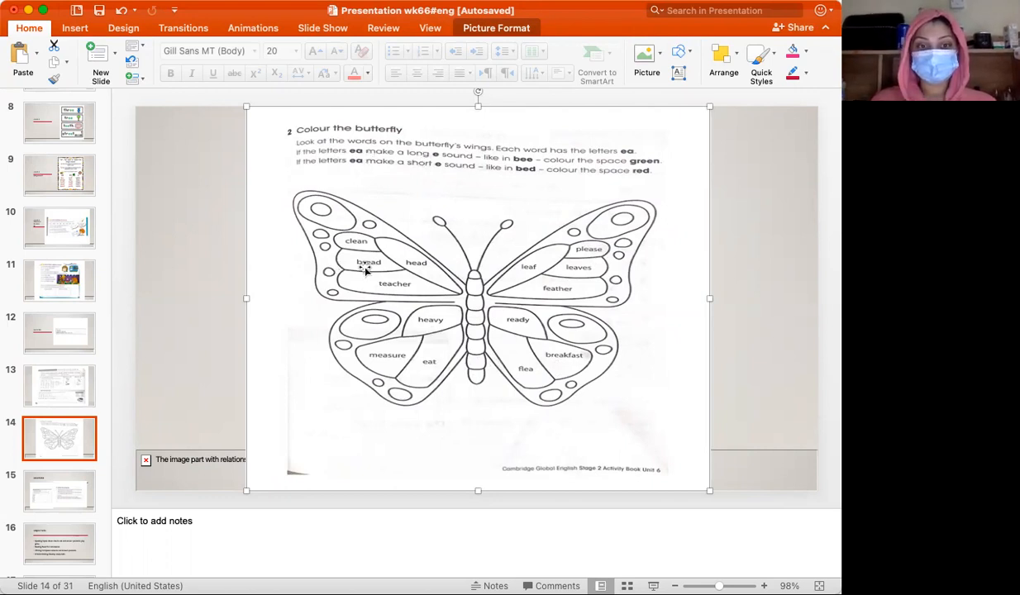
mouse_move(526, 275)
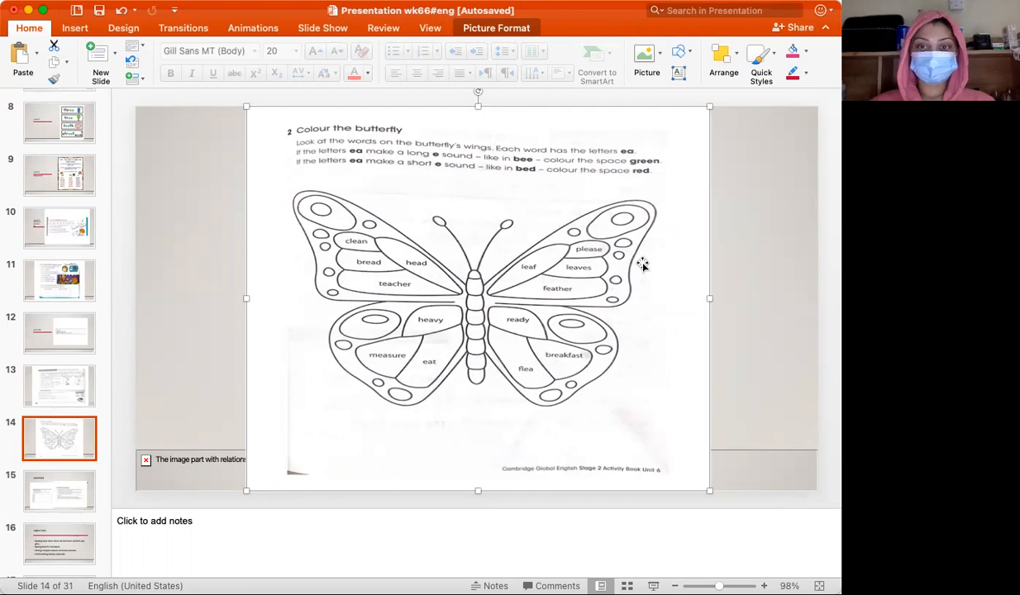
mouse_move(666, 206)
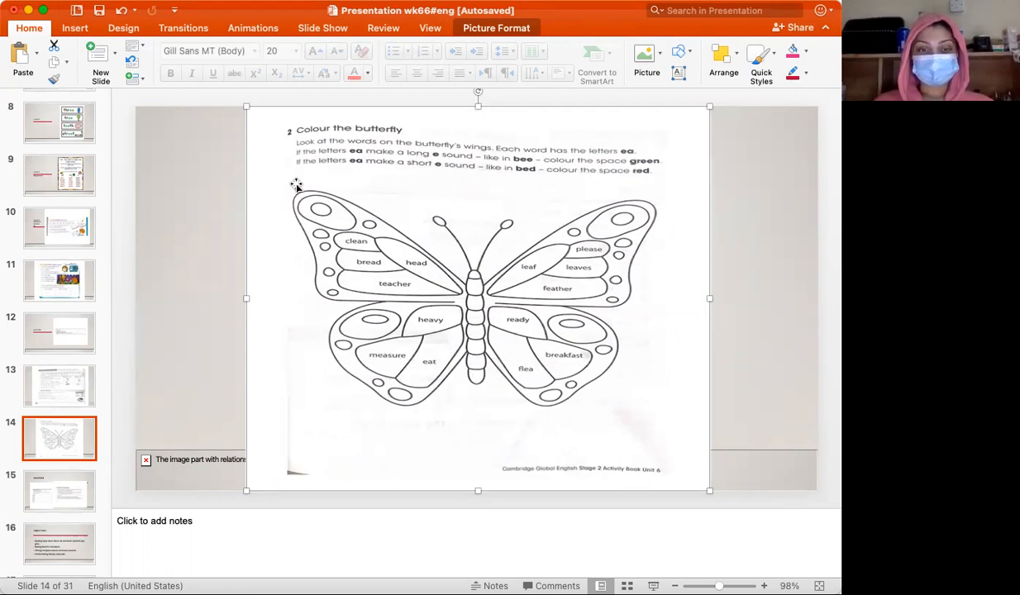
mouse_move(442, 172)
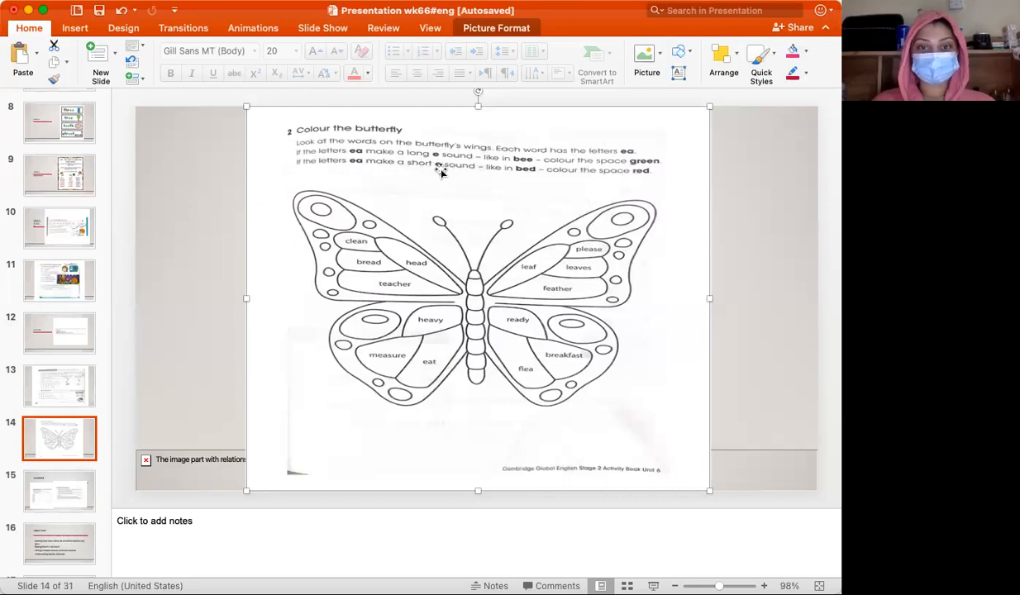
mouse_move(475, 179)
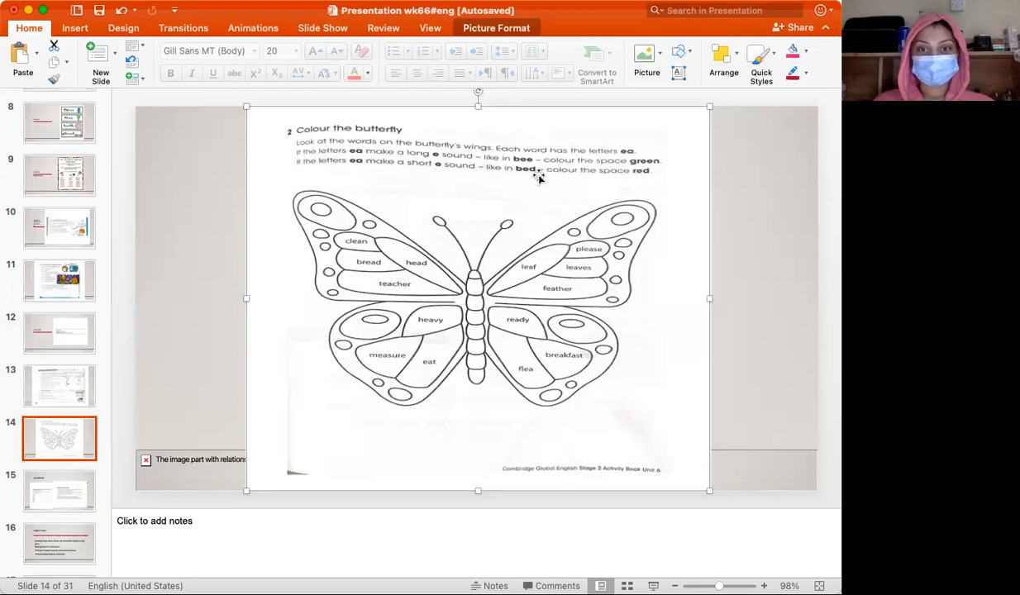
mouse_move(645, 183)
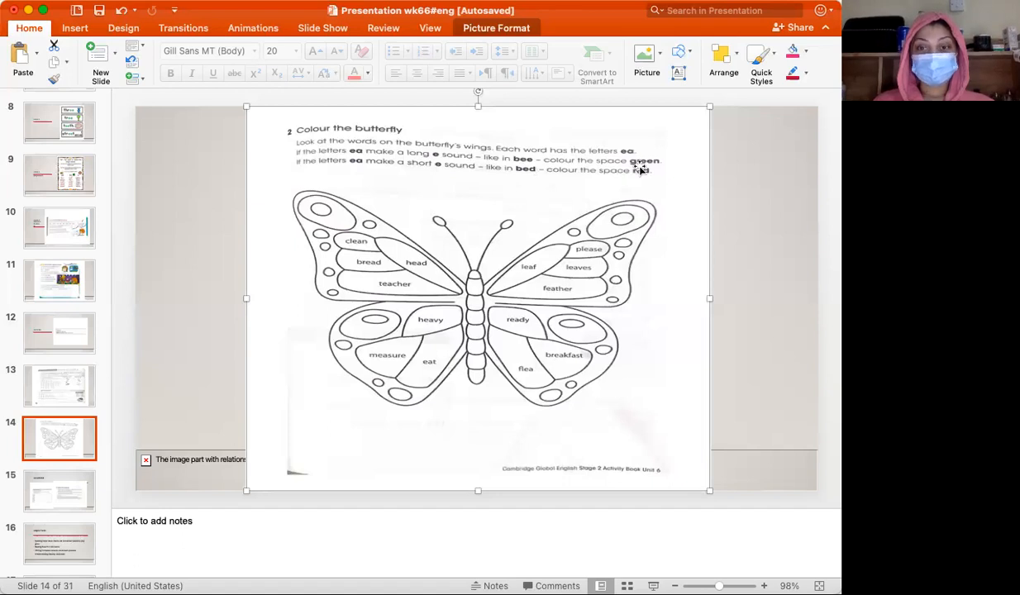
mouse_move(636, 183)
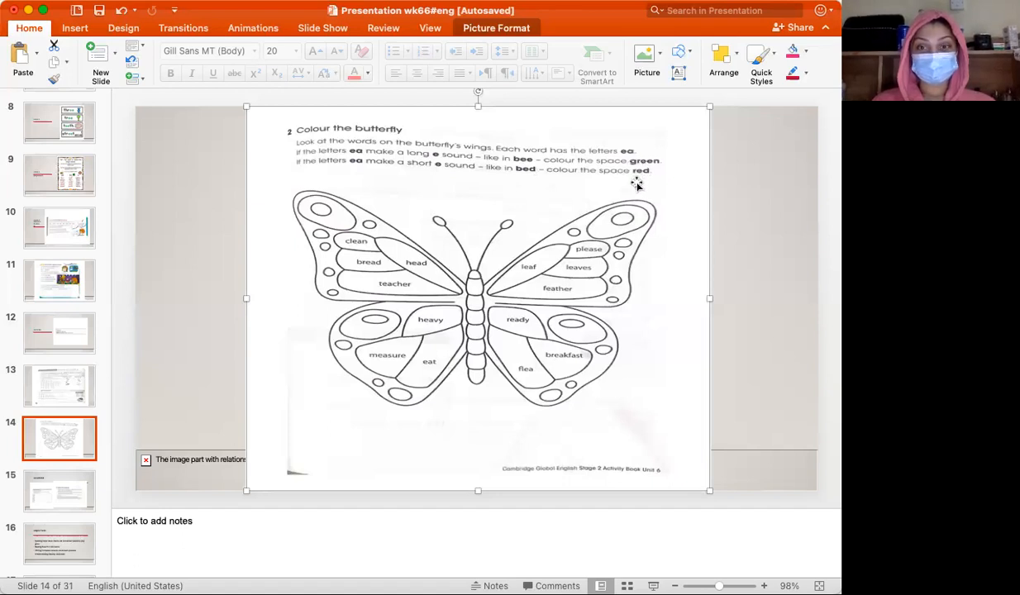
mouse_move(636, 180)
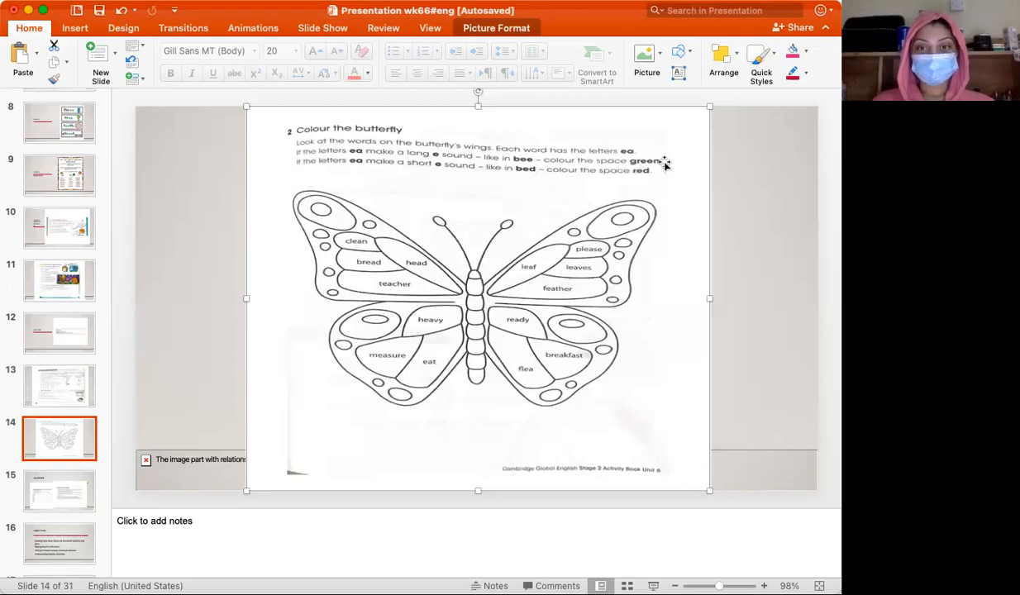
mouse_move(643, 182)
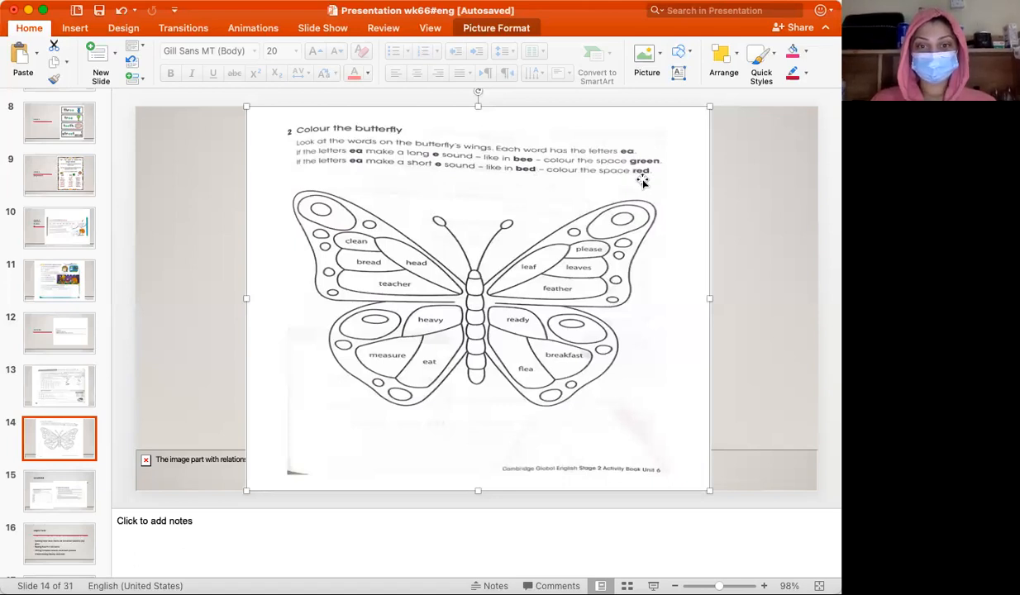
mouse_move(480, 295)
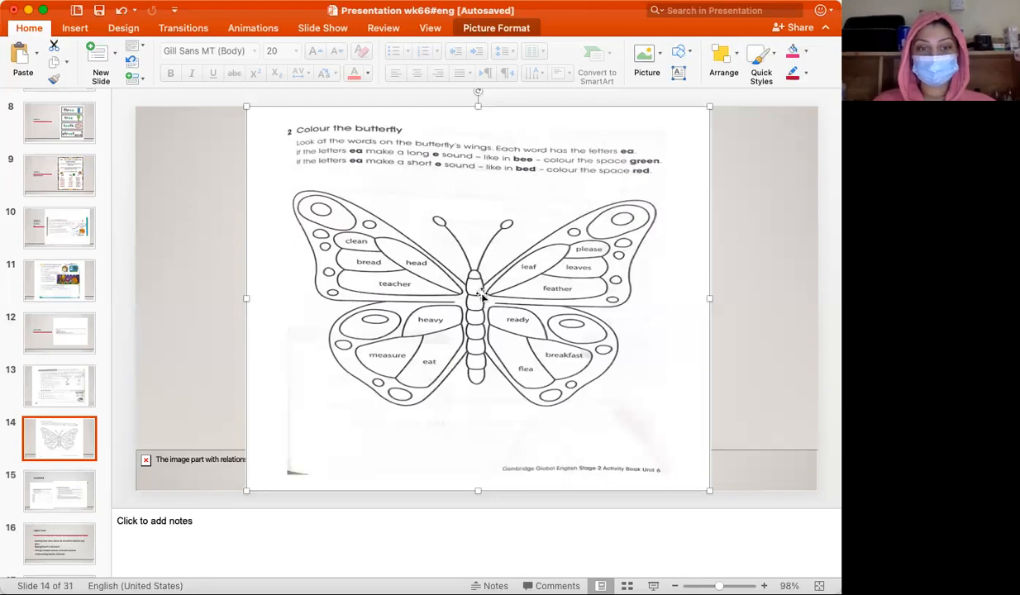
mouse_move(536, 311)
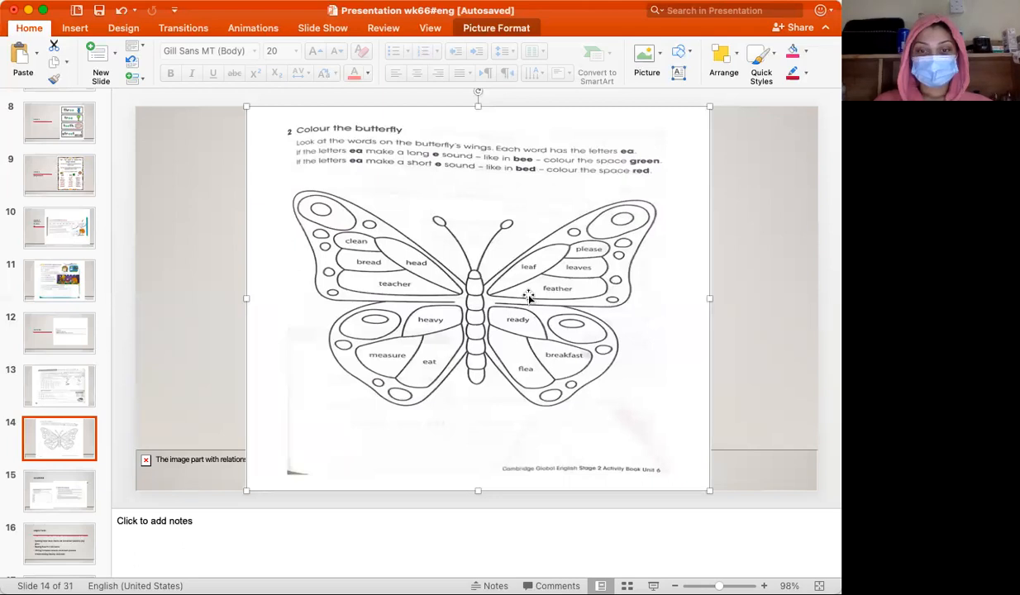
mouse_move(498, 330)
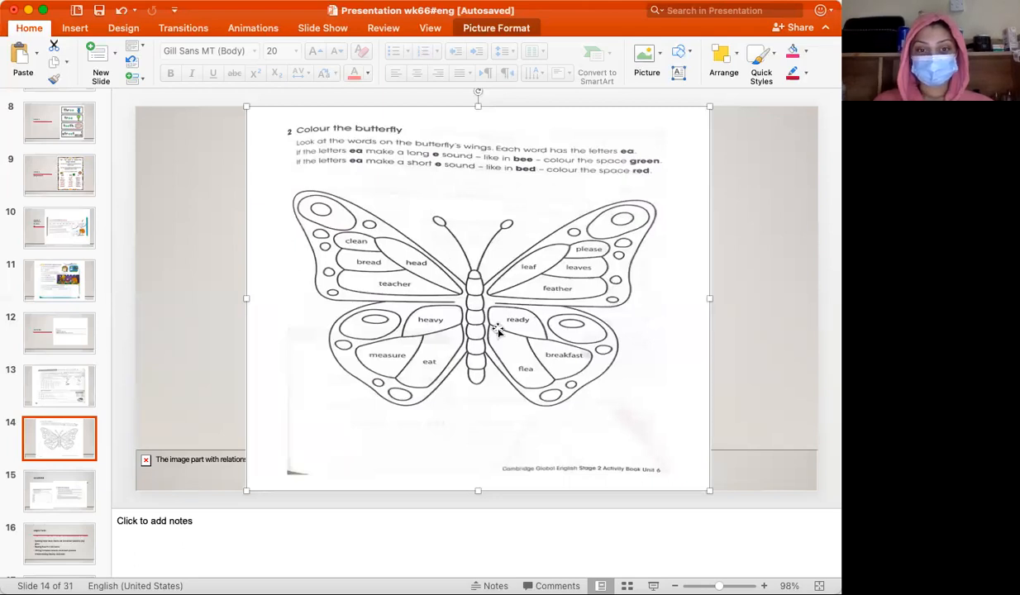
mouse_move(543, 291)
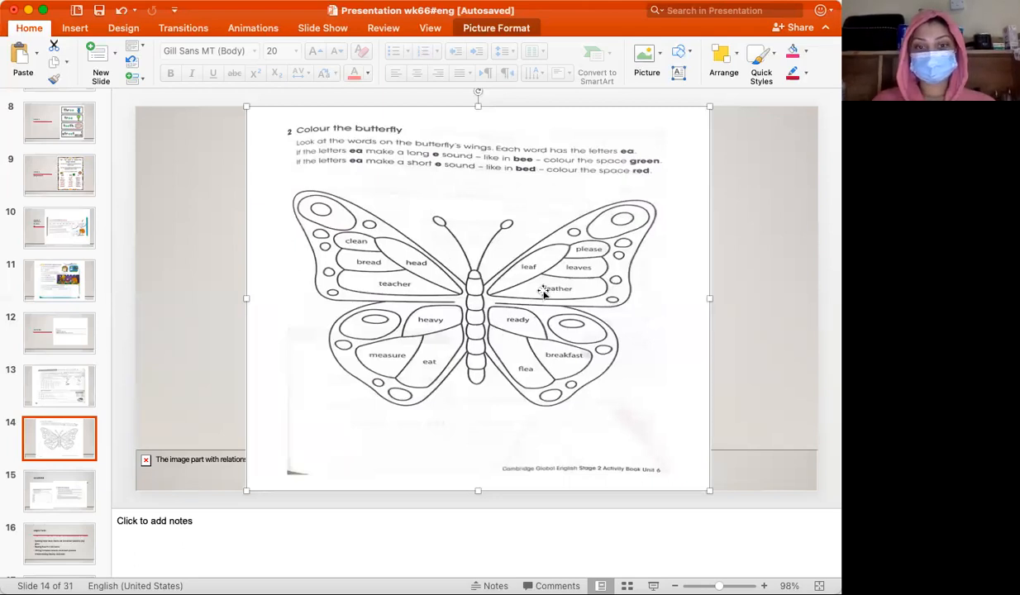
mouse_move(490, 246)
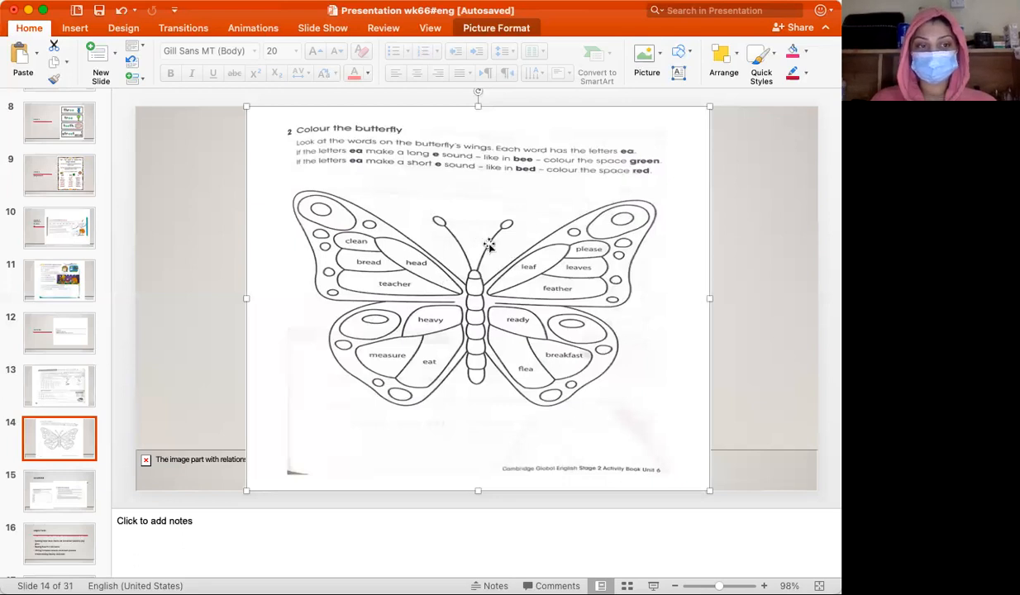
mouse_move(299, 414)
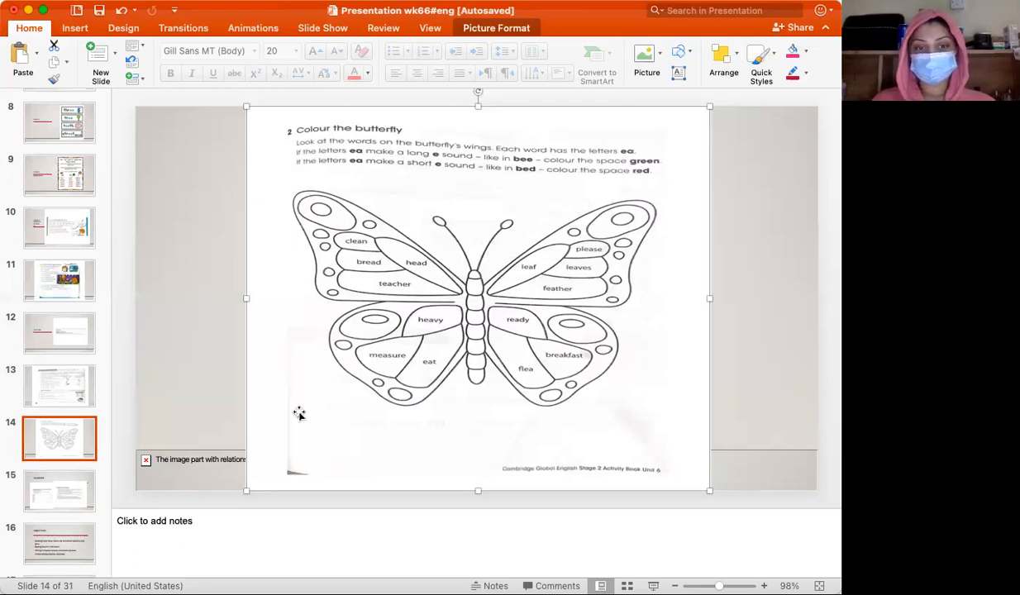
mouse_move(593, 375)
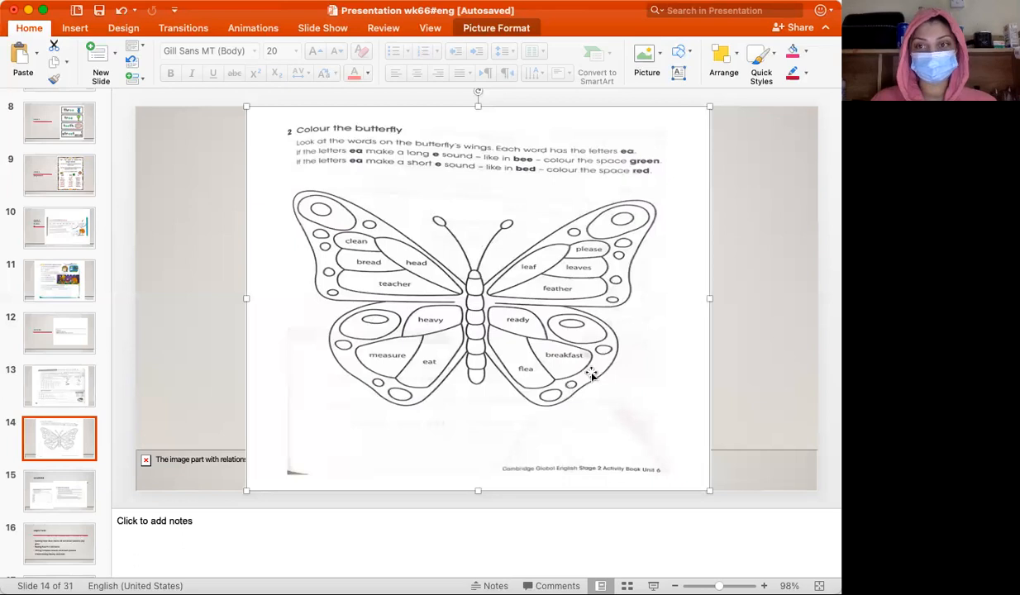
mouse_move(595, 176)
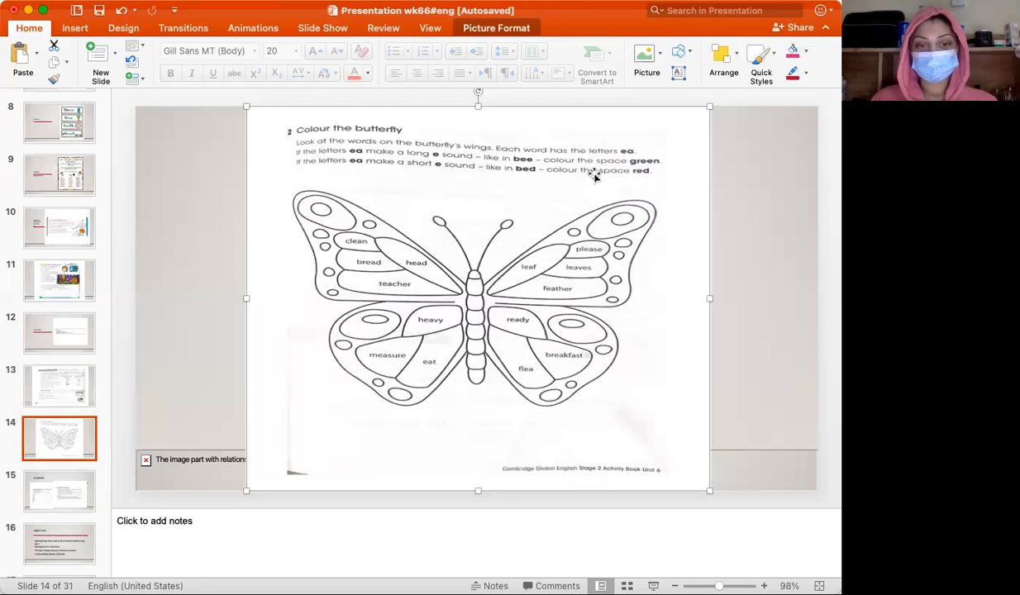
mouse_move(9, 325)
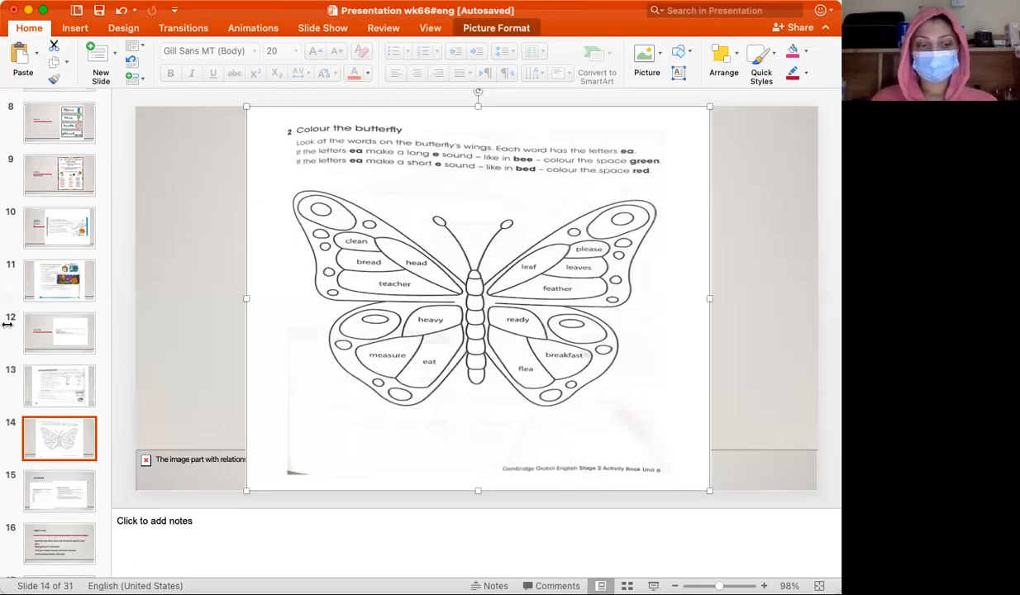
Step: Open slide 15, the ANSWERS slide with the crossword and butterfly word groups
left_click(59, 491)
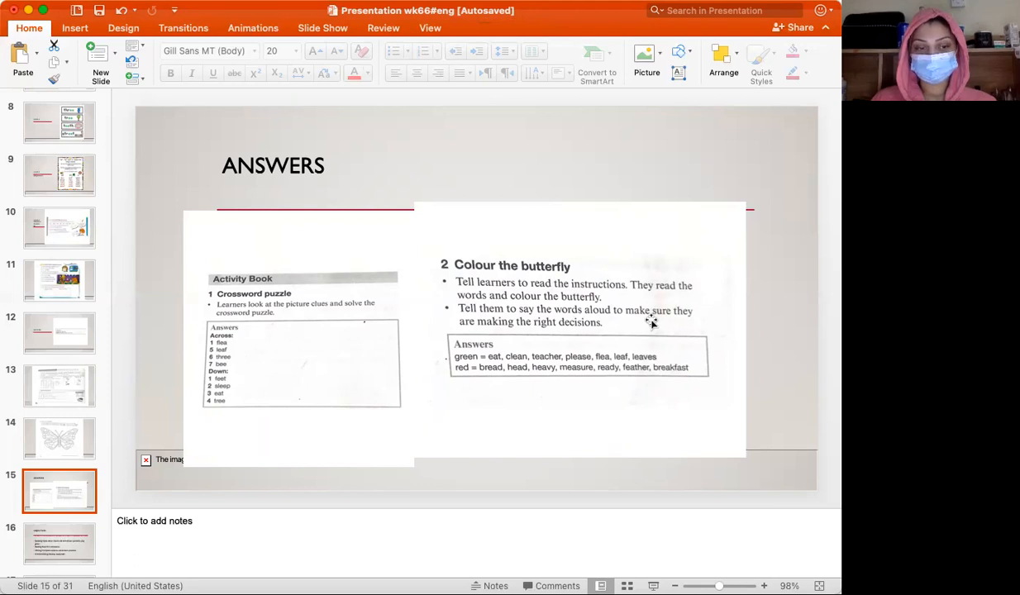
mouse_move(450, 386)
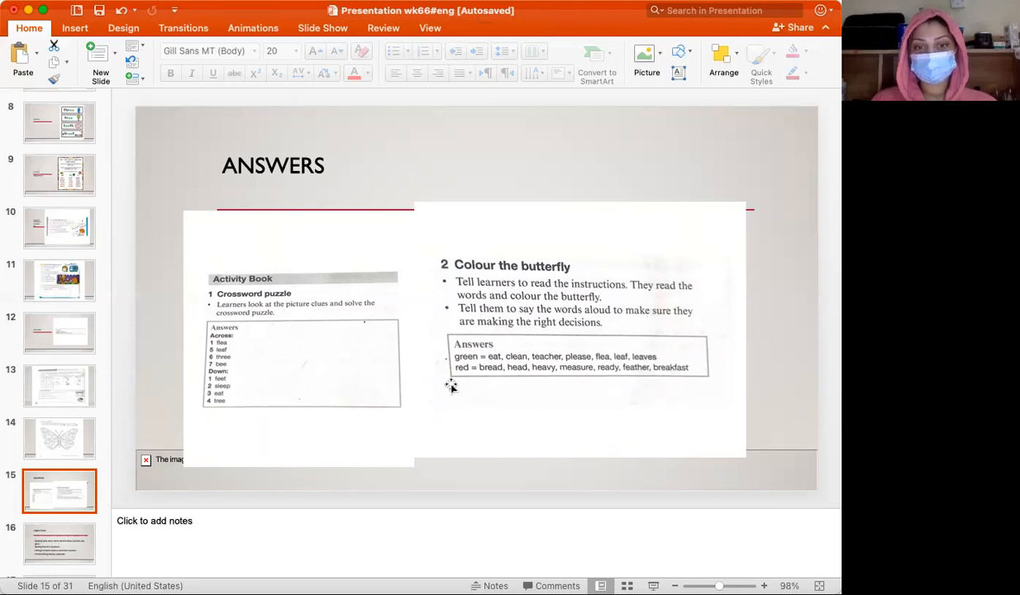
mouse_move(585, 360)
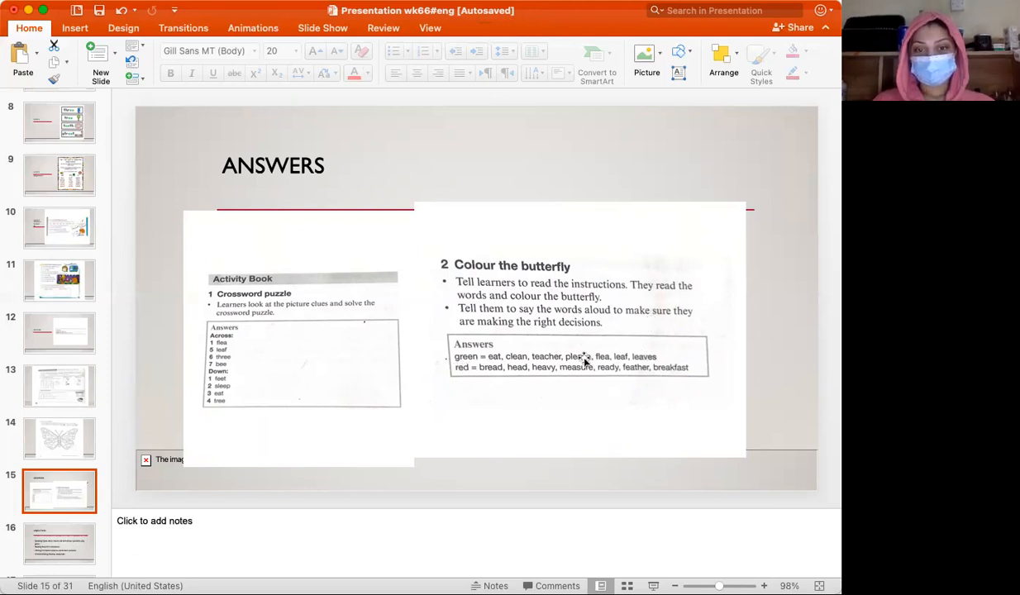
mouse_move(452, 381)
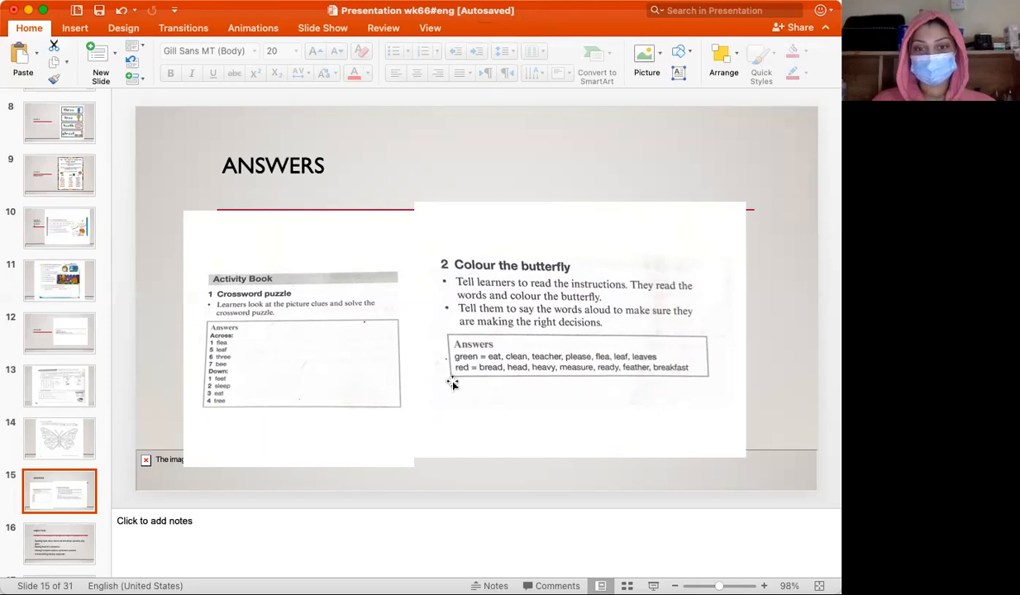
mouse_move(721, 414)
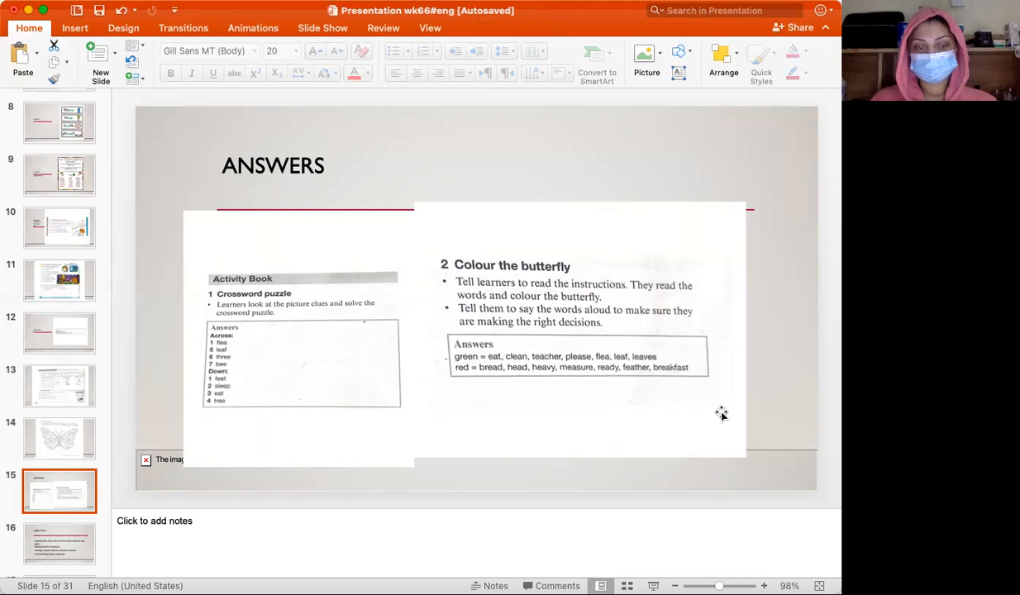
mouse_move(645, 306)
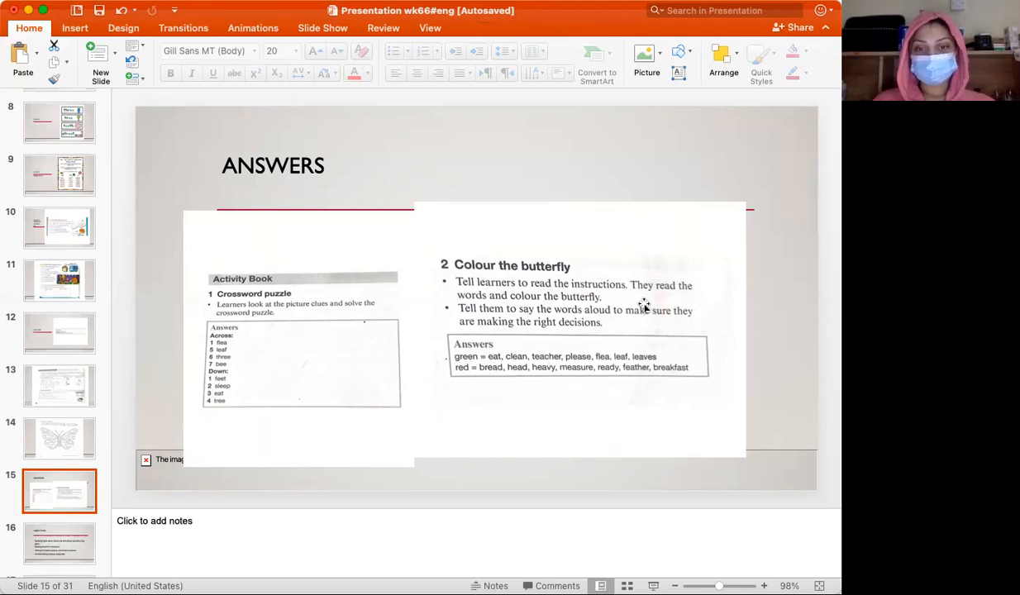
mouse_move(486, 378)
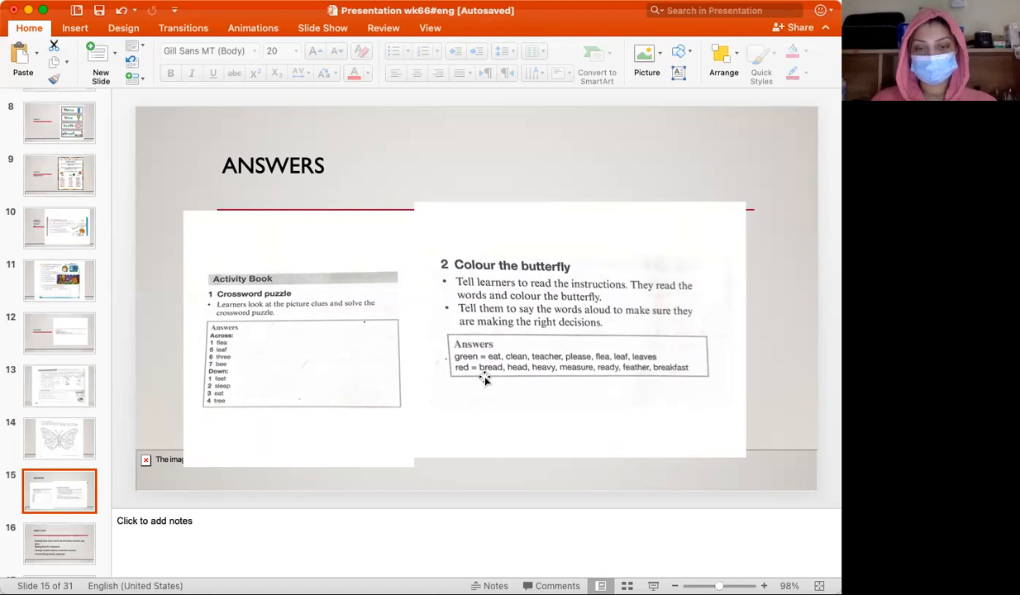
mouse_move(442, 369)
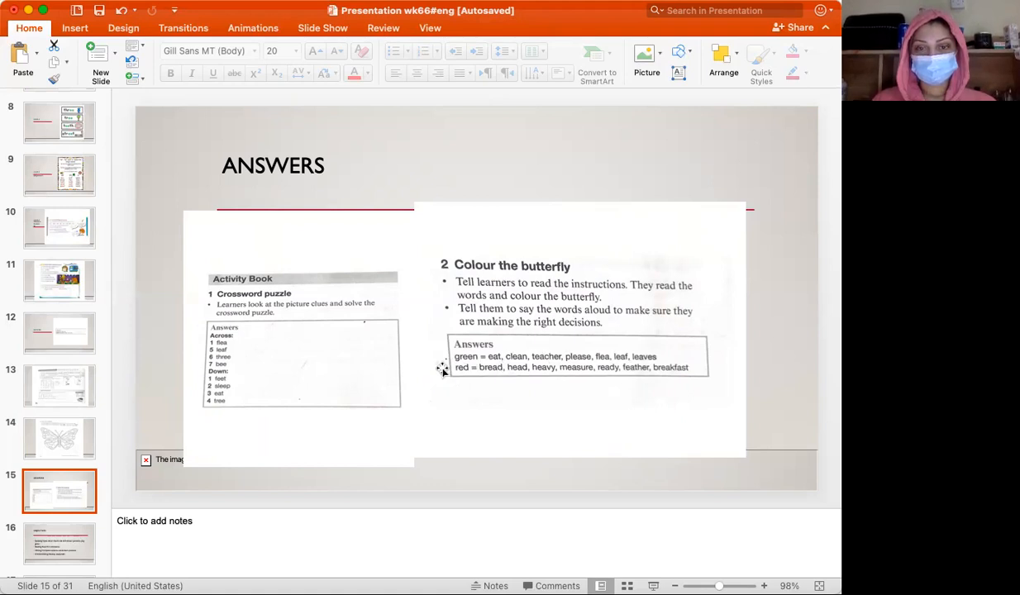
mouse_move(81, 544)
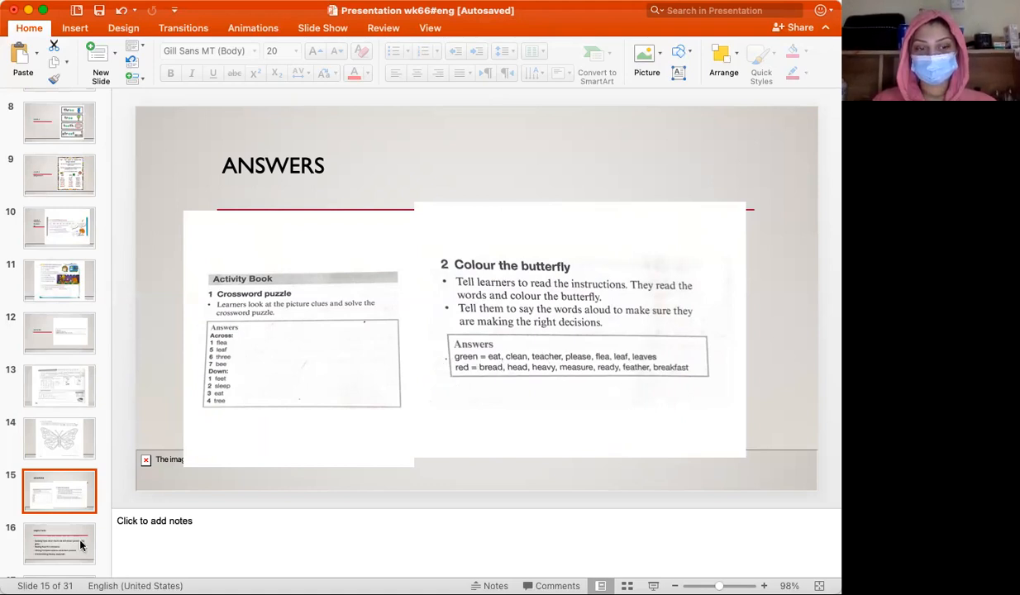
Step: Return to slide 14, the butterfly colouring worksheet
left_click(59, 438)
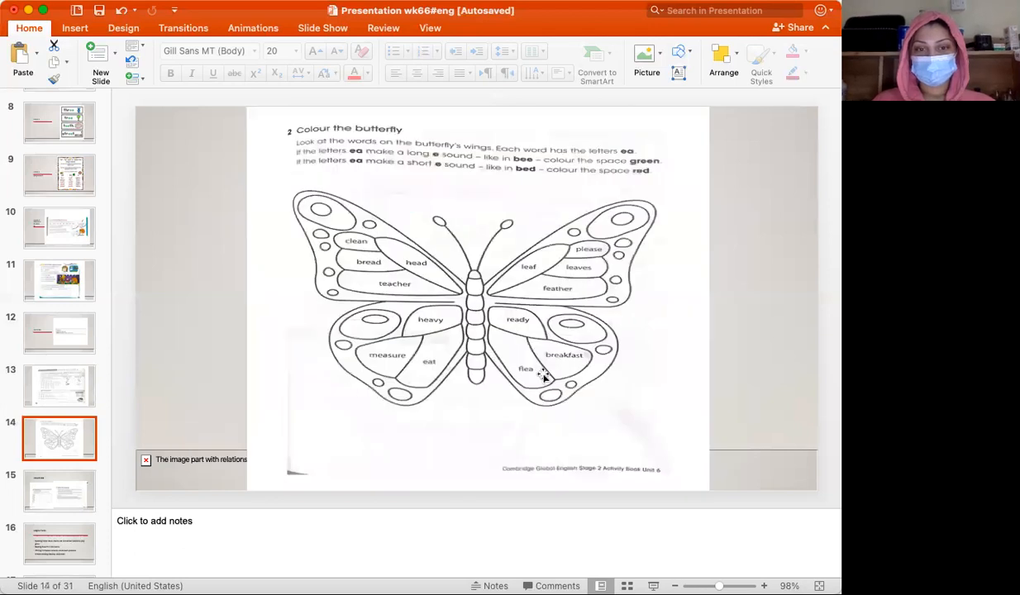
mouse_move(598, 207)
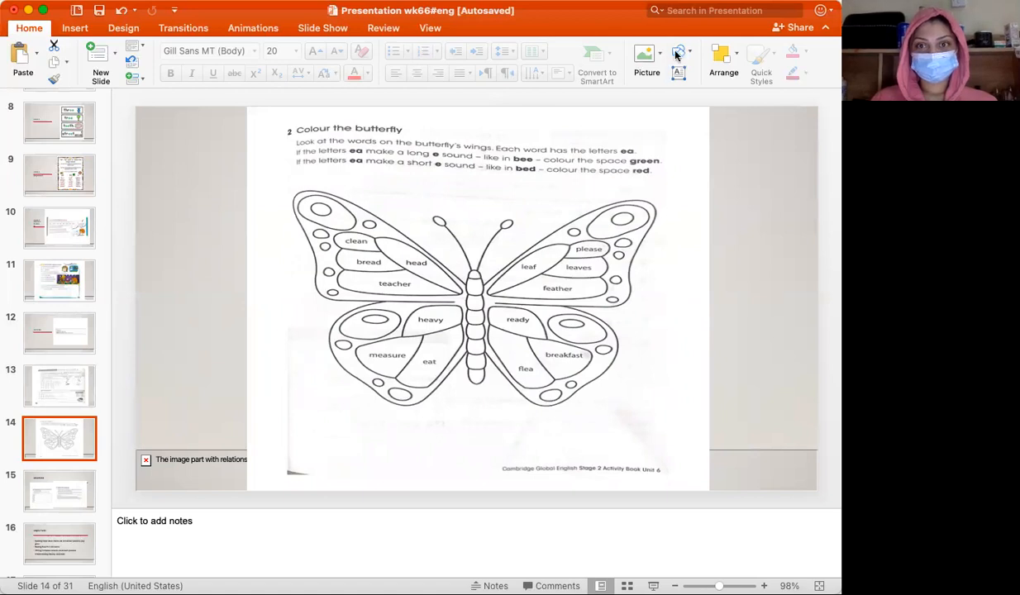
mouse_move(678, 97)
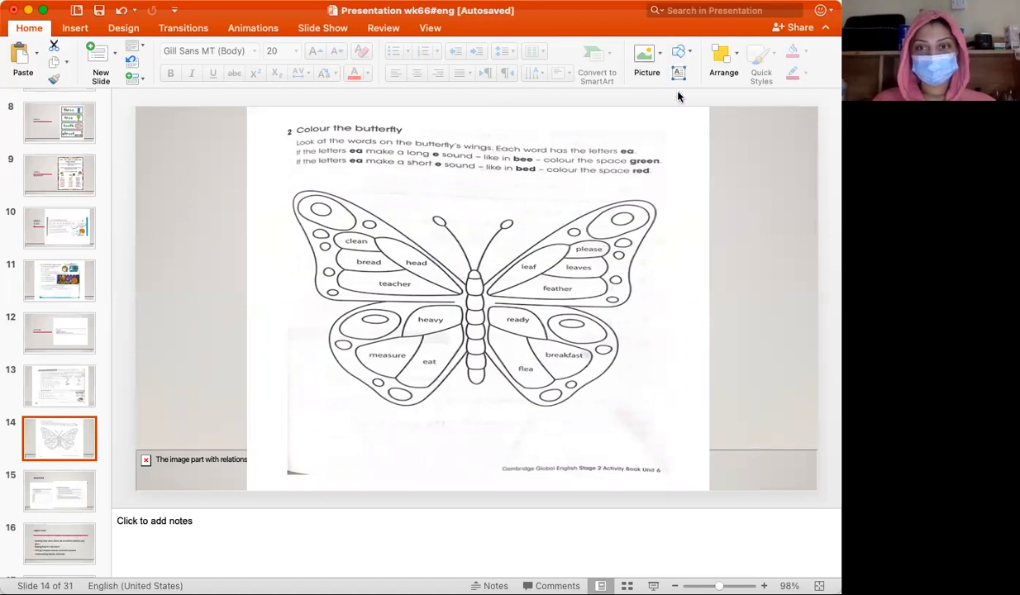